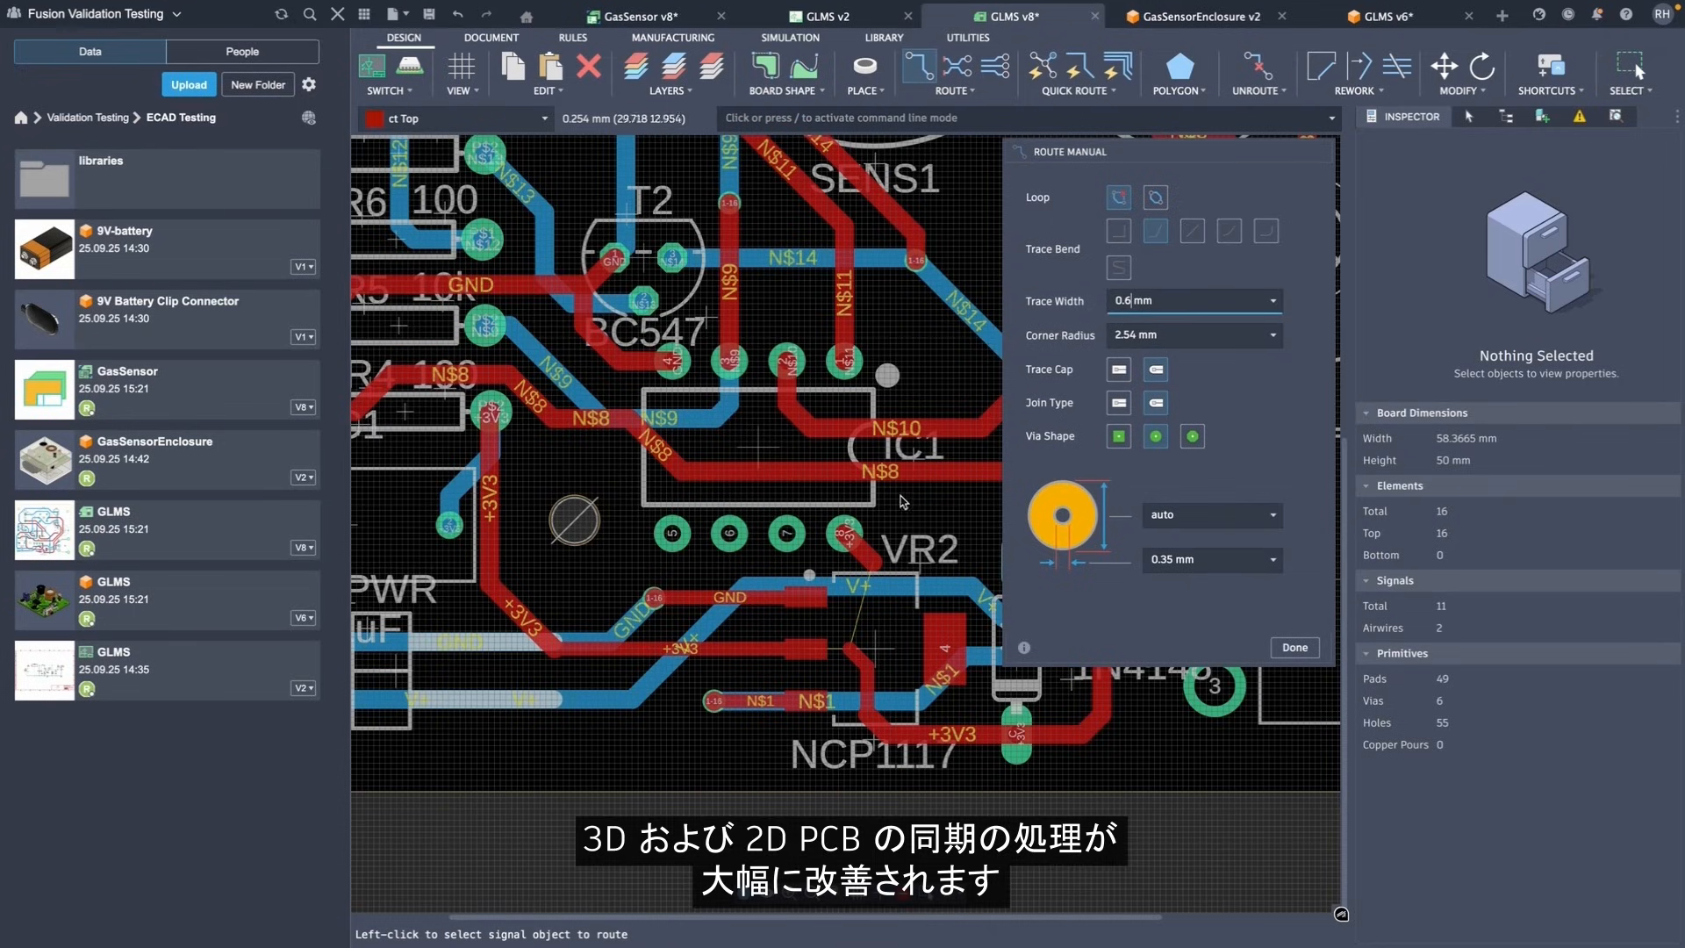
pyautogui.moveTo(830, 627)
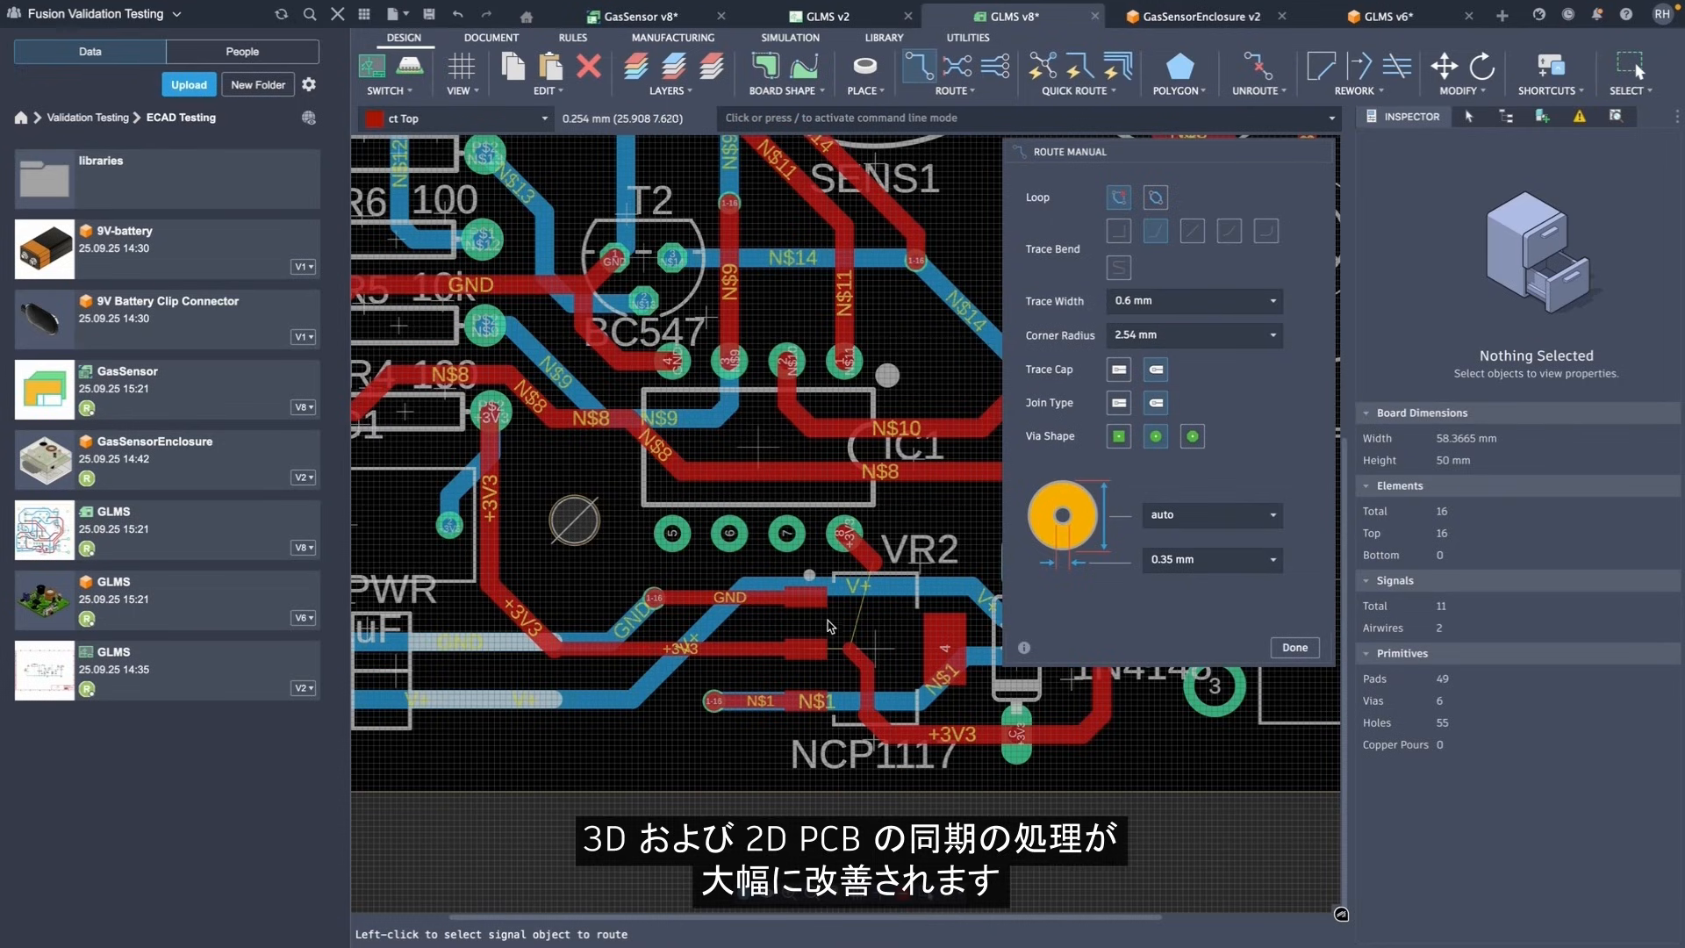
# Route the remaining airwires to the VR2 regulator as 0.6 mm traces, reaching Airwires 0.
pyautogui.click(823, 648)
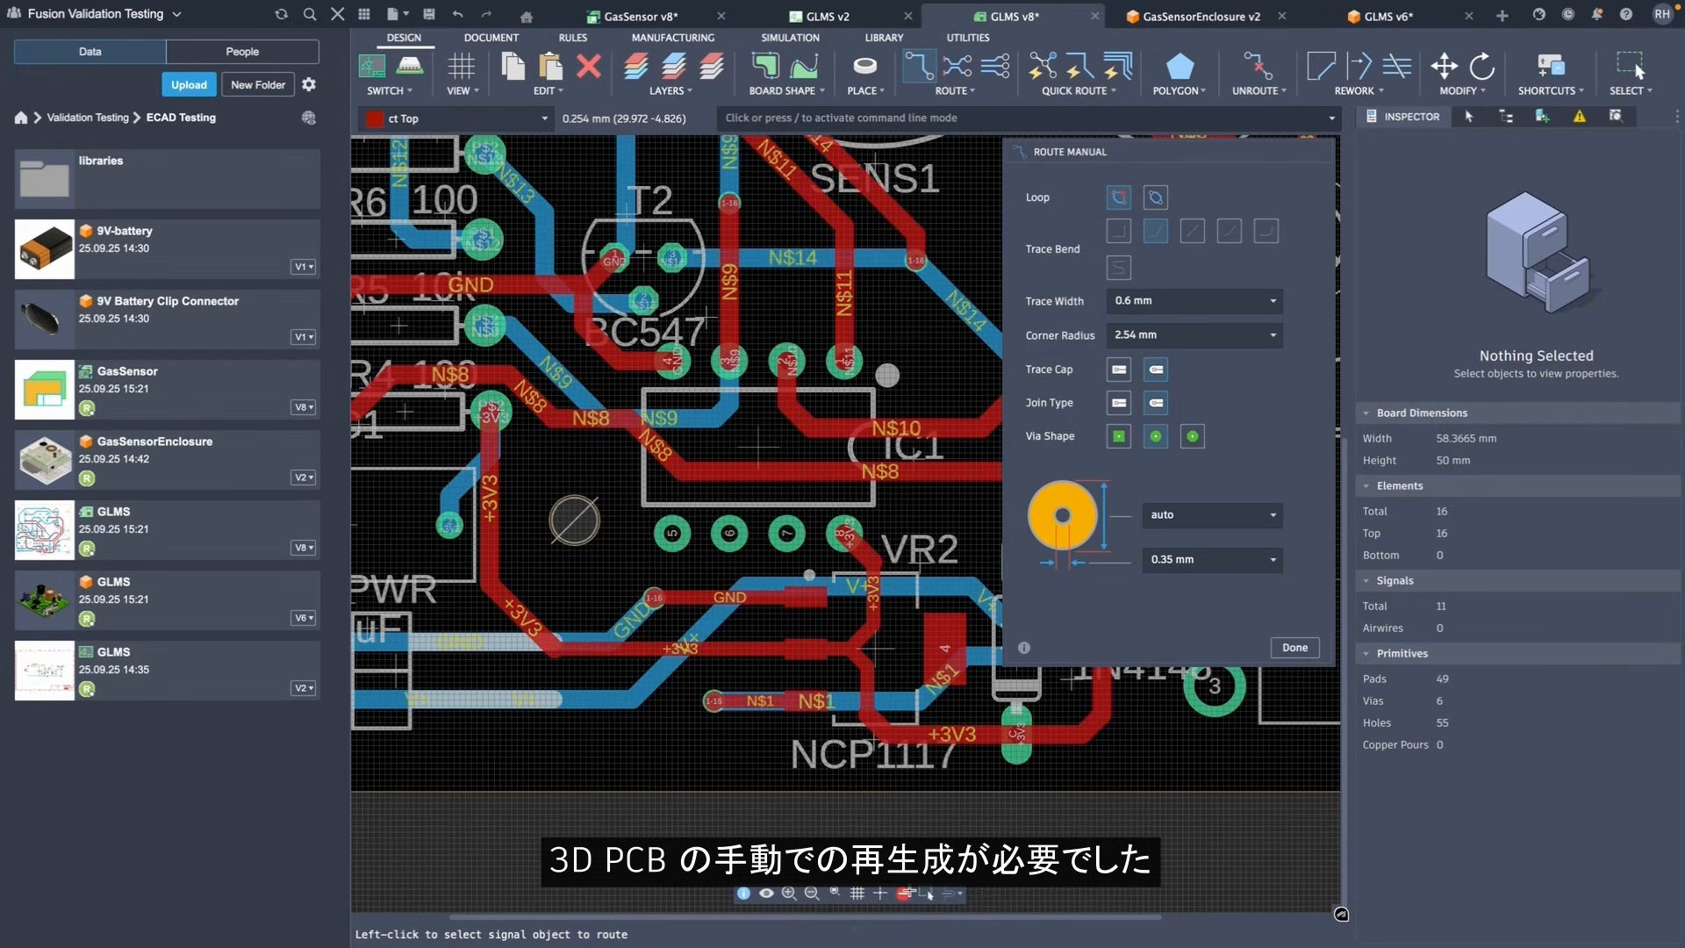
pyautogui.click(1293, 647)
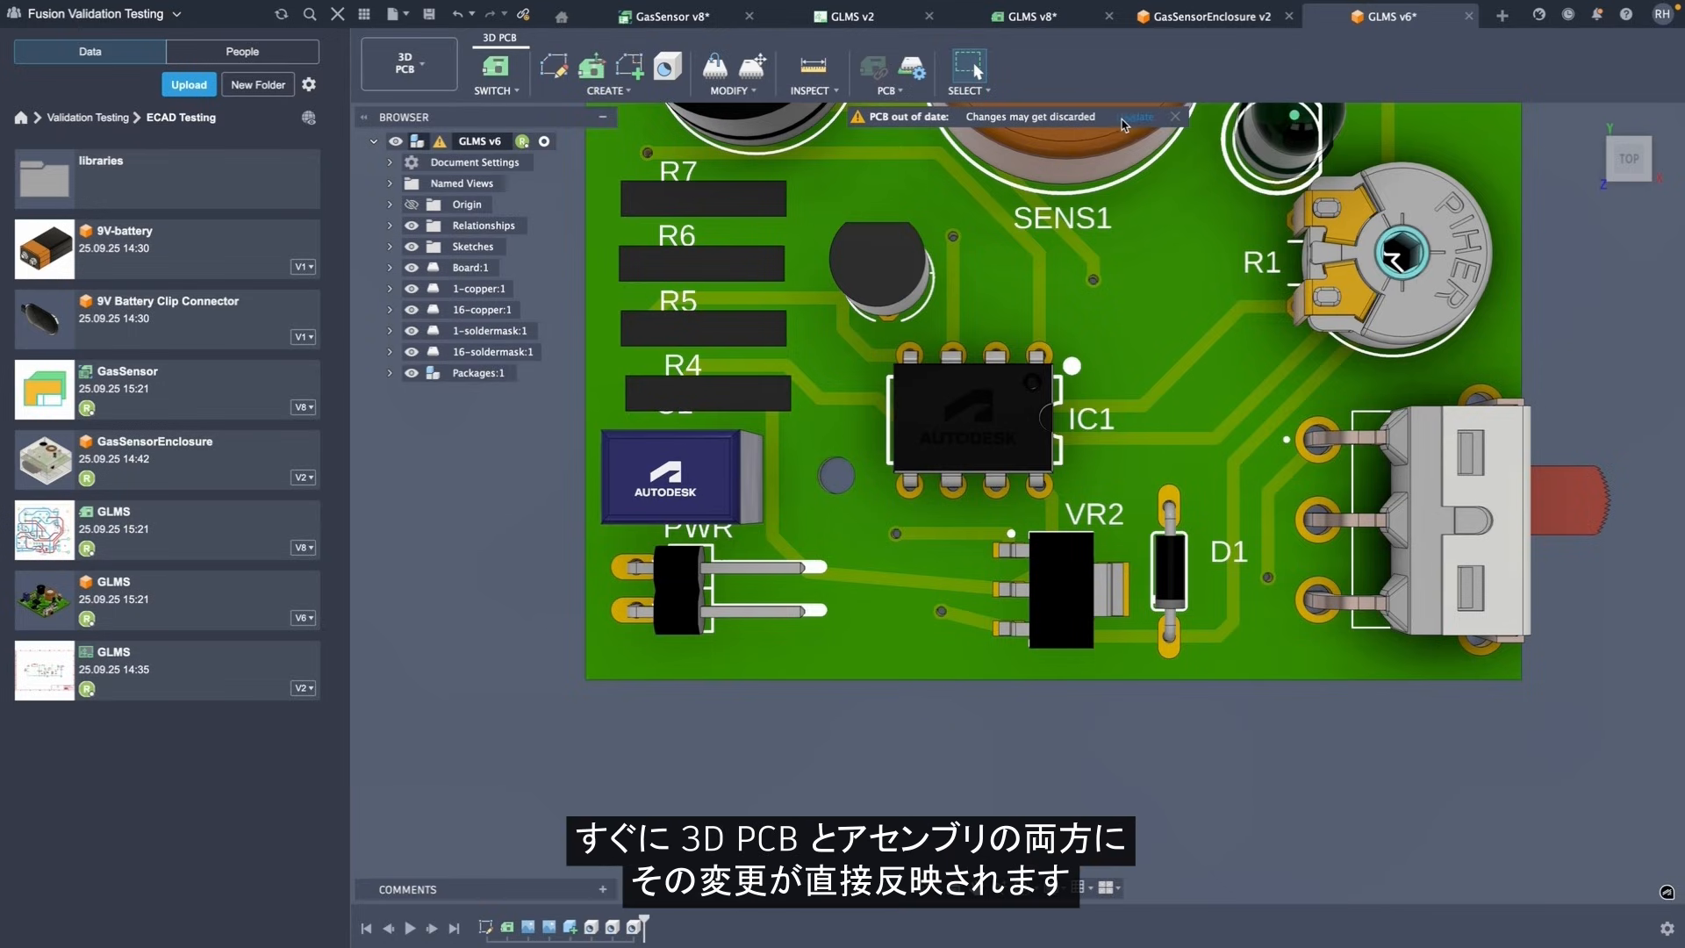
# Sync the out-of-date 3D board, then move the SP1 buzzer 2.794 mm along Y.
pyautogui.click(1176, 116)
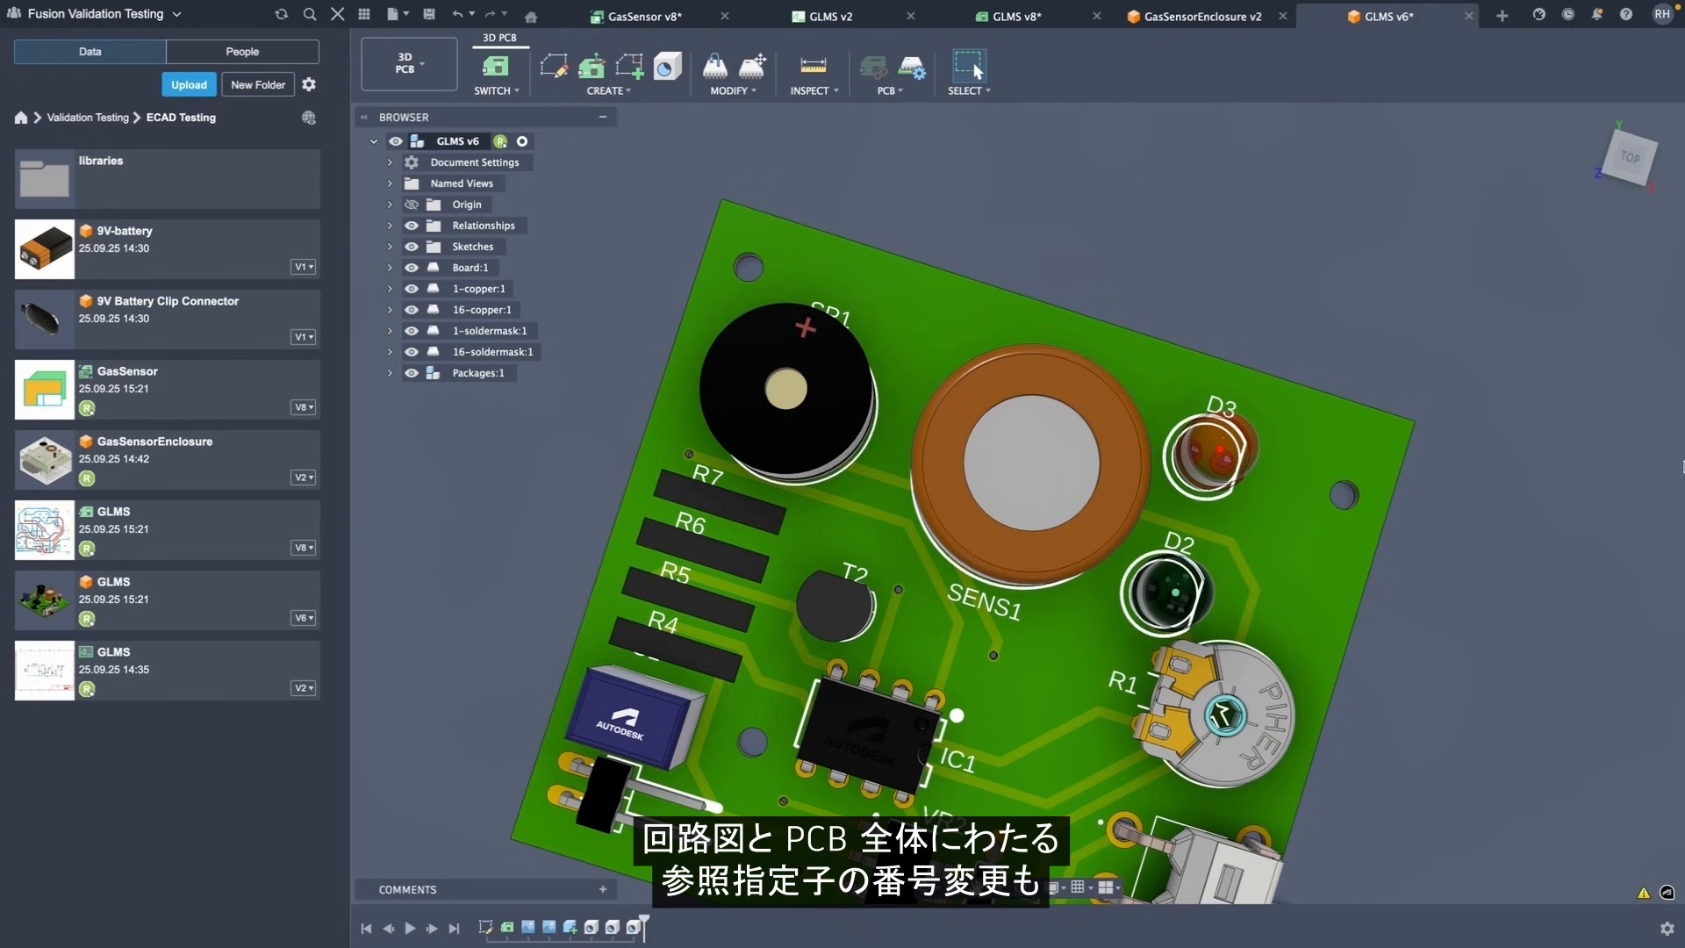
pyautogui.moveTo(714, 68)
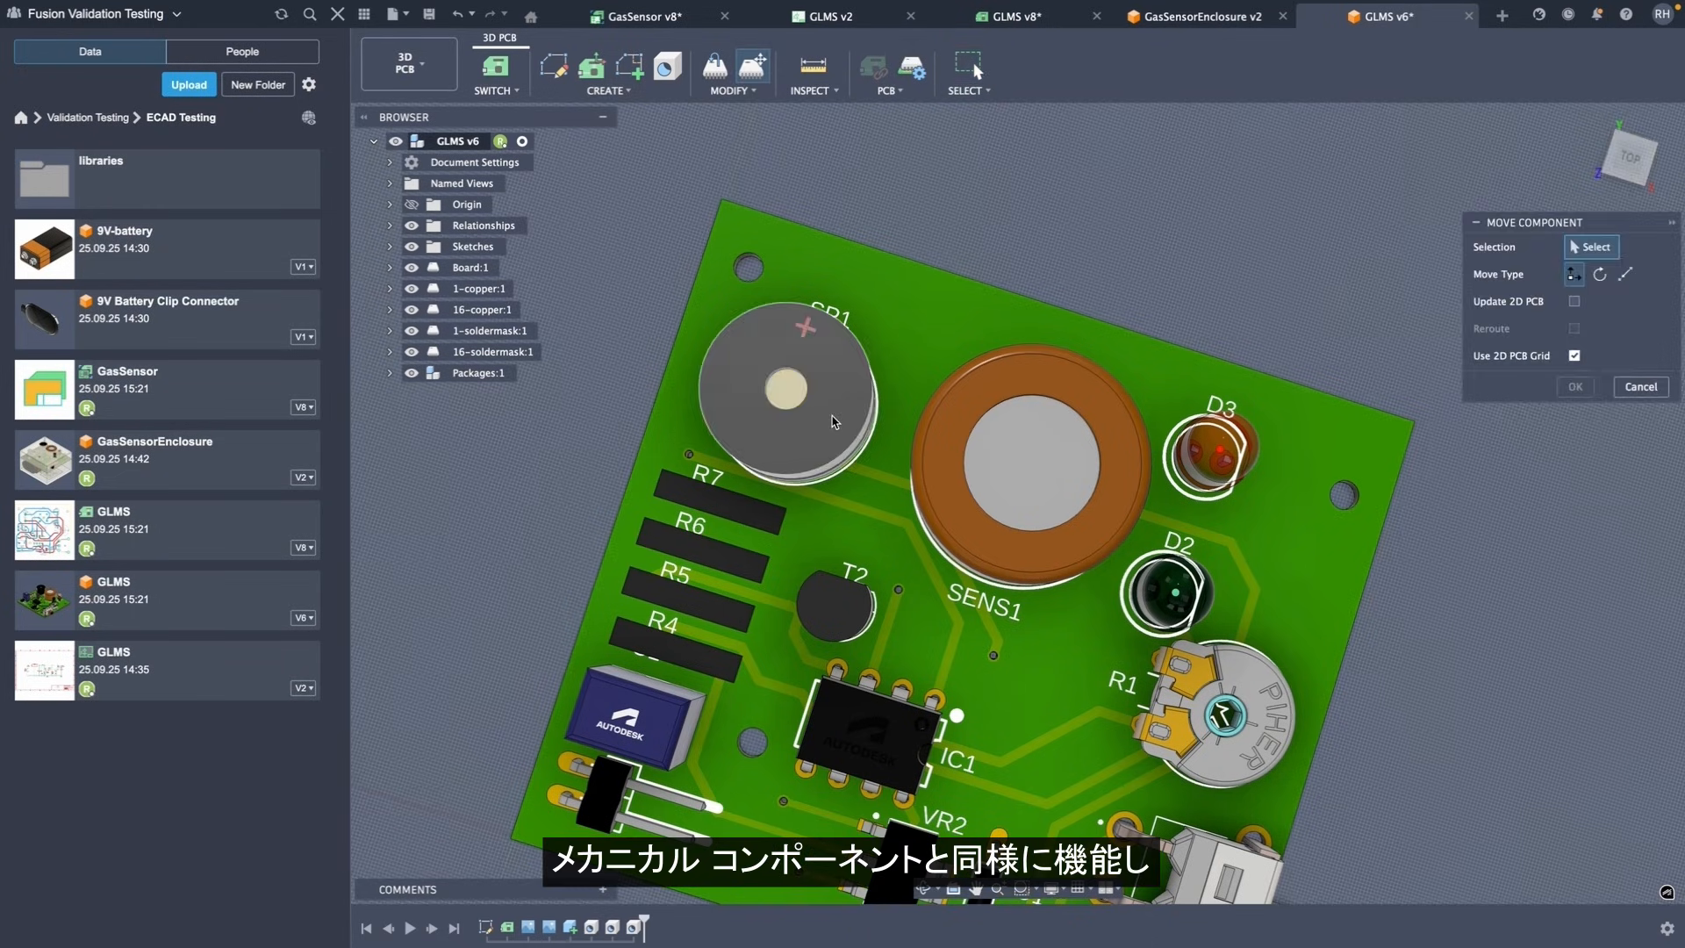
pyautogui.click(790, 387)
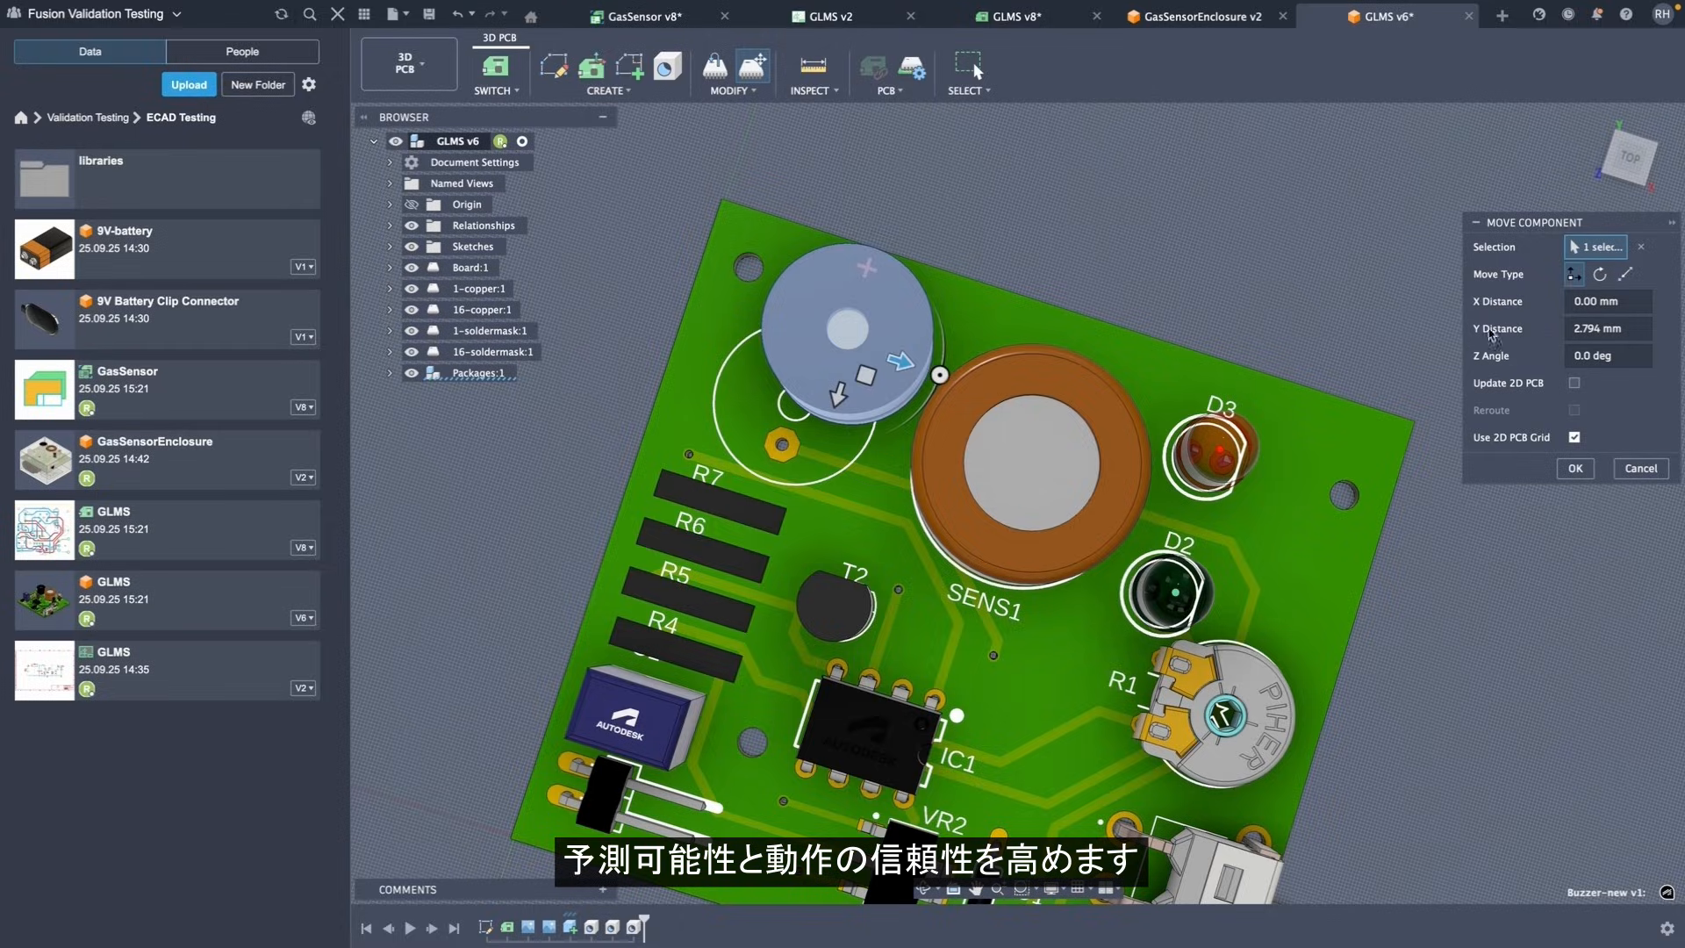
pyautogui.click(1574, 468)
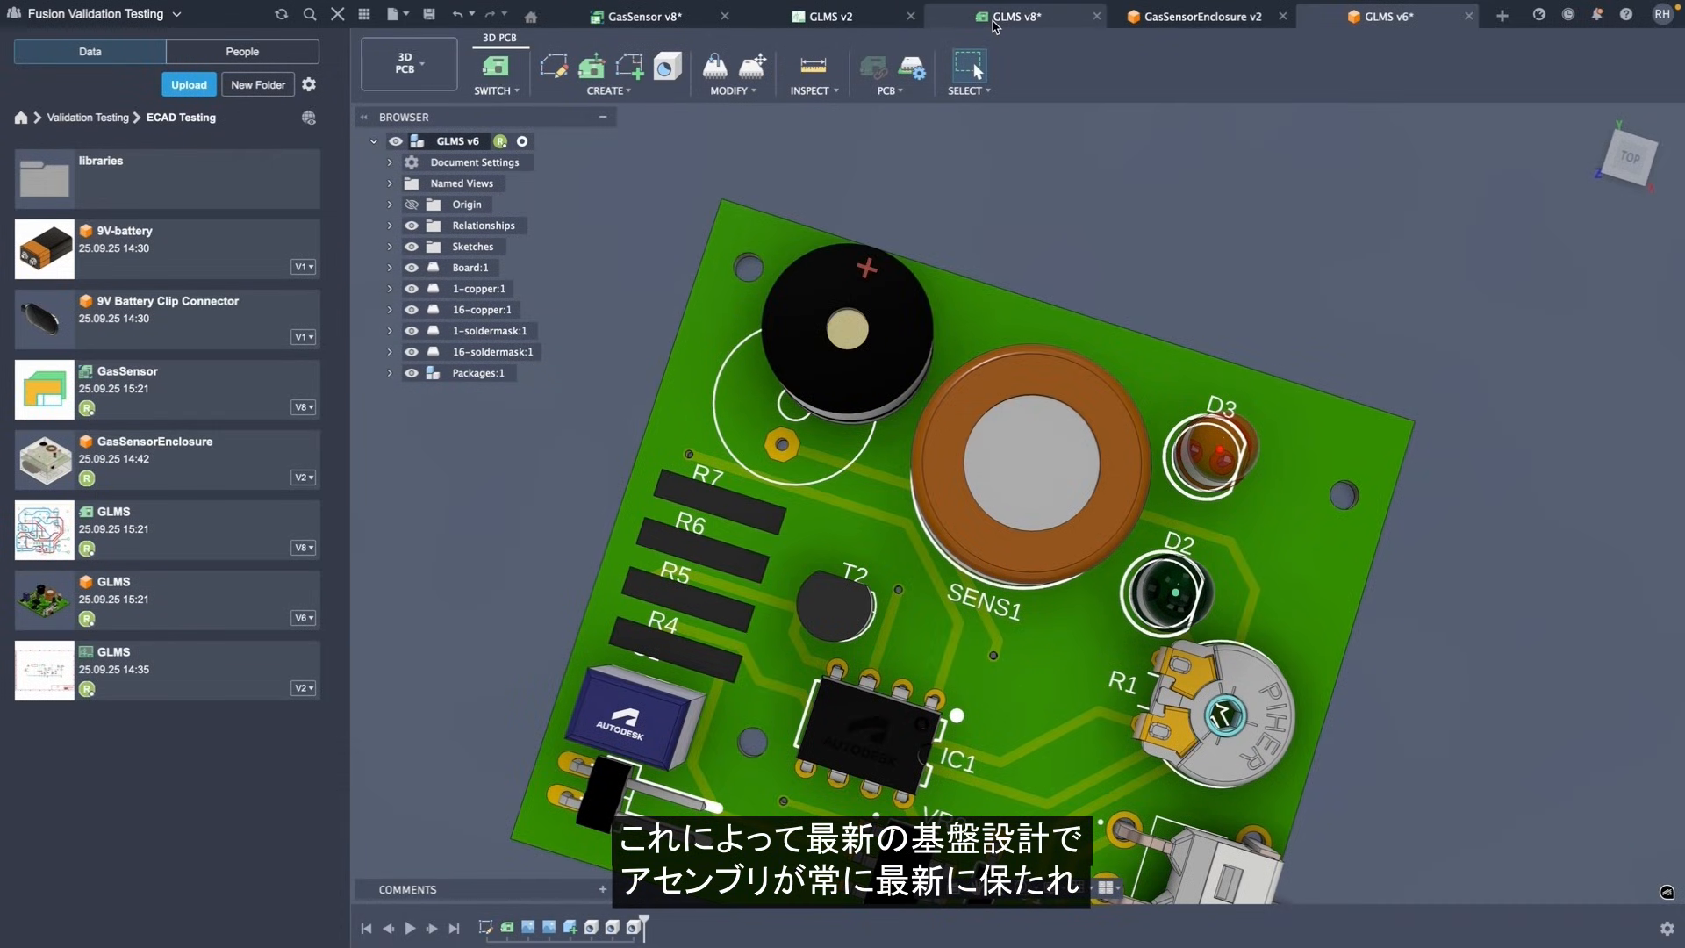
# Return to the GLMS v8 2D PCB and update it from the 3D change.
pyautogui.click(1015, 16)
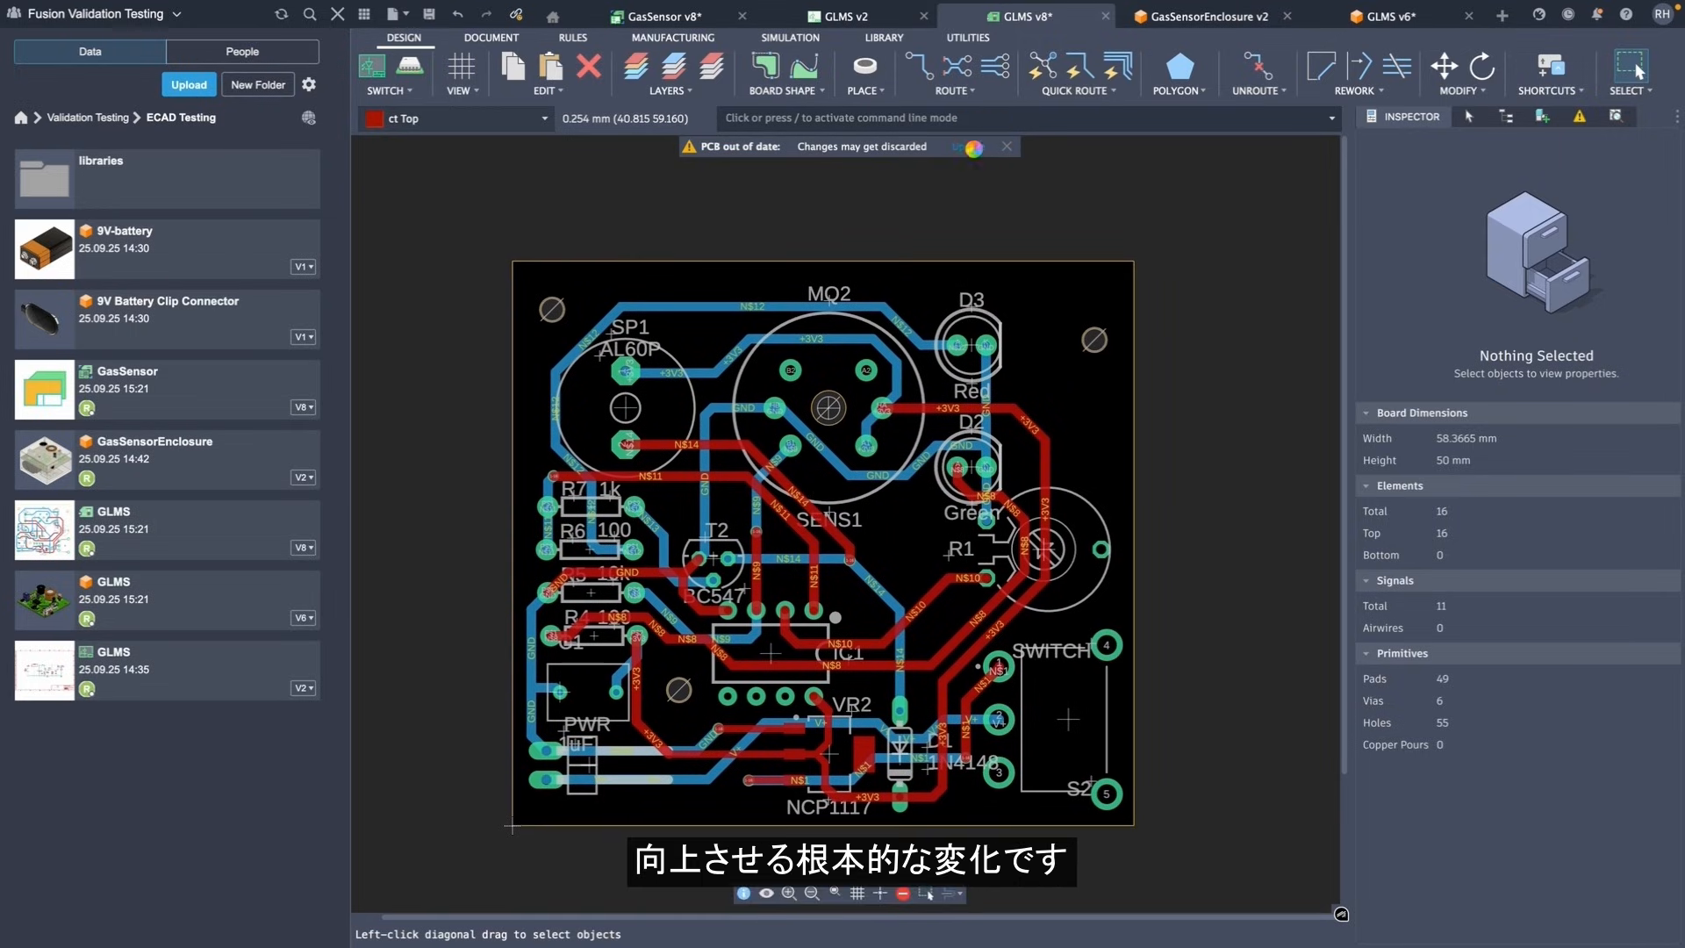
pyautogui.click(972, 147)
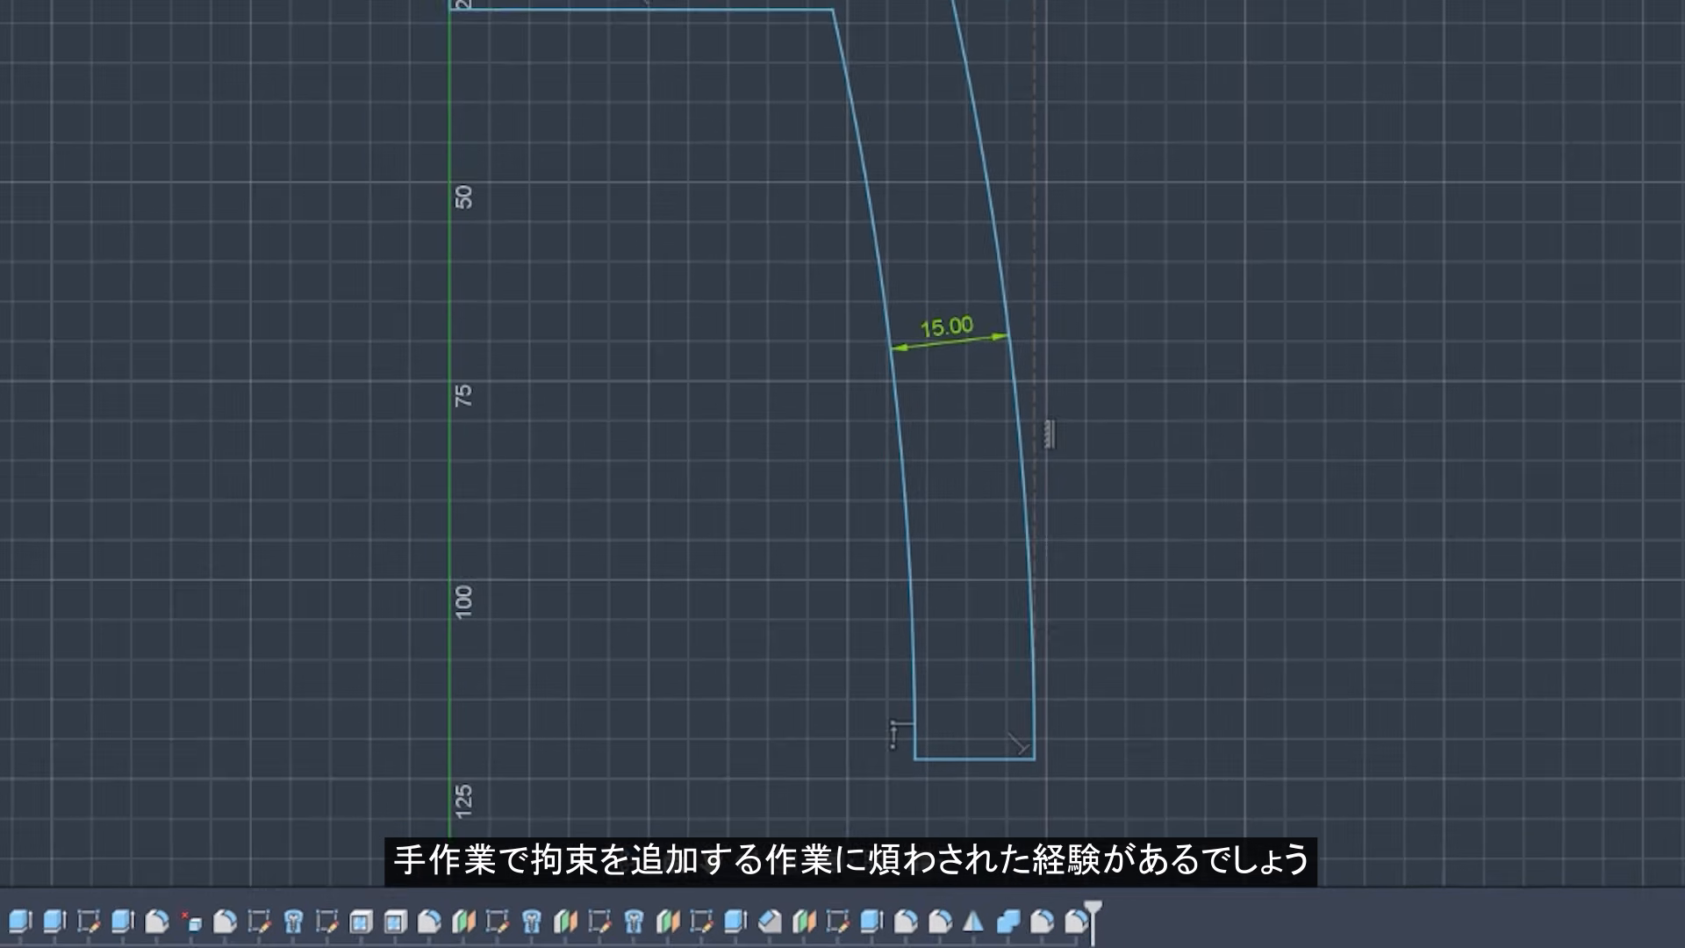
# Apply AI constraint Result 3 to the handle sketch and finish it, revealing the solid handle.
pyautogui.click(496, 61)
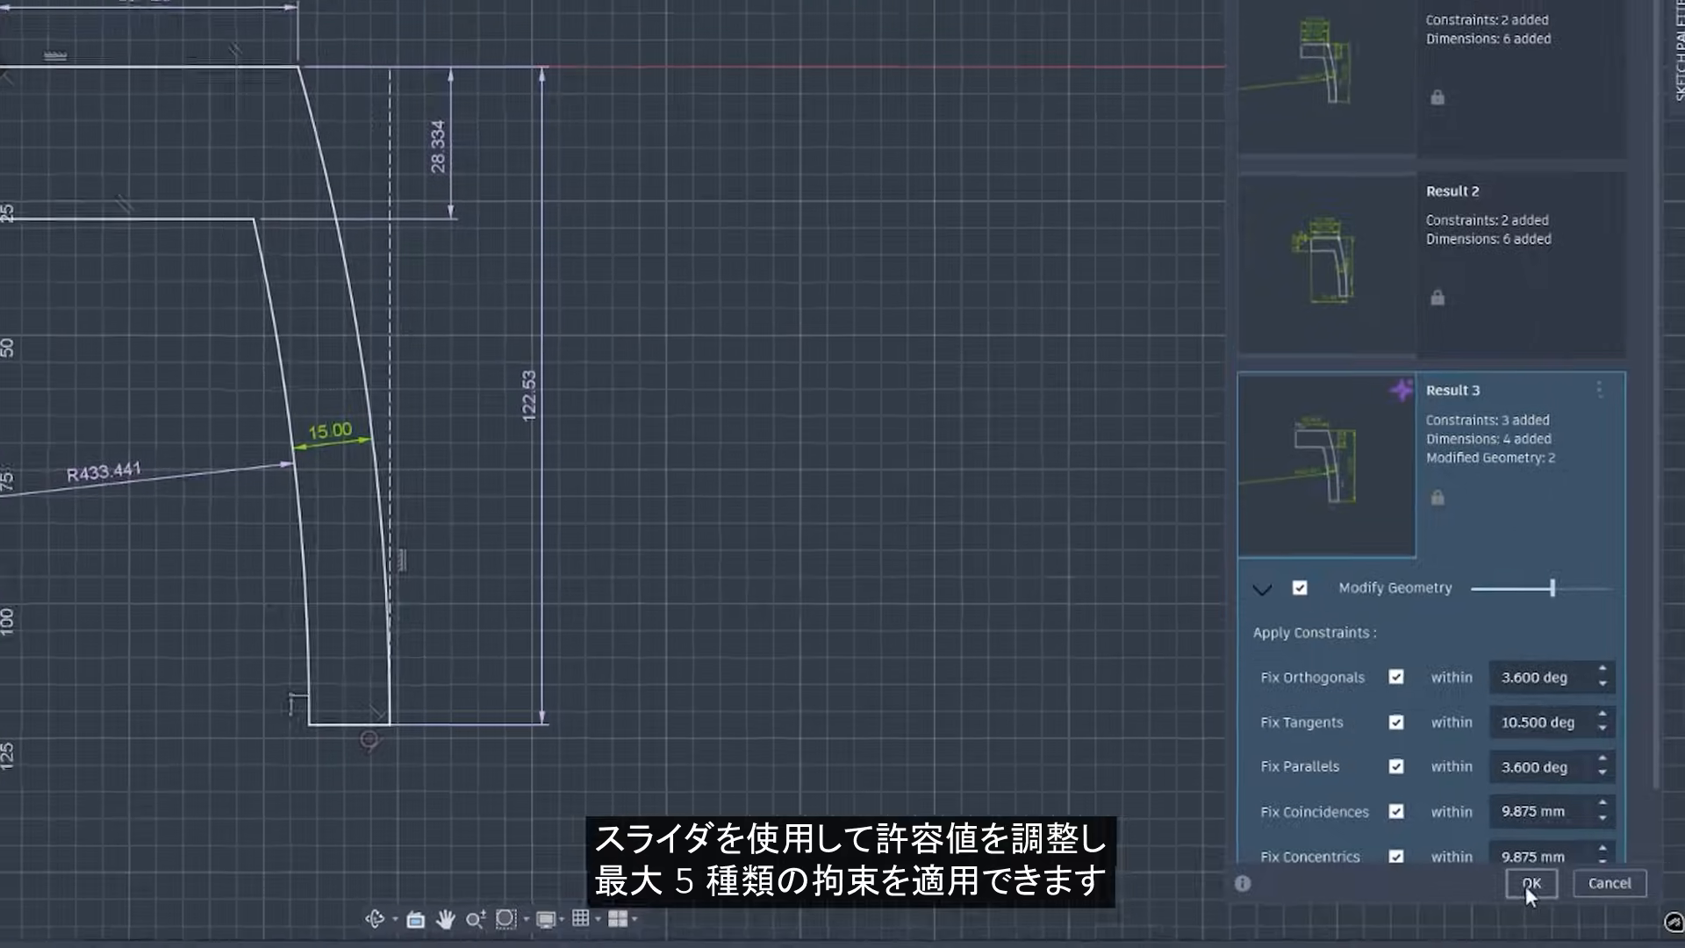
pyautogui.click(1528, 882)
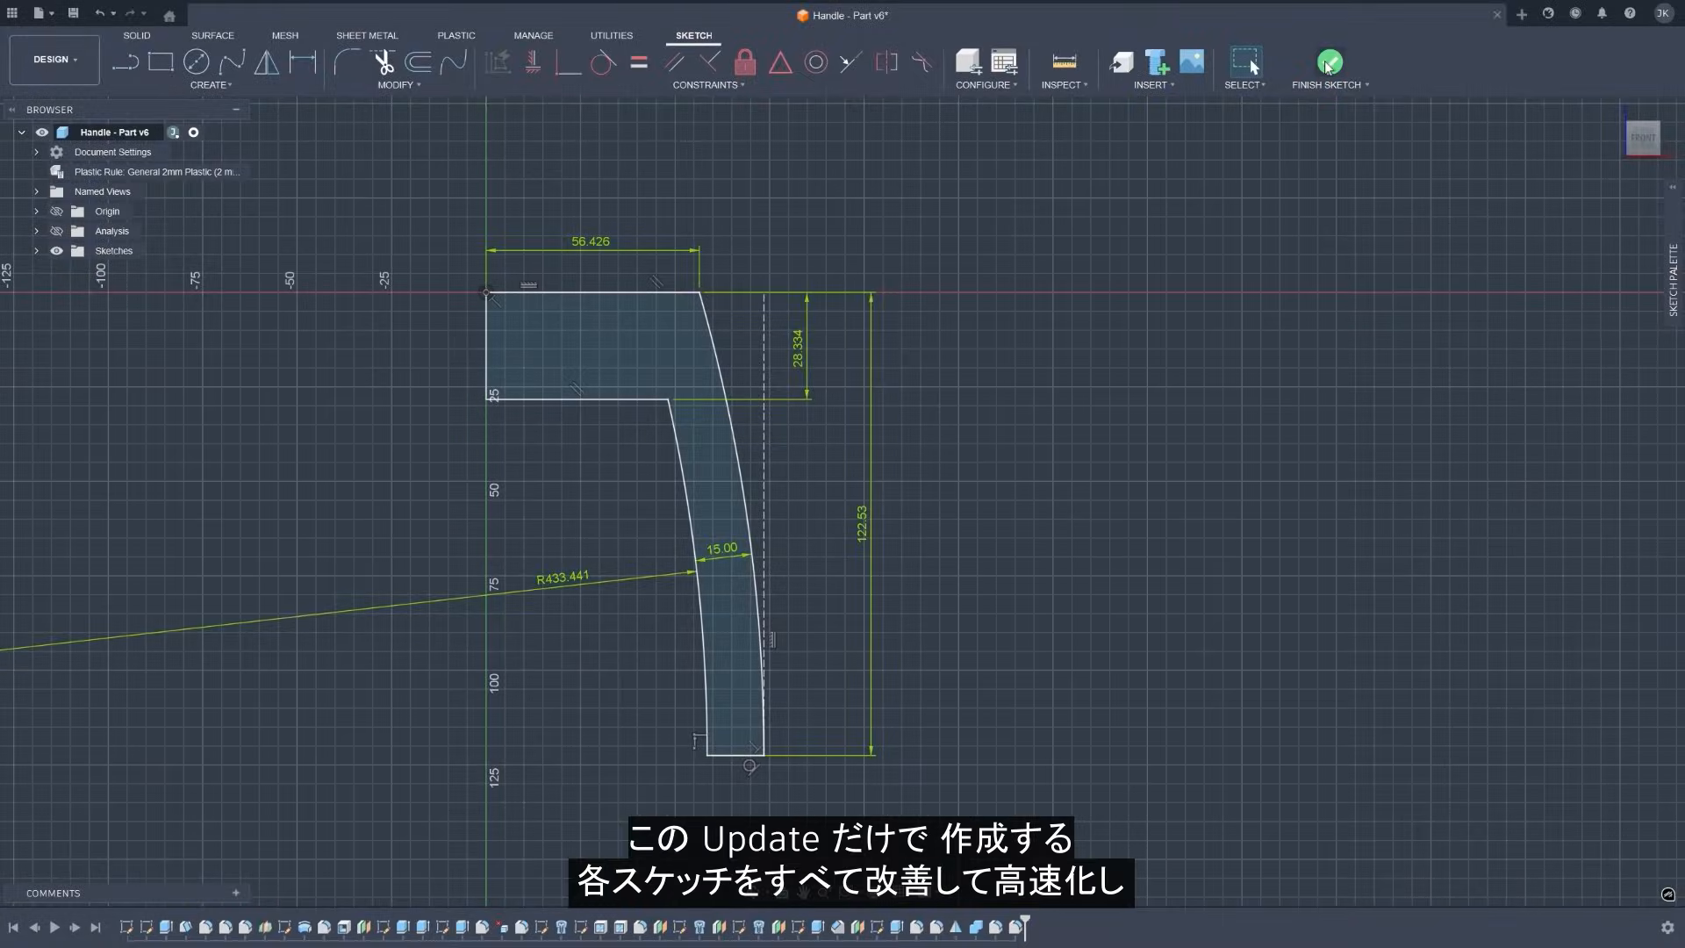
pyautogui.click(1328, 63)
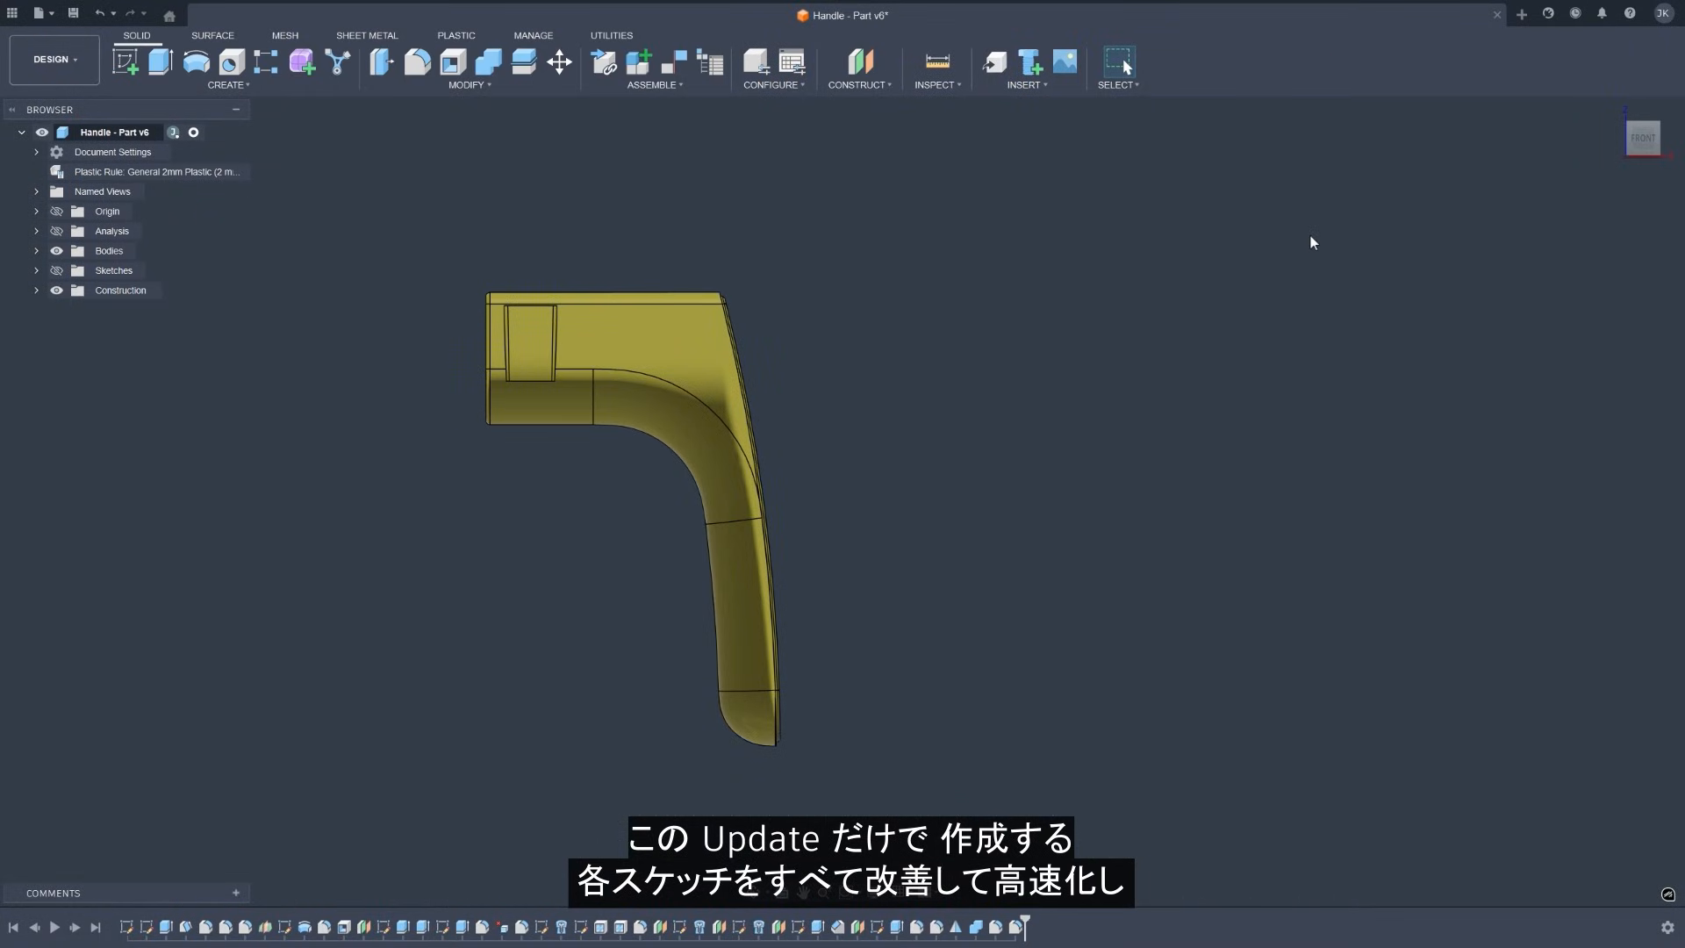
pyautogui.moveTo(1614, 118)
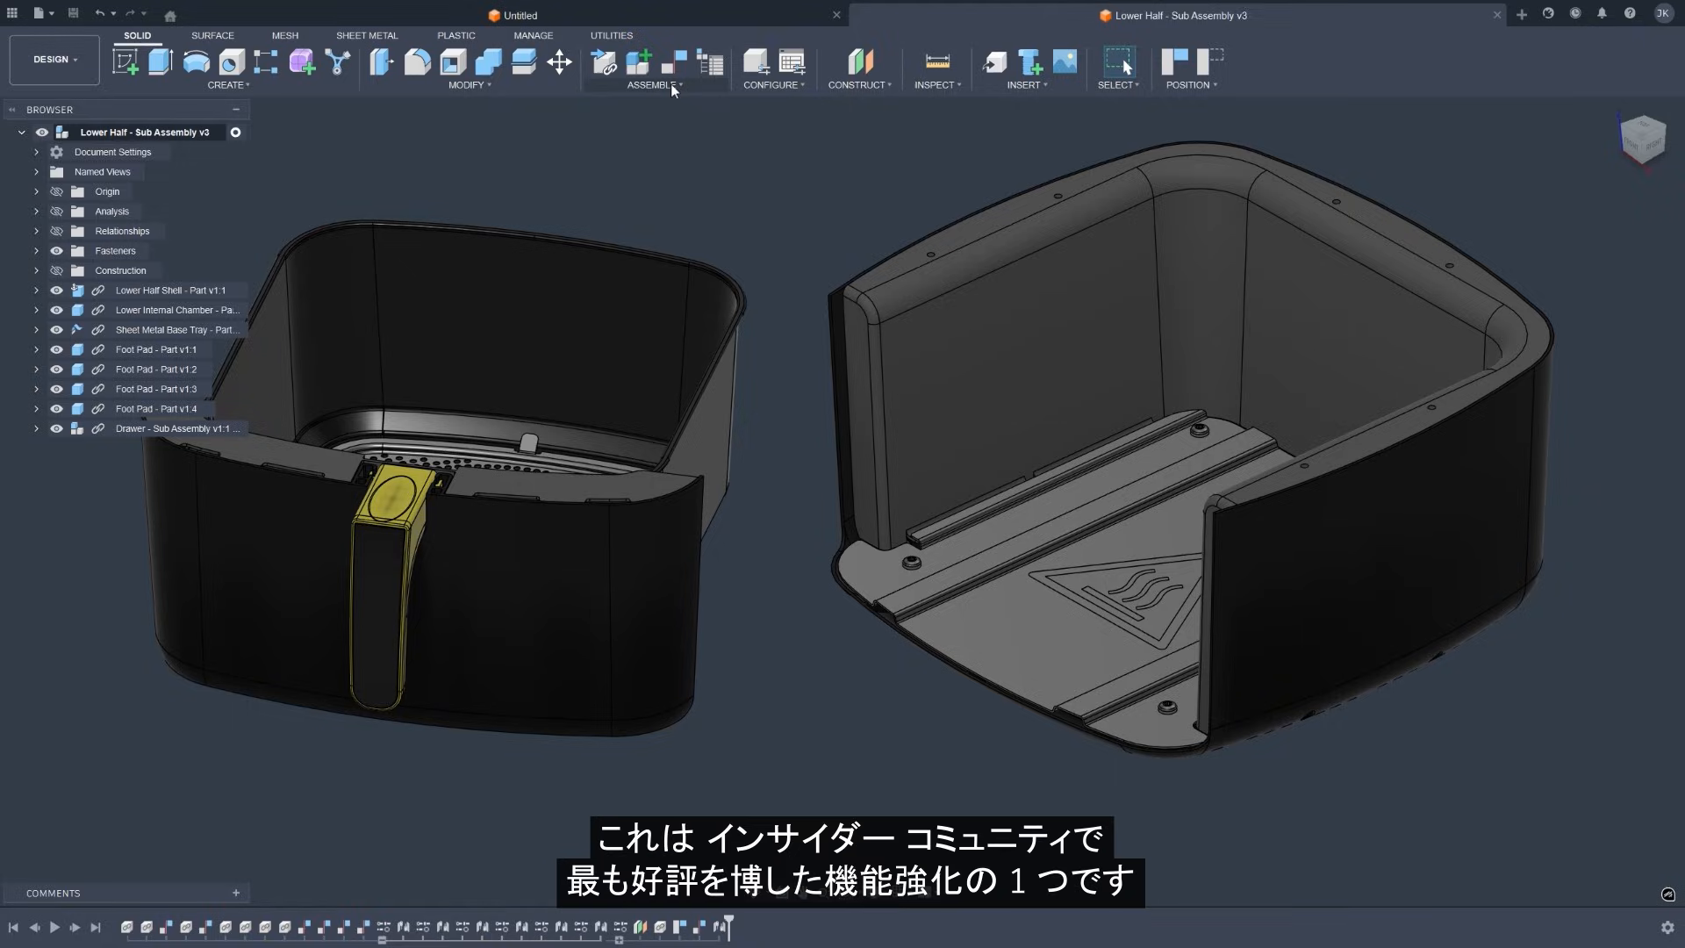
# Centre the basket in the lower chamber with a center-type constraint between chamber and basket faces.
pyautogui.click(641, 61)
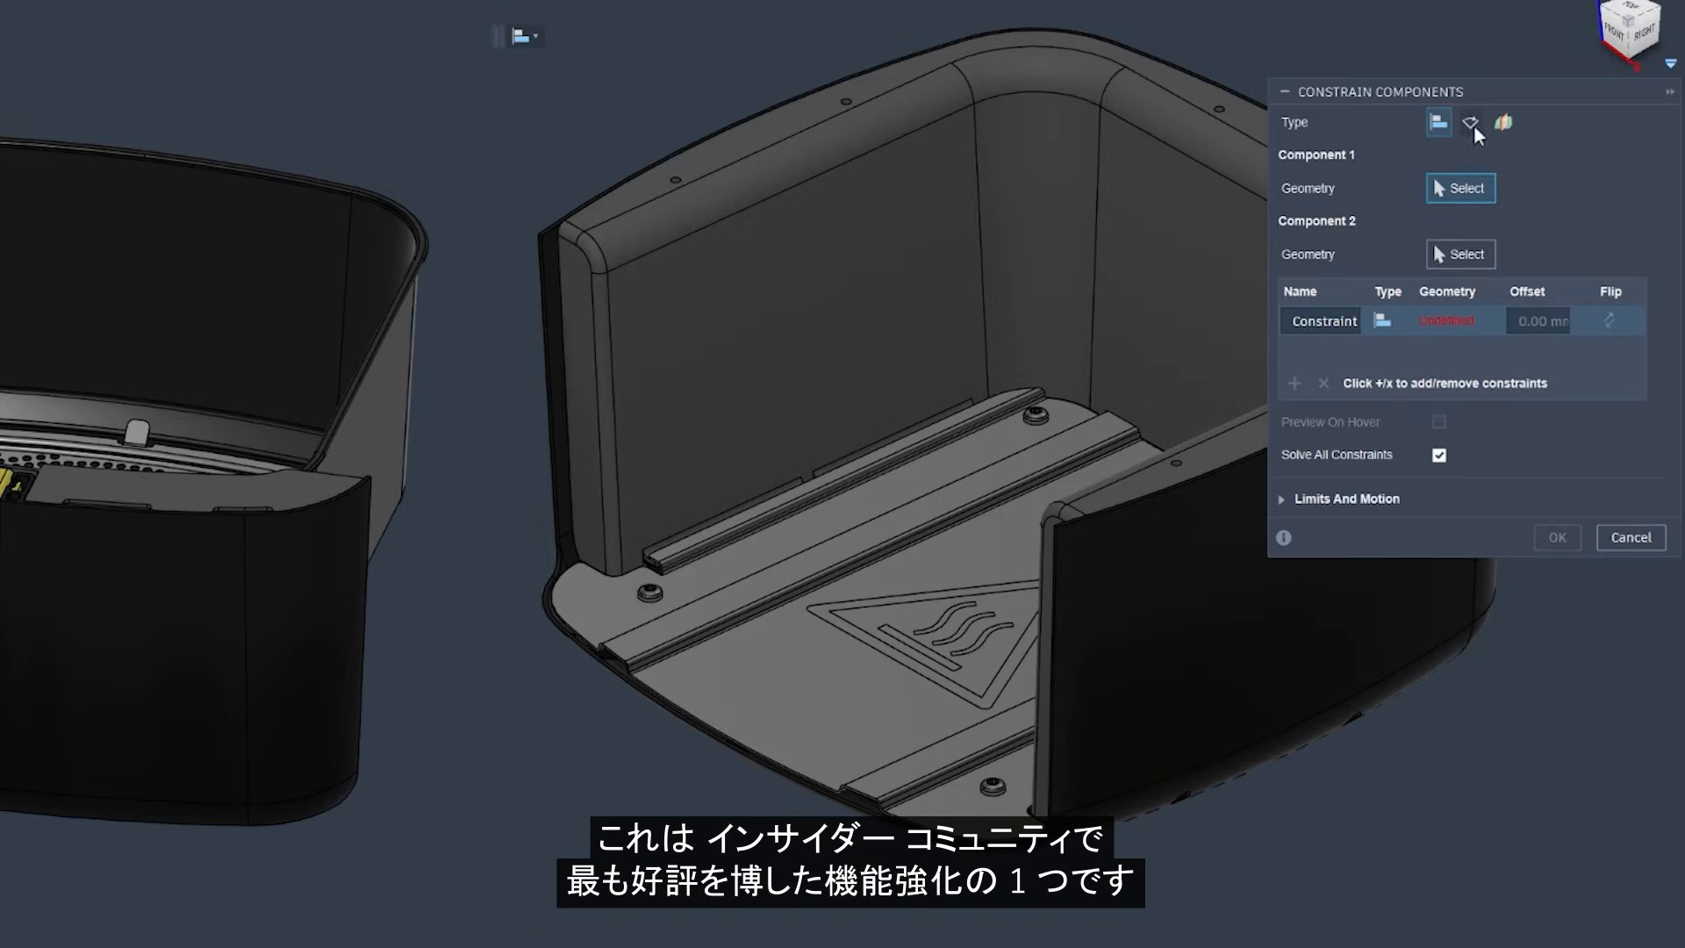
pyautogui.click(1502, 123)
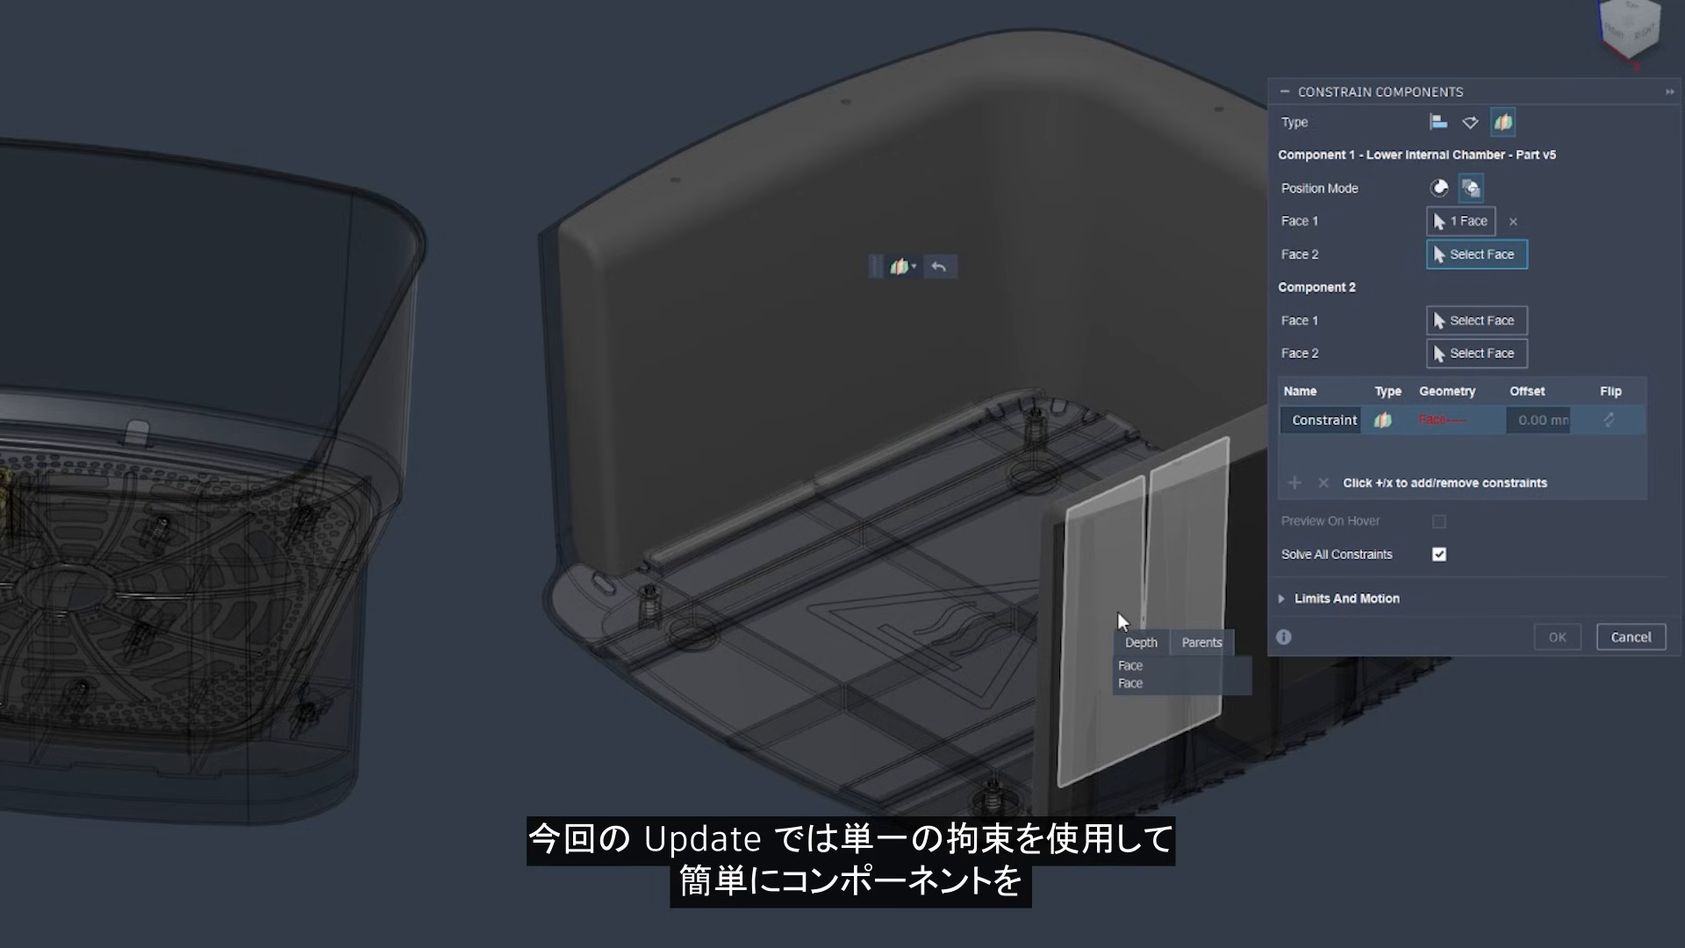
pyautogui.click(1128, 676)
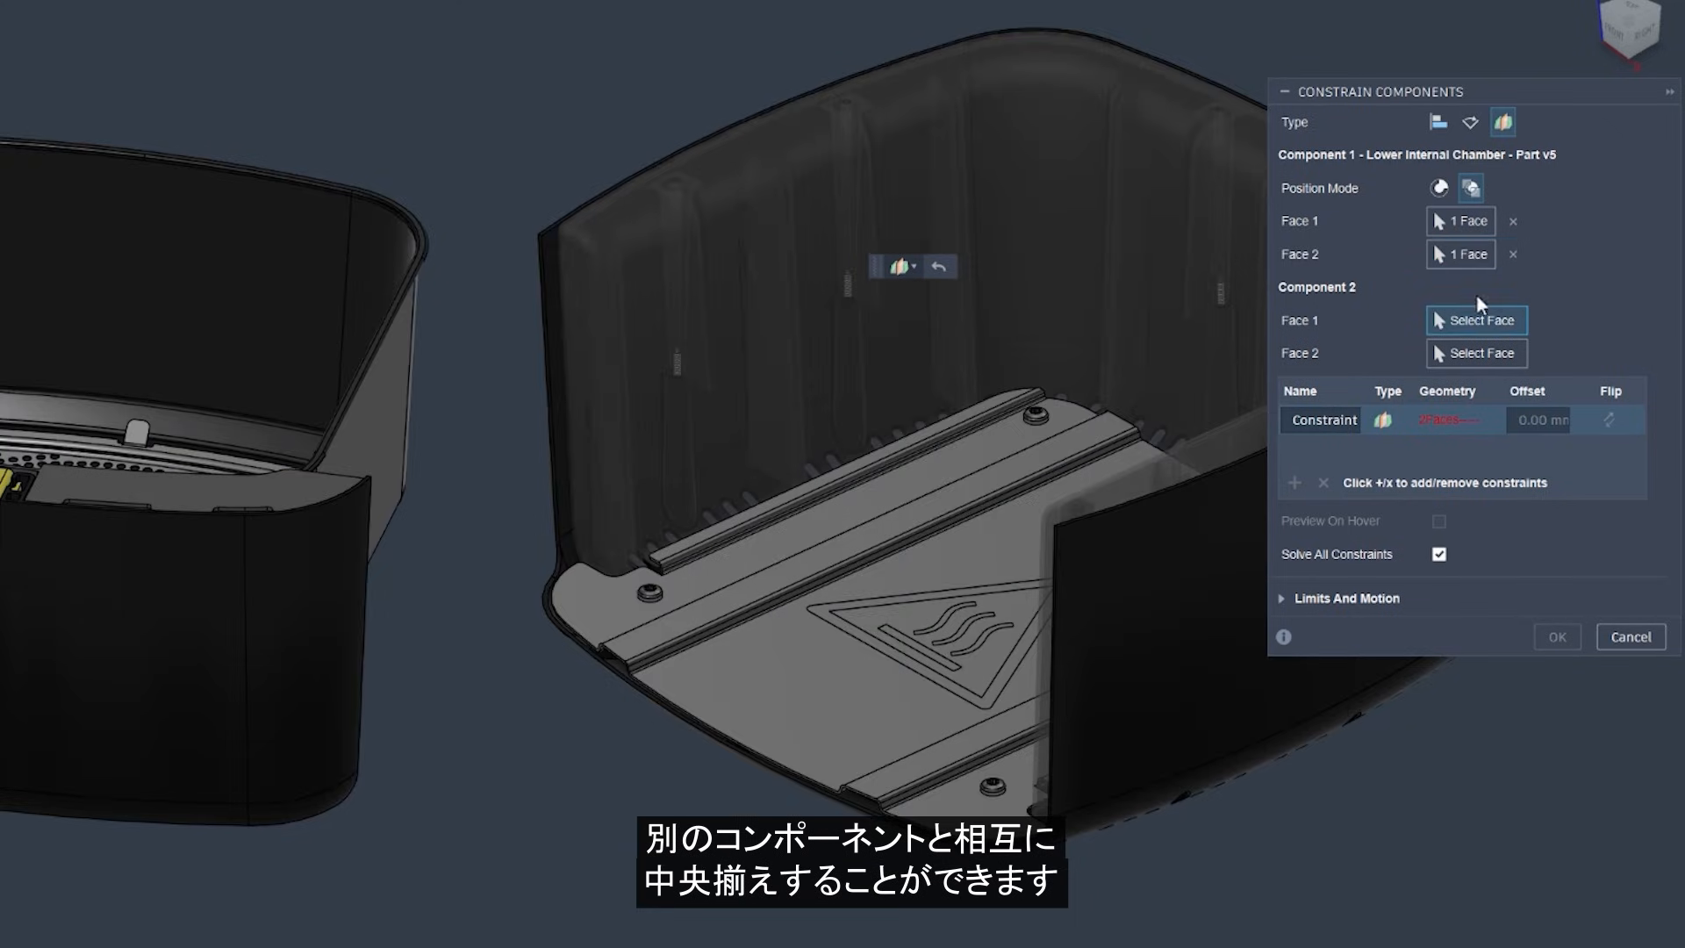
pyautogui.click(1555, 636)
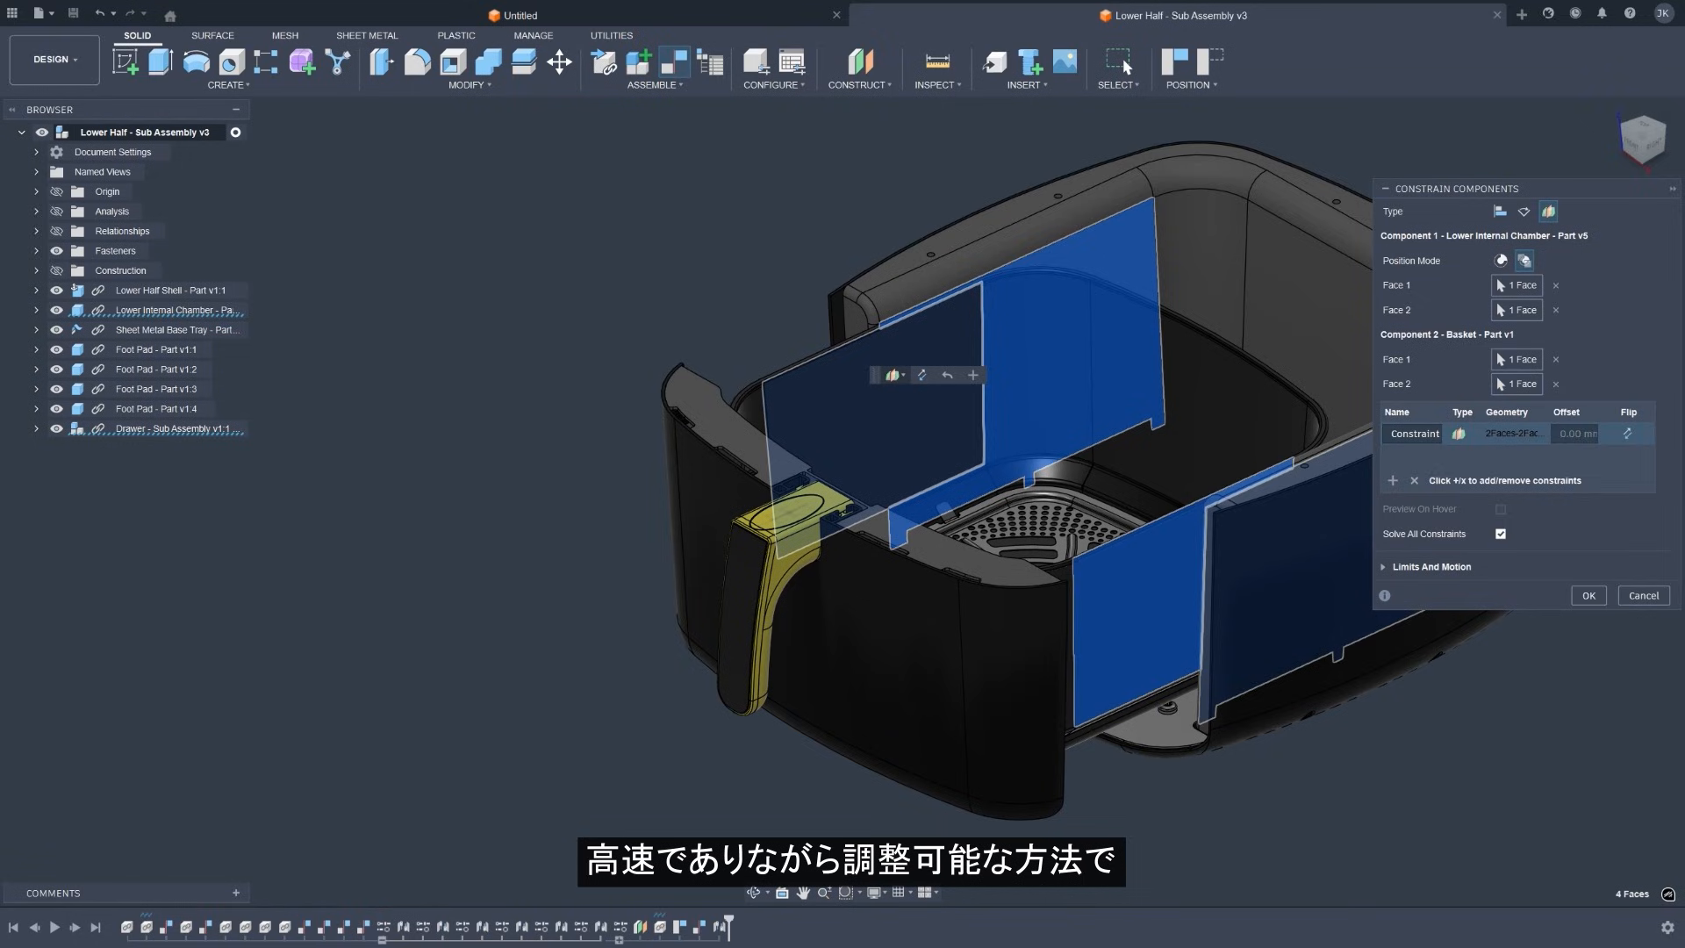
pyautogui.moveTo(1562, 580)
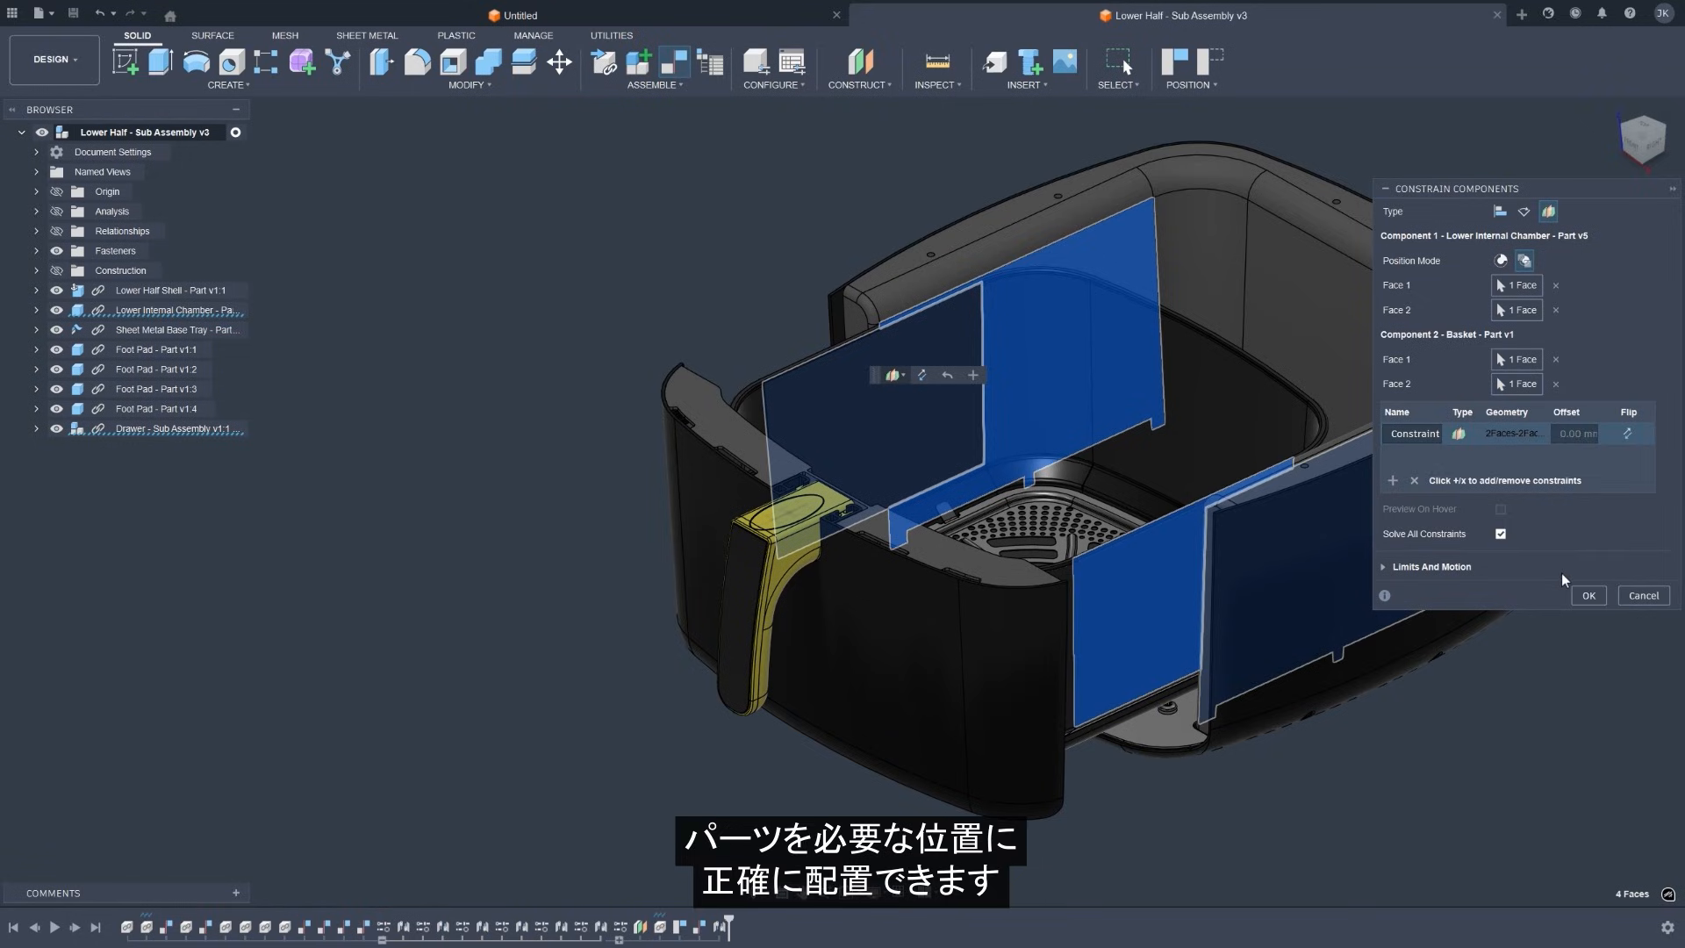
pyautogui.moveTo(1151, 568)
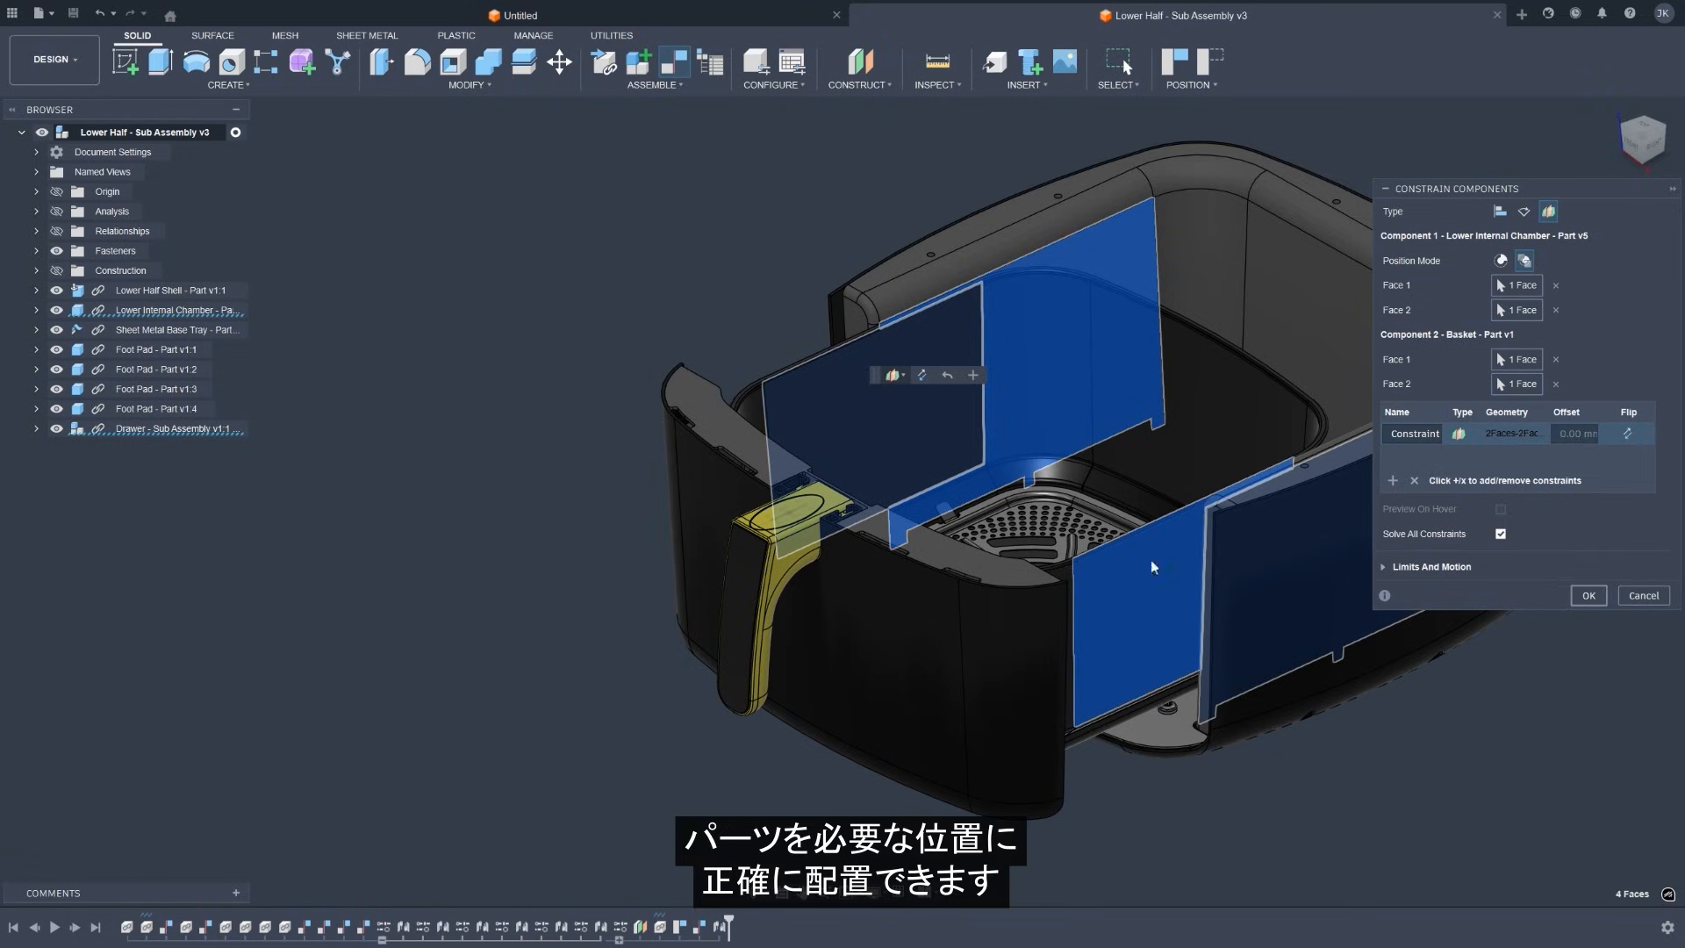
pyautogui.click(1587, 594)
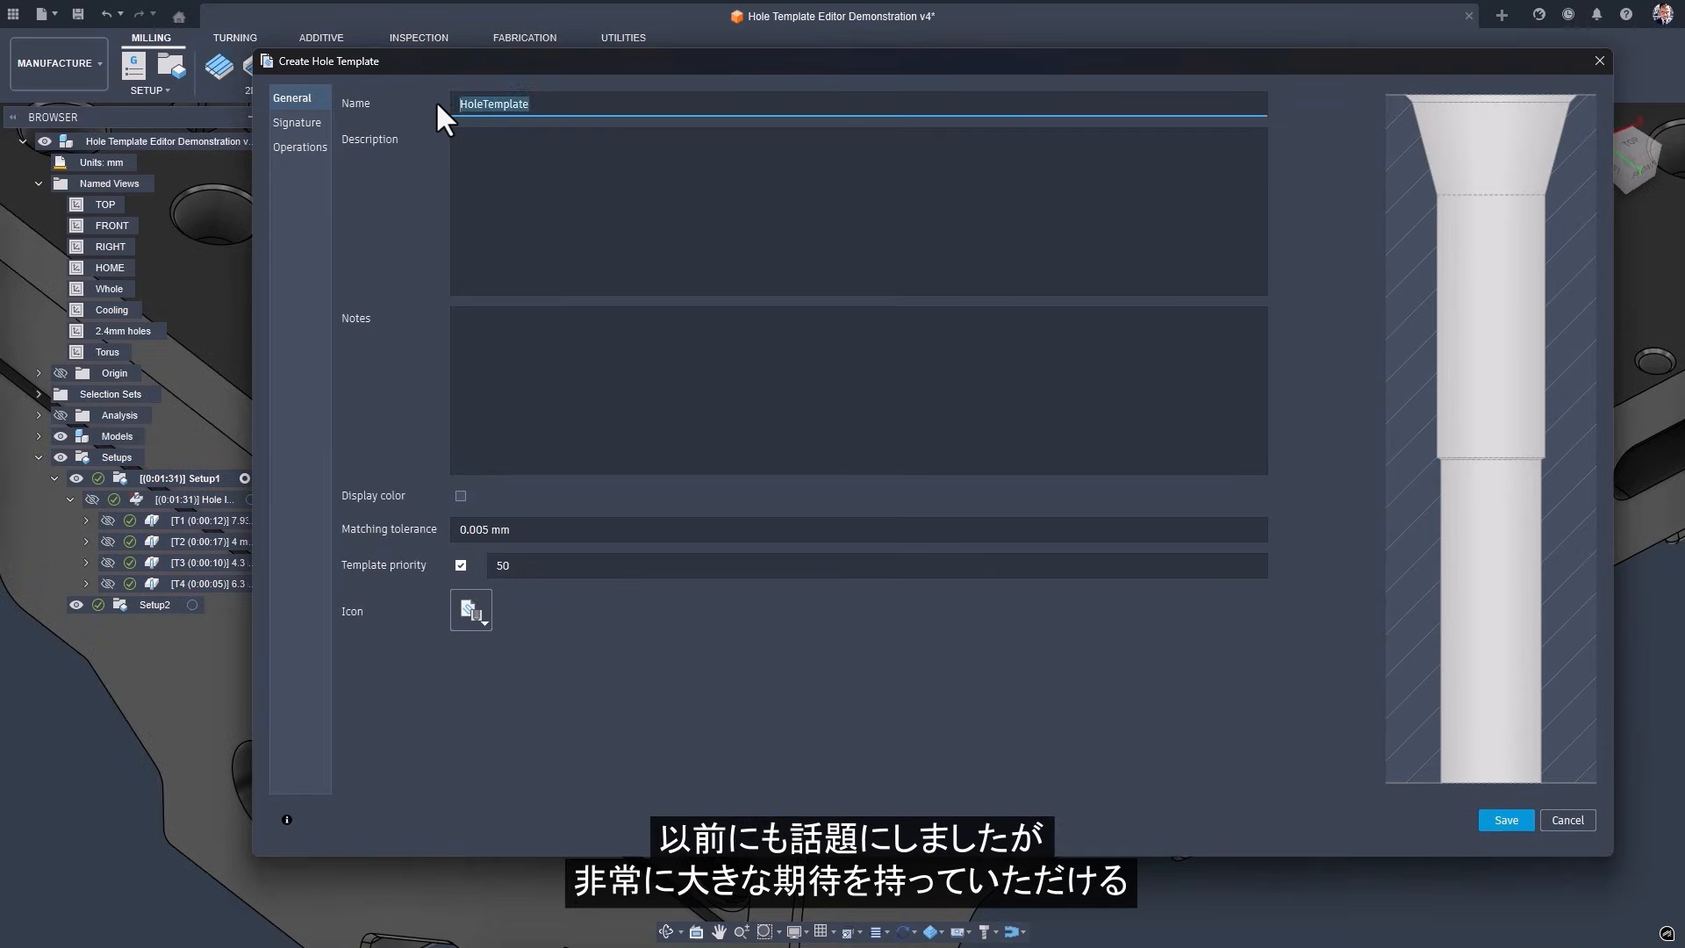
# Name the hole template 'Template Holews' and give it a magenta display colour.
pyautogui.write('Template Holews 1')
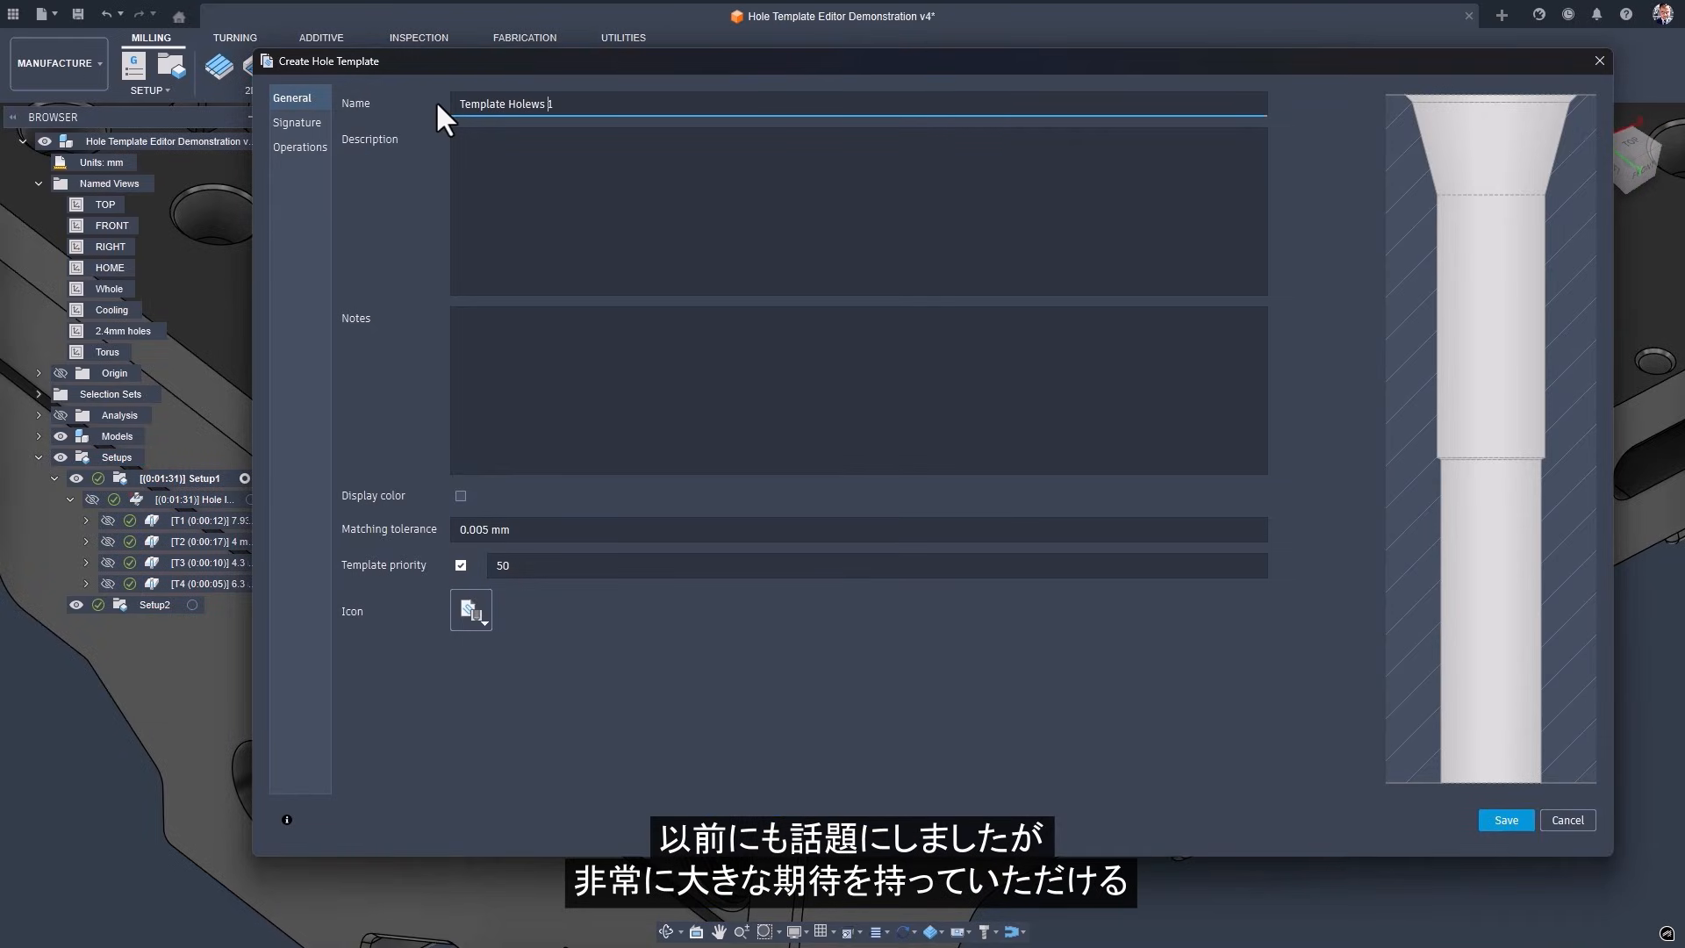
pyautogui.click(460, 495)
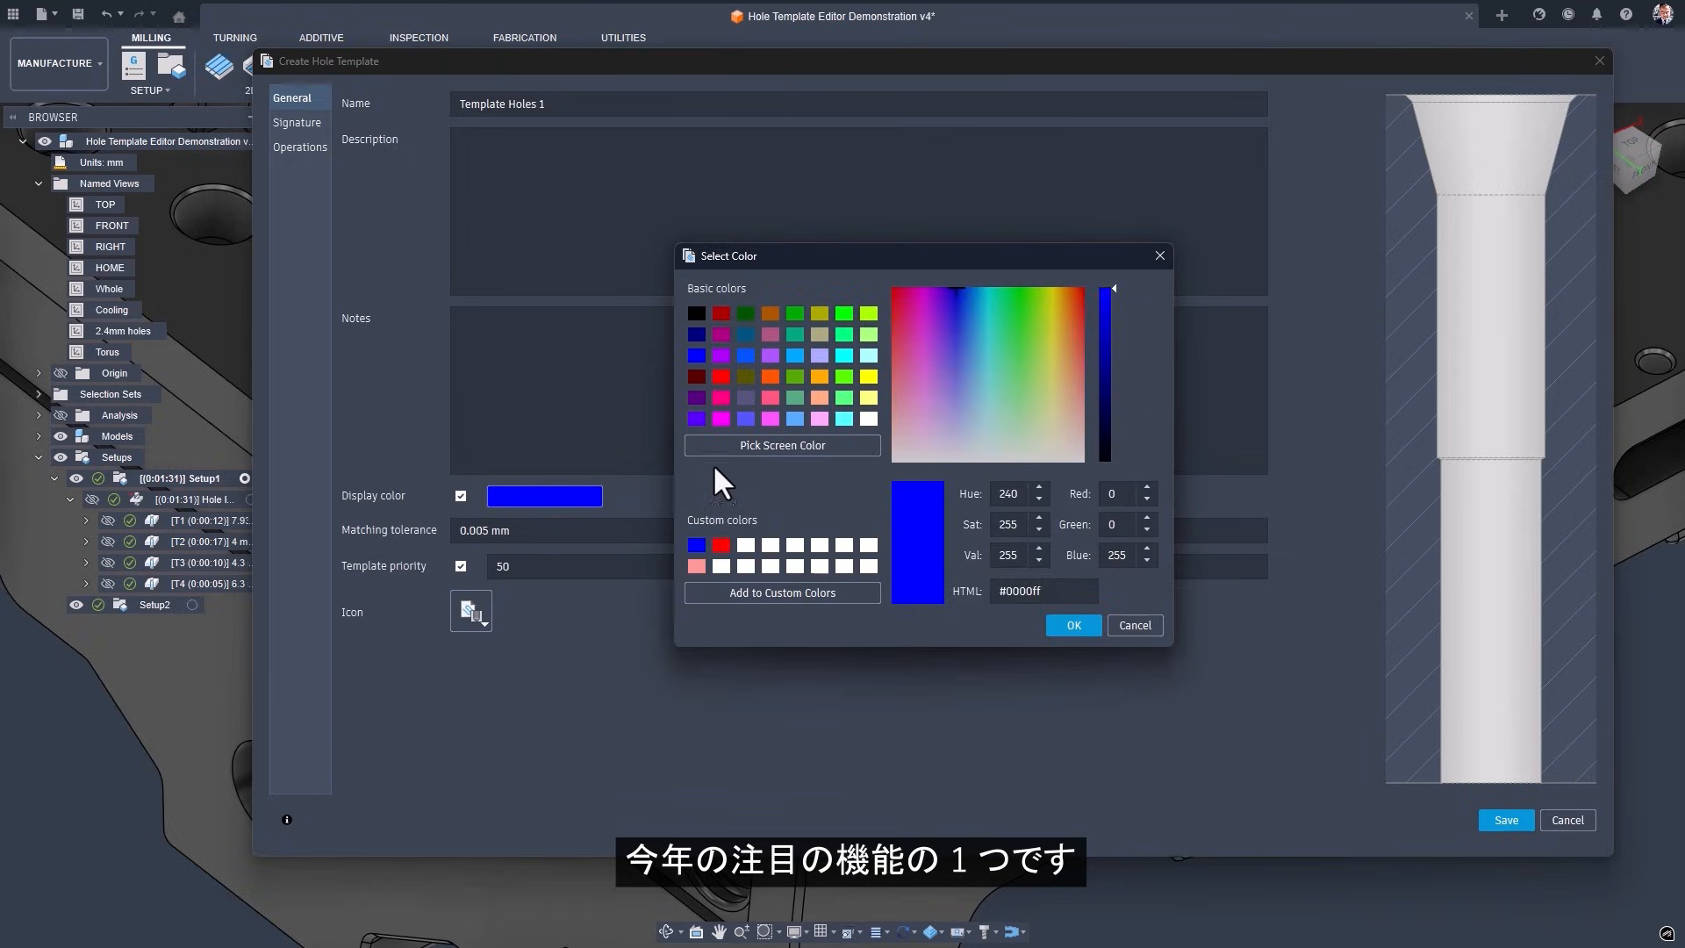
pyautogui.click(1072, 625)
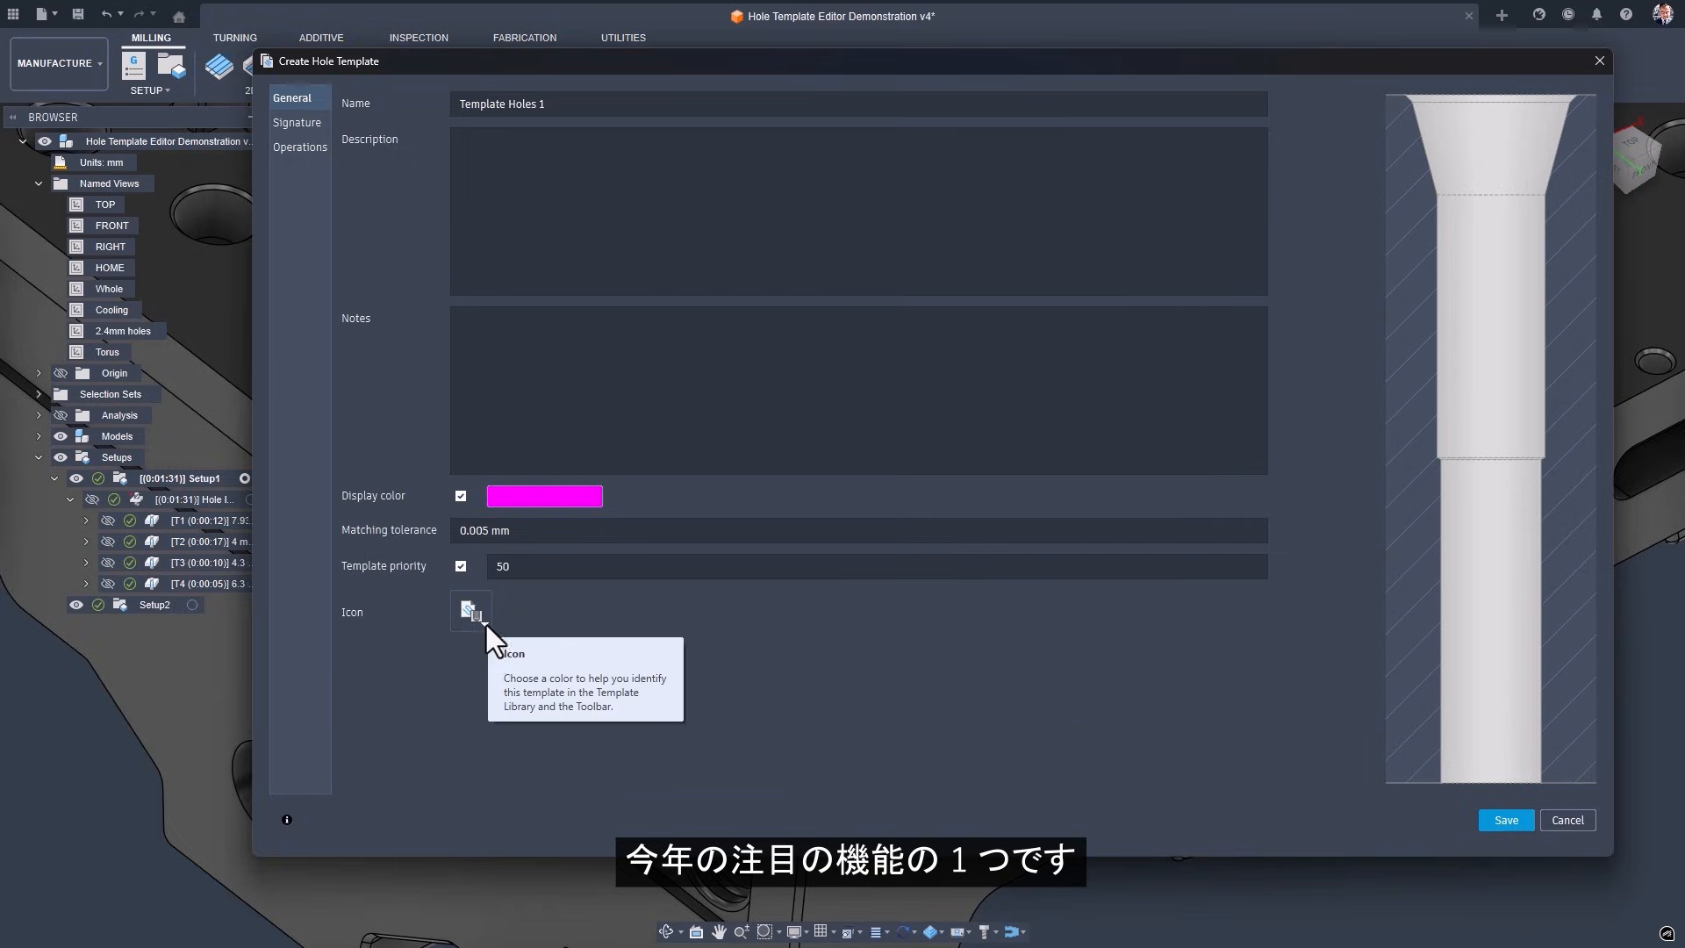
# In the geometry signature, make the 4 mm cylinder height a minimum of 8 mm.
pyautogui.click(297, 121)
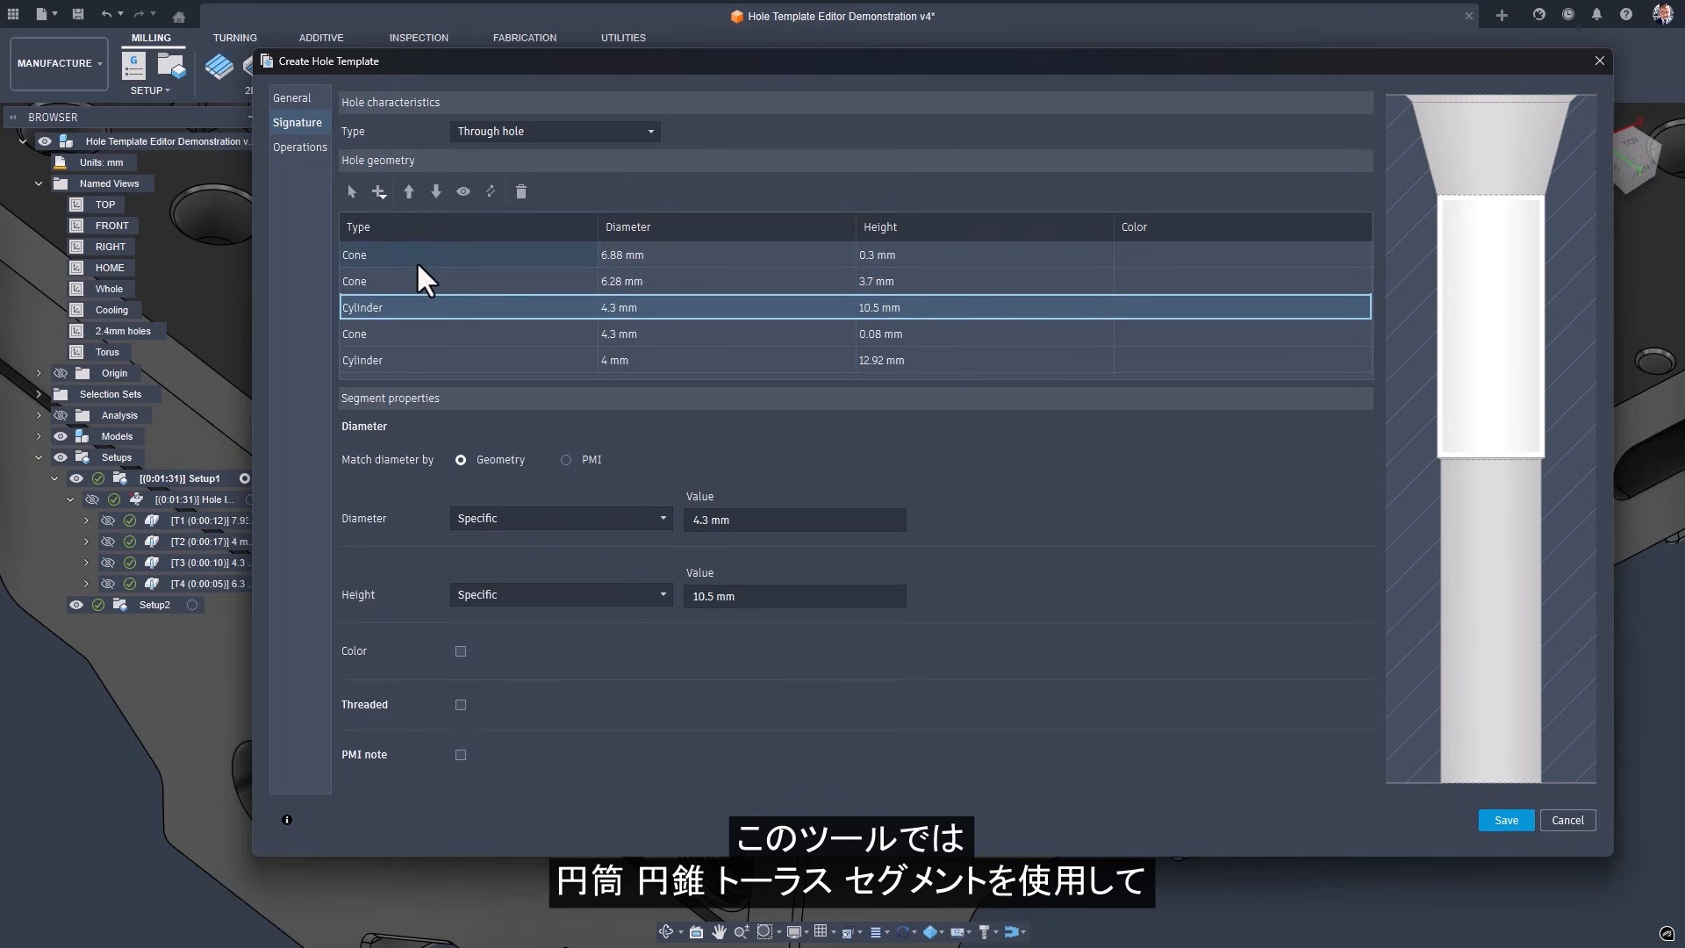
pyautogui.click(559, 594)
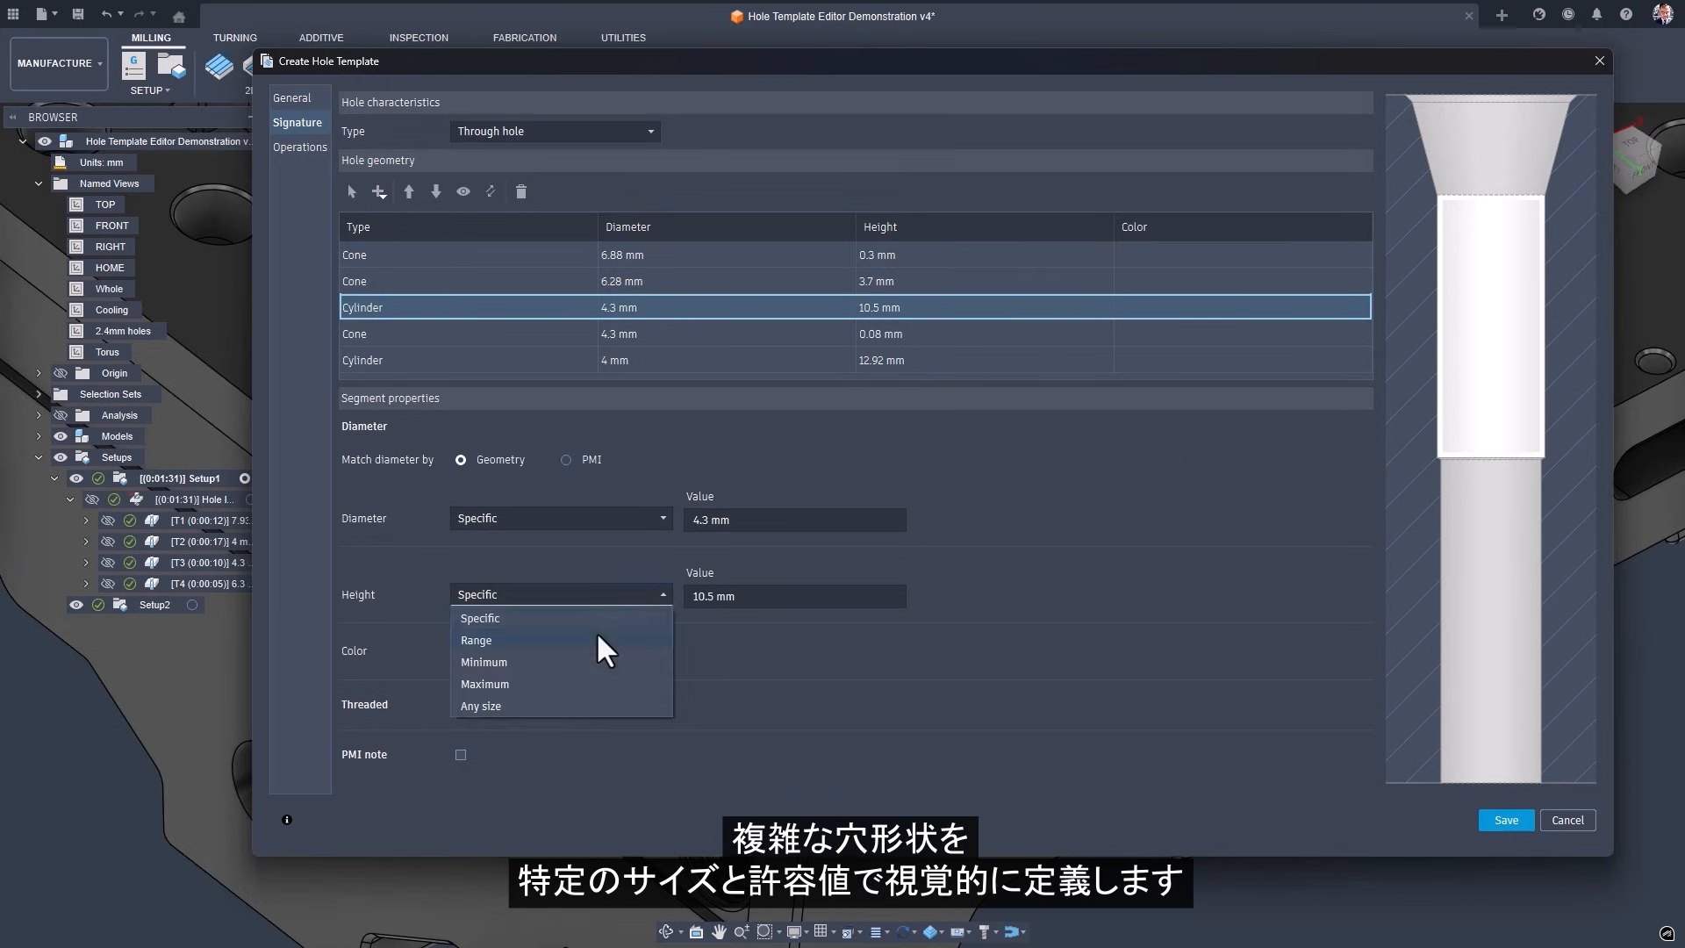
pyautogui.click(475, 640)
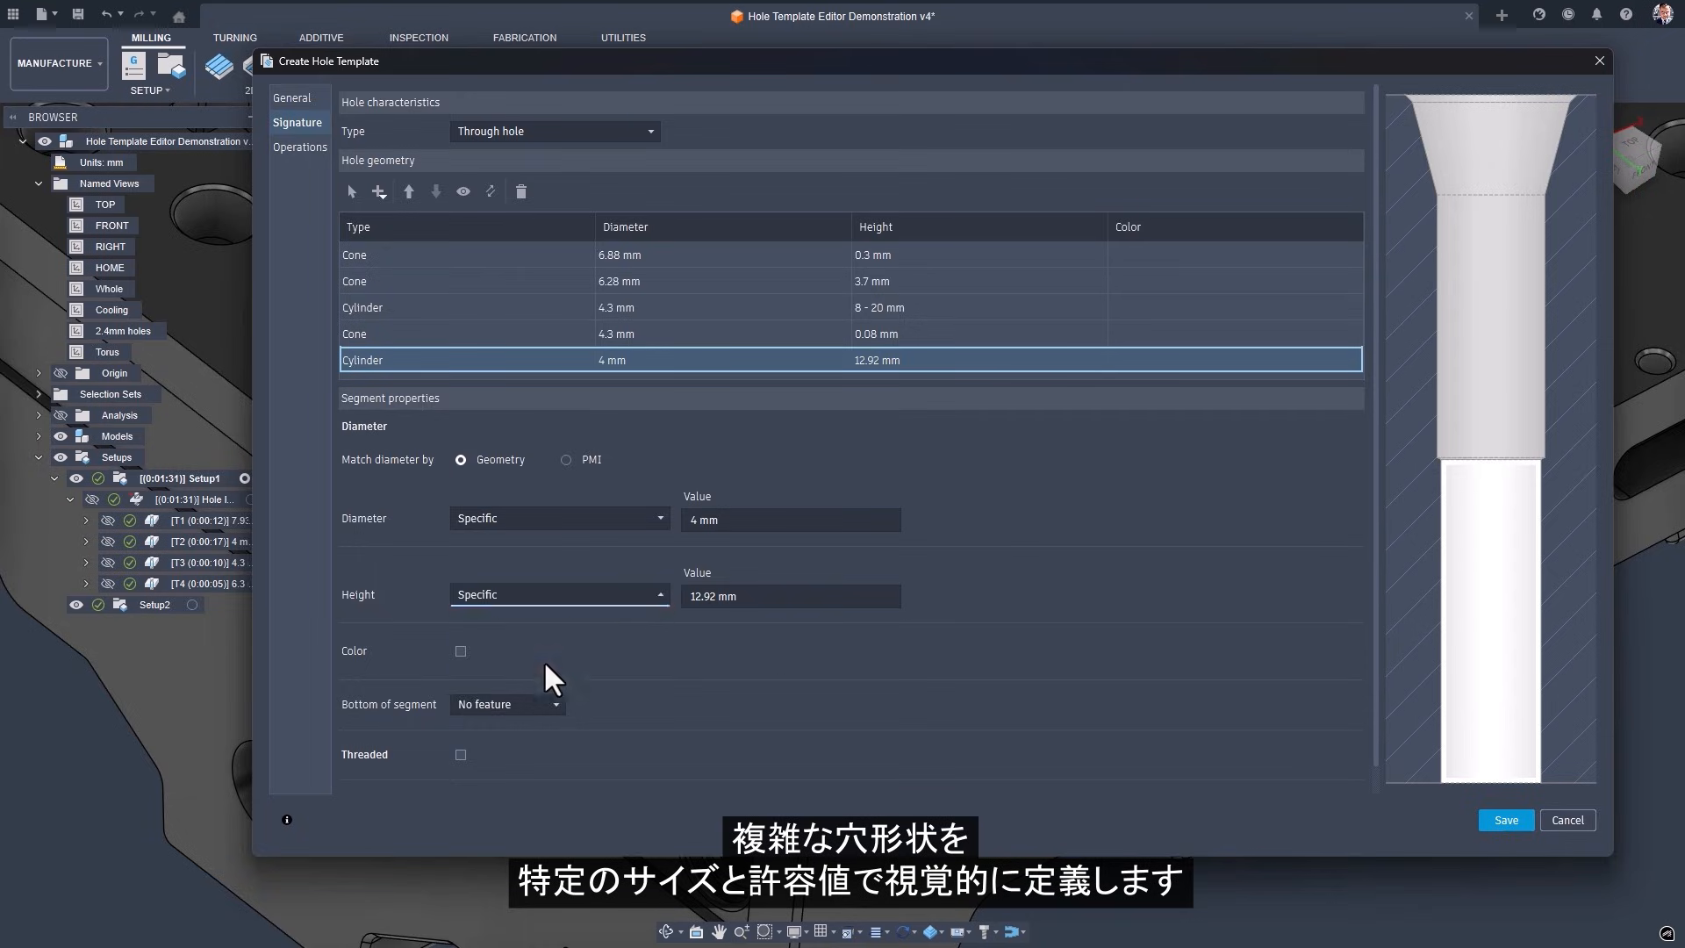
pyautogui.click(559, 594)
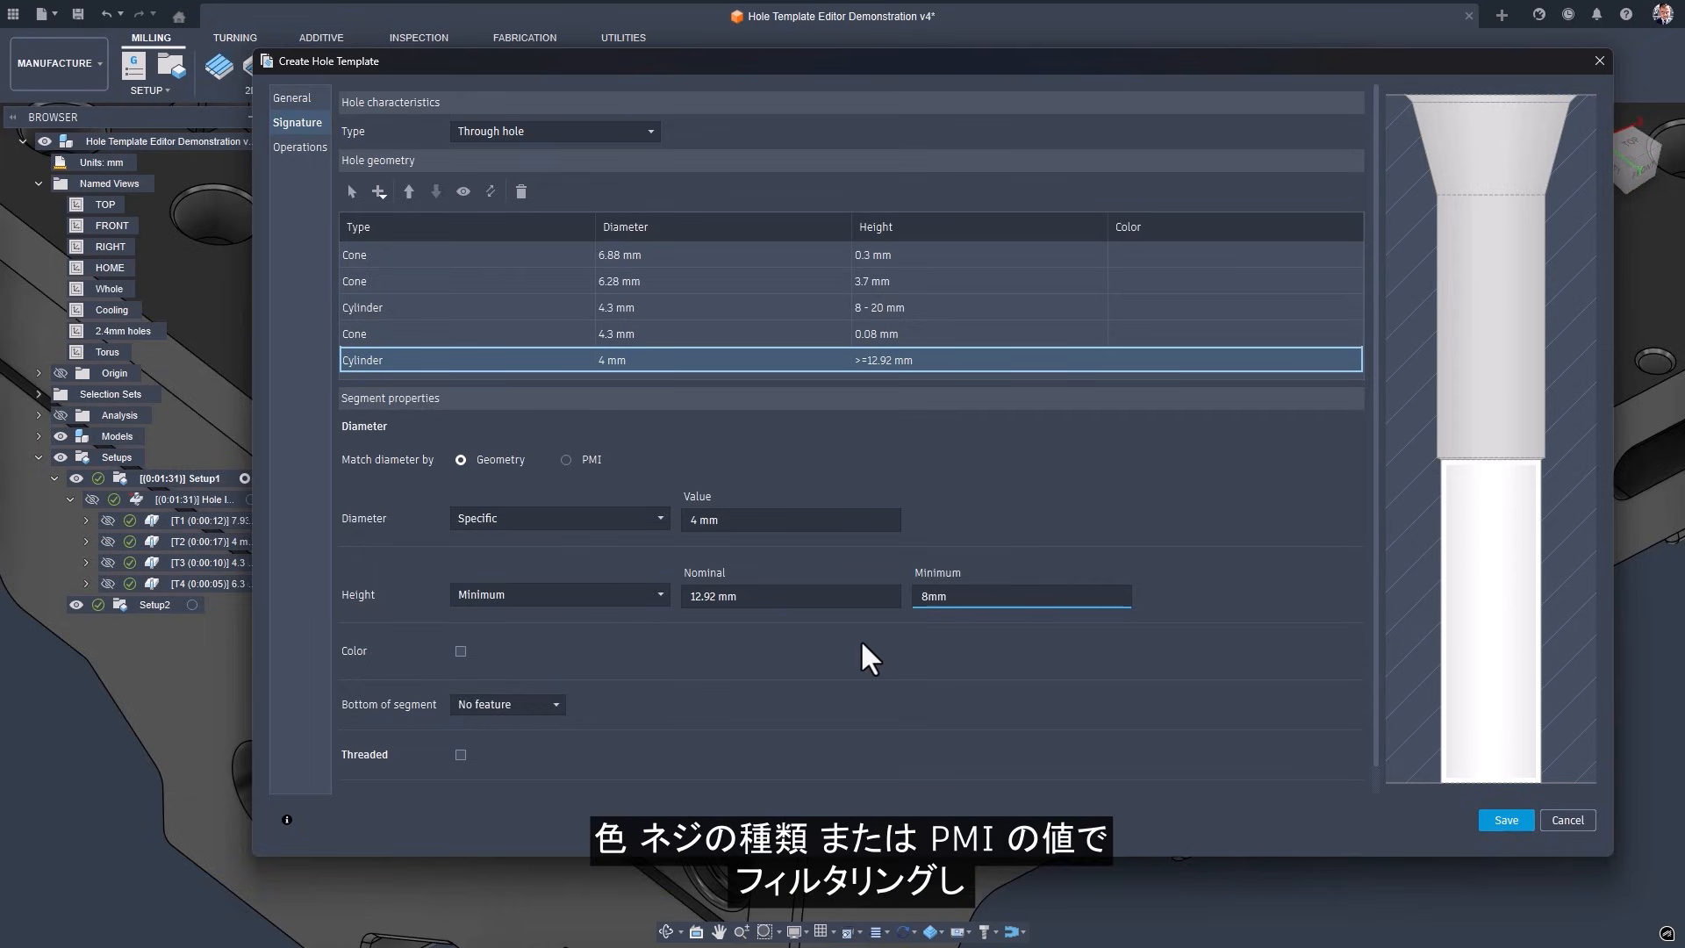
pyautogui.click(300, 147)
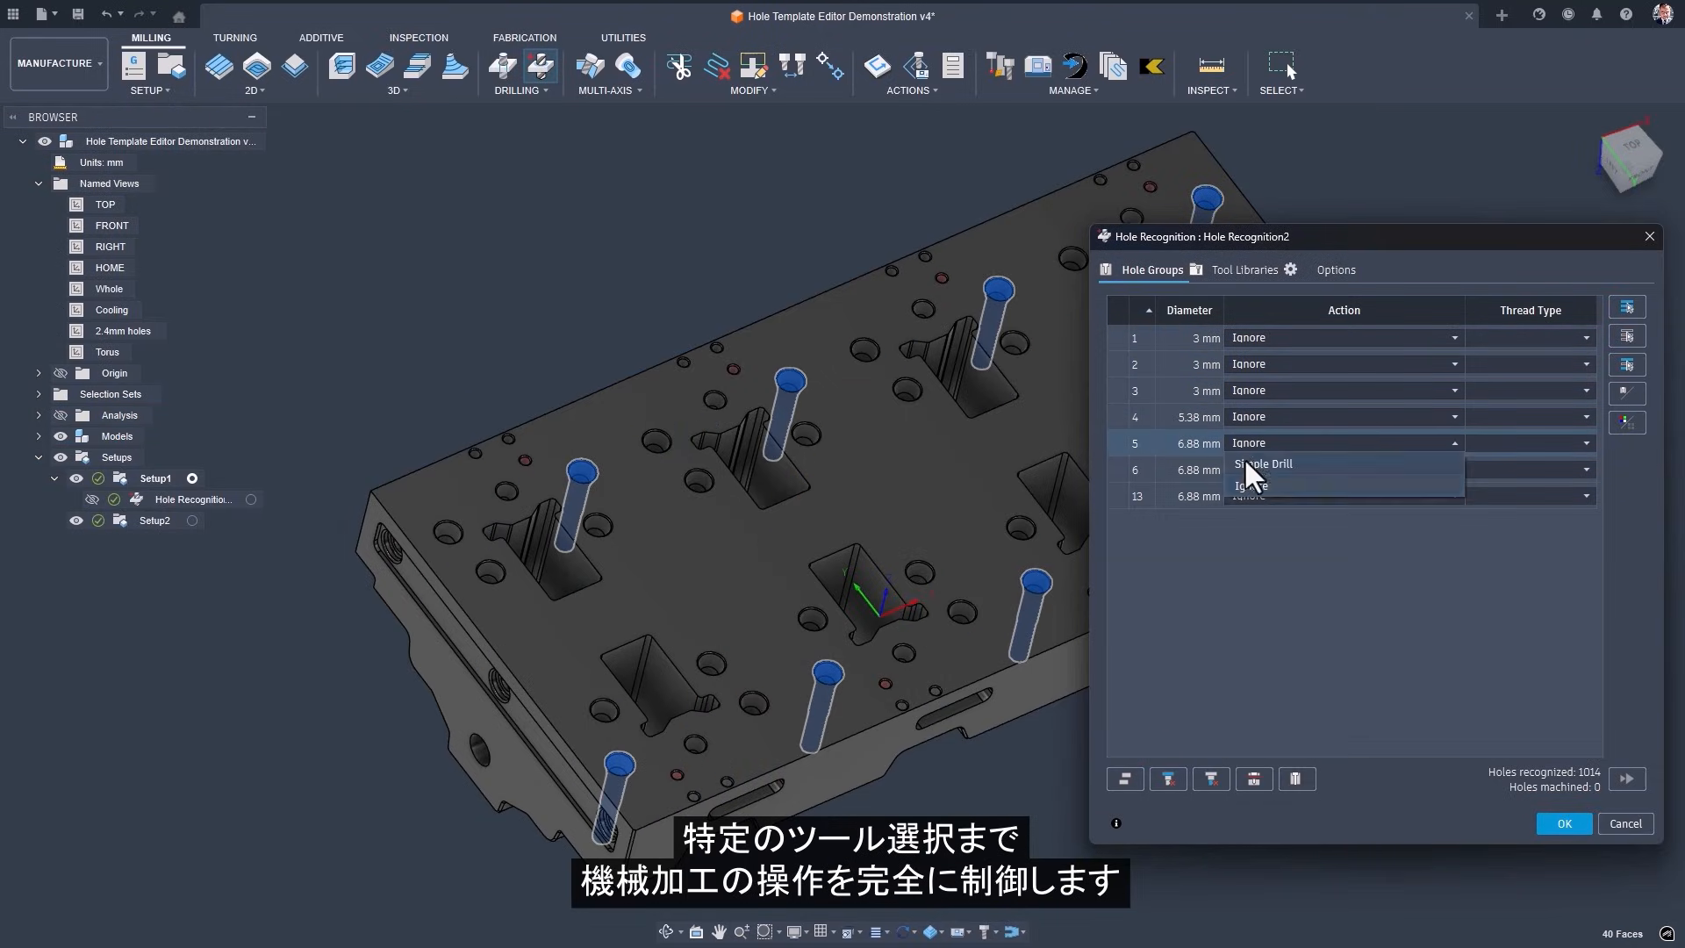
# Set hole group 5 to Simple Drill, accept recognition, and load the Machine over holes v1 design.
pyautogui.click(1561, 823)
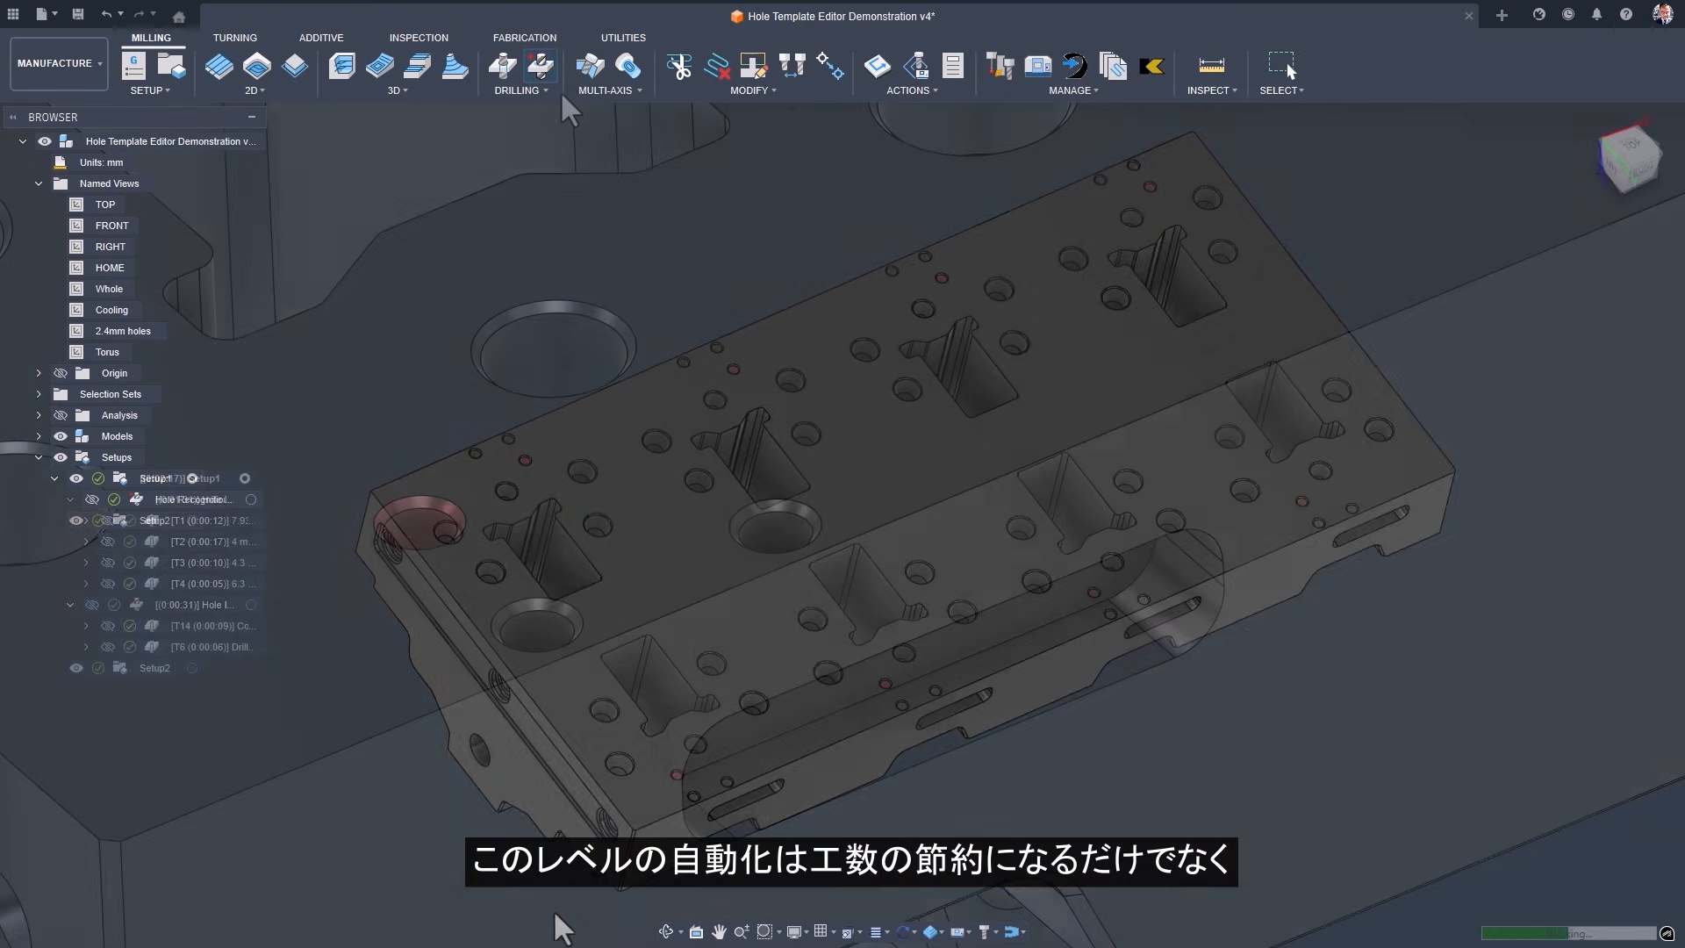
pyautogui.doubleClick(191, 498)
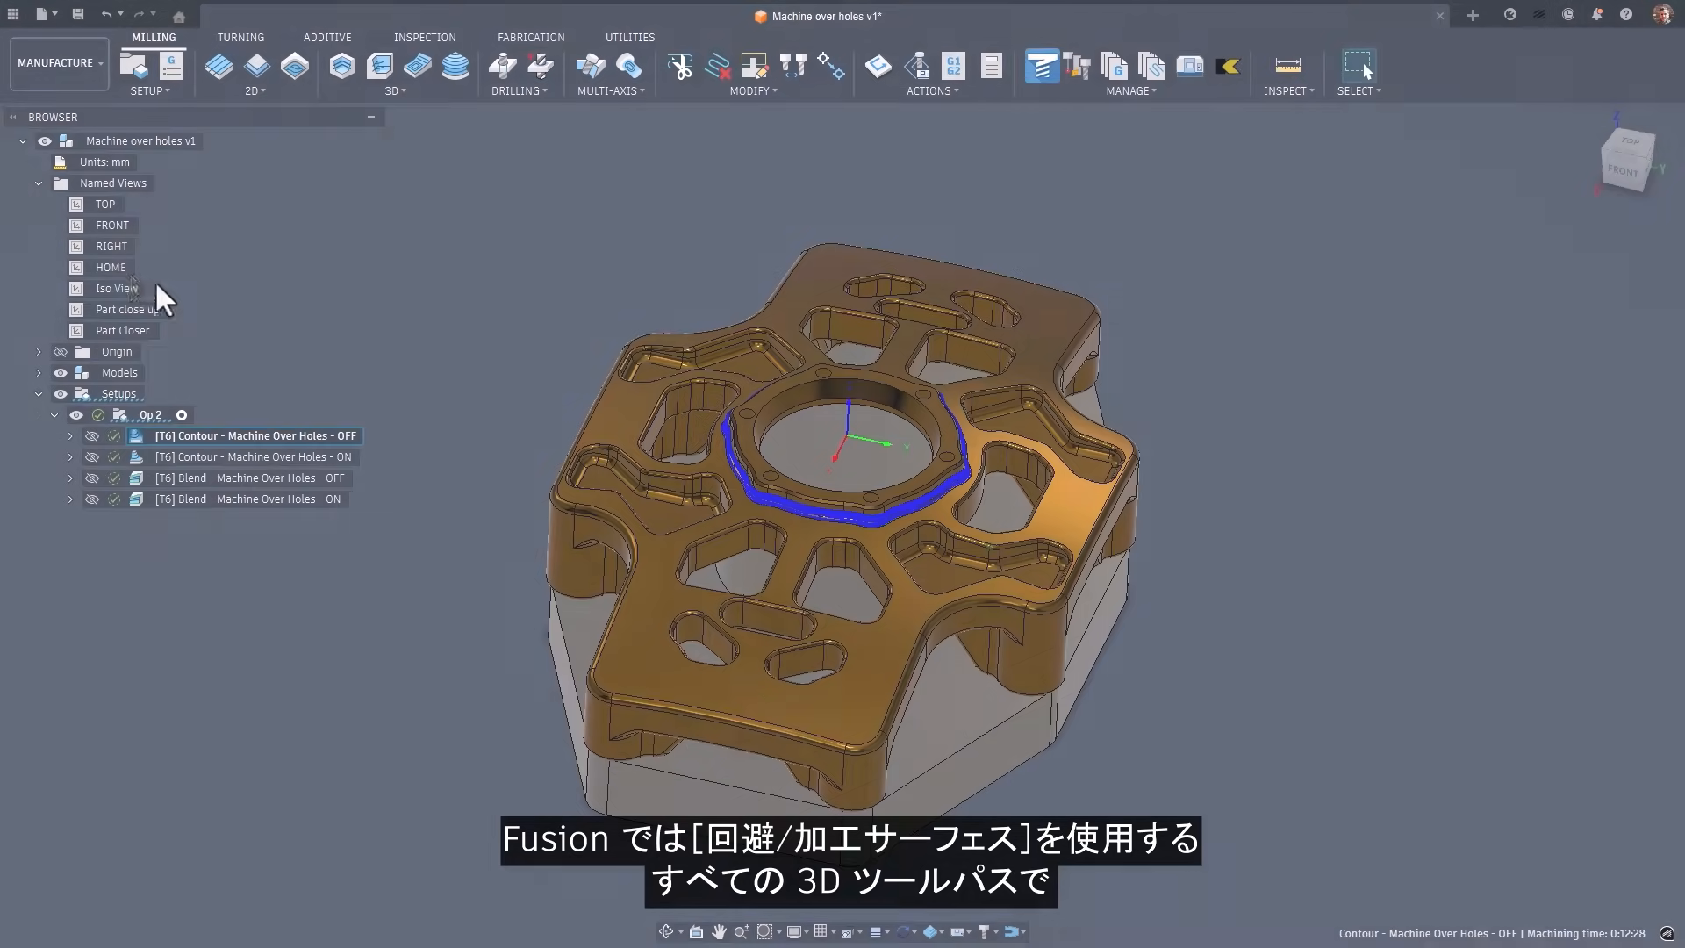
# Enable machining over holes for the face group of the Contour OFF toolpath and regenerate it.
pyautogui.doubleClick(114, 288)
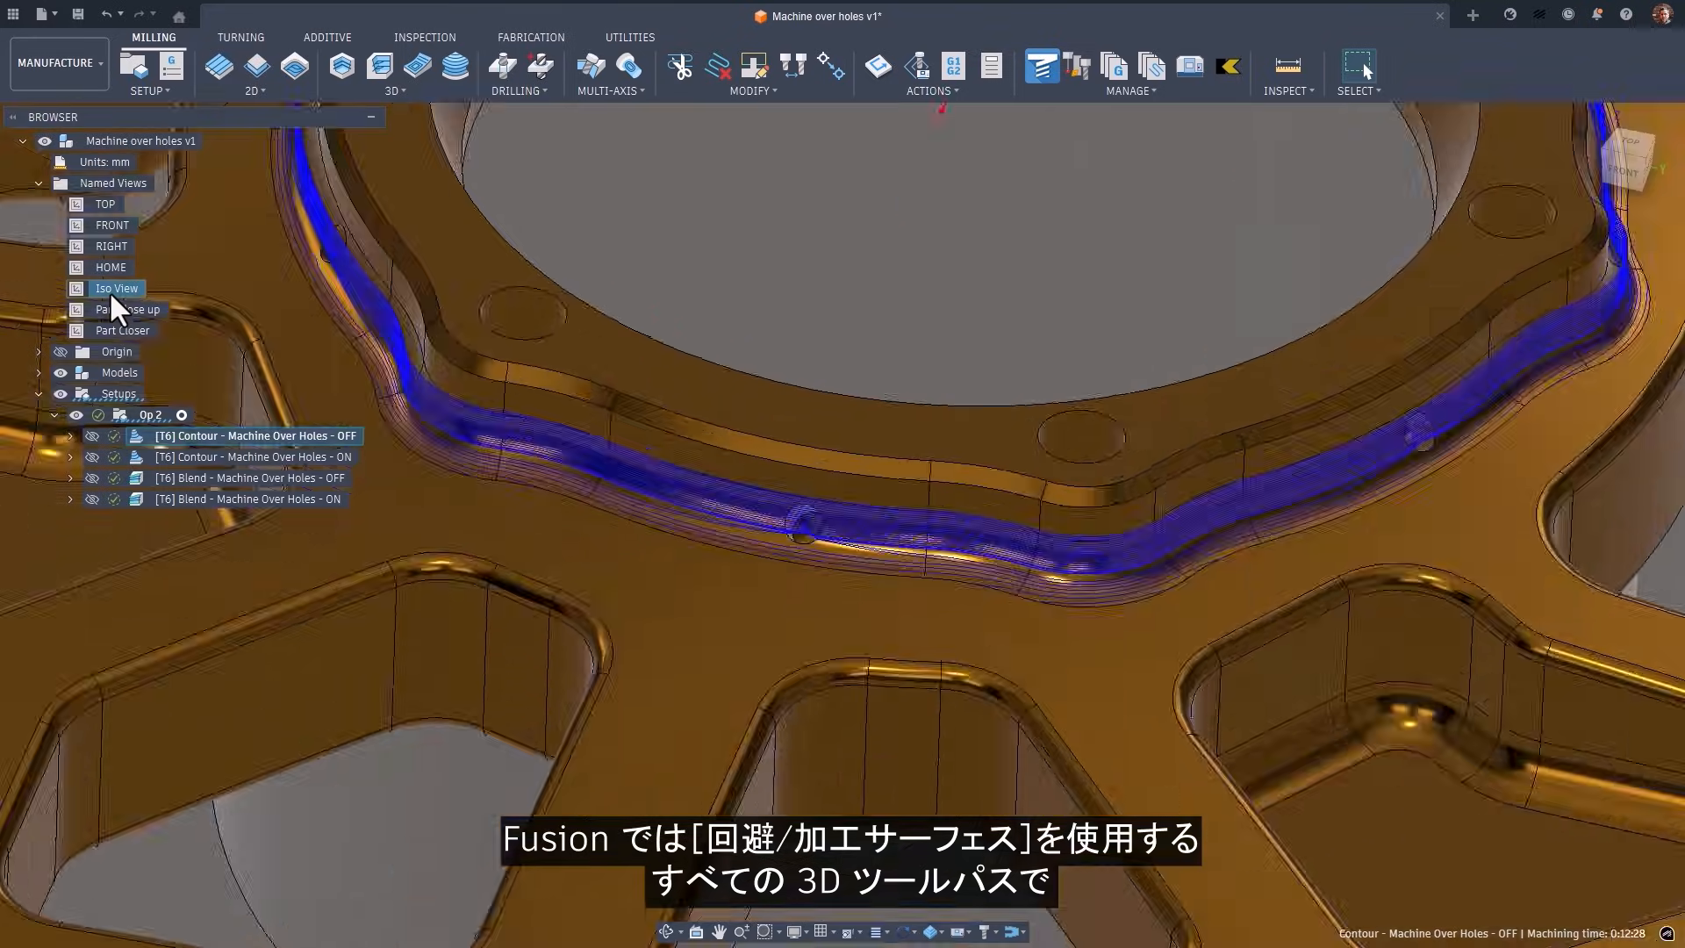
pyautogui.click(129, 310)
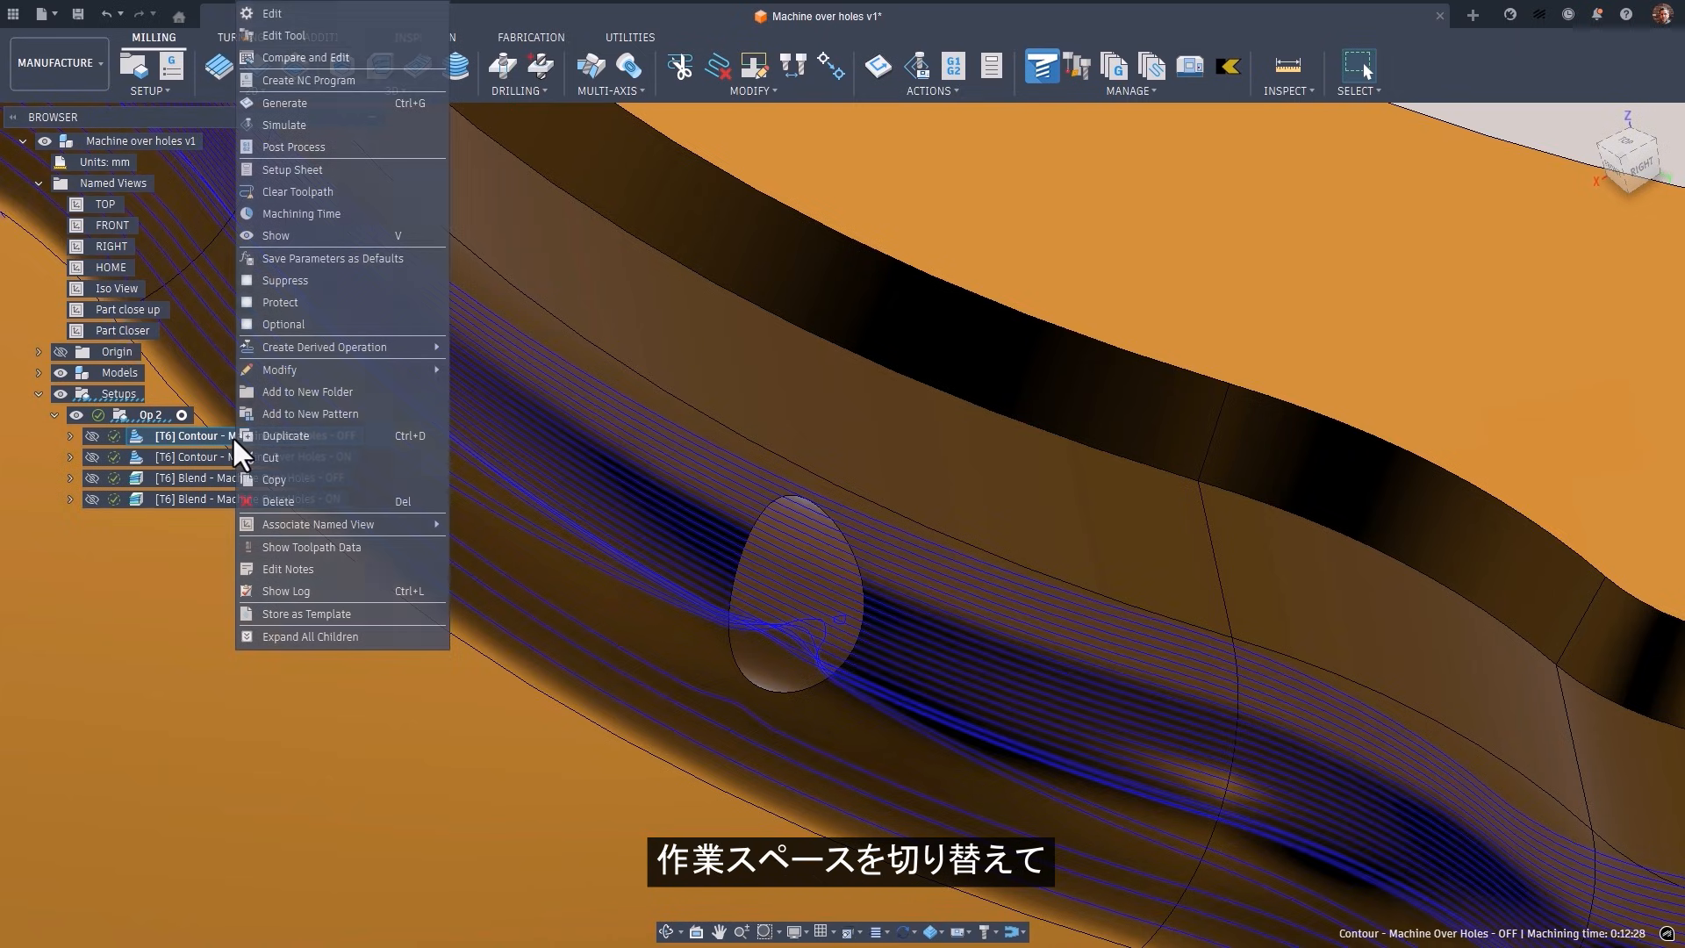
pyautogui.click(272, 13)
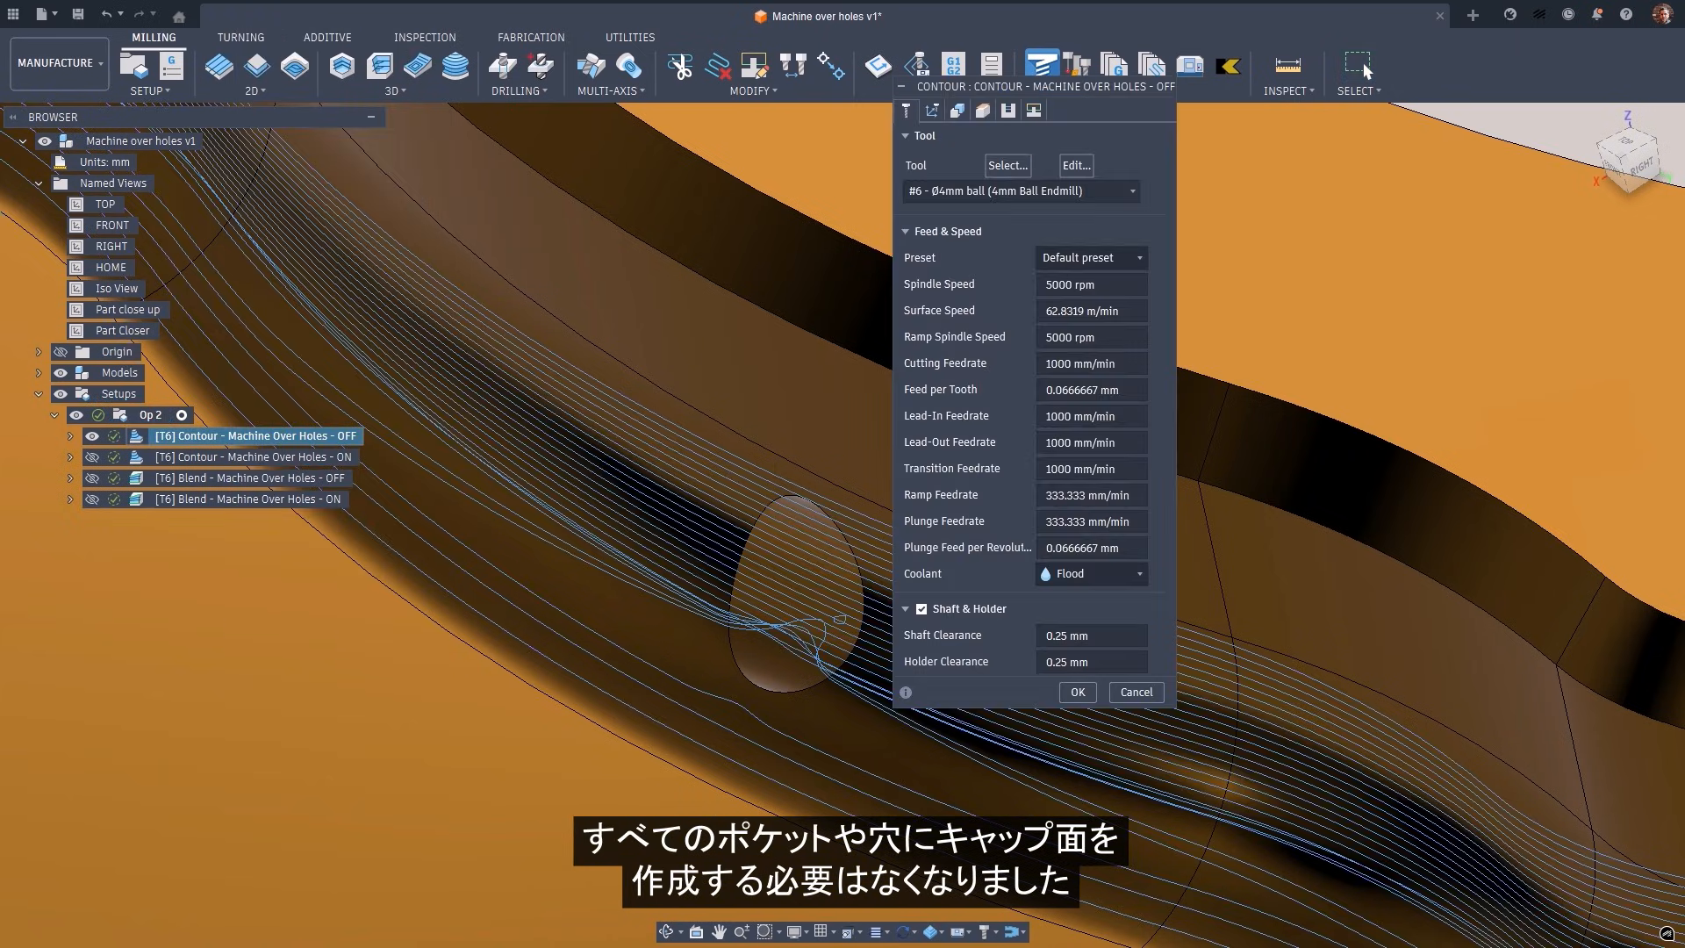
pyautogui.click(957, 111)
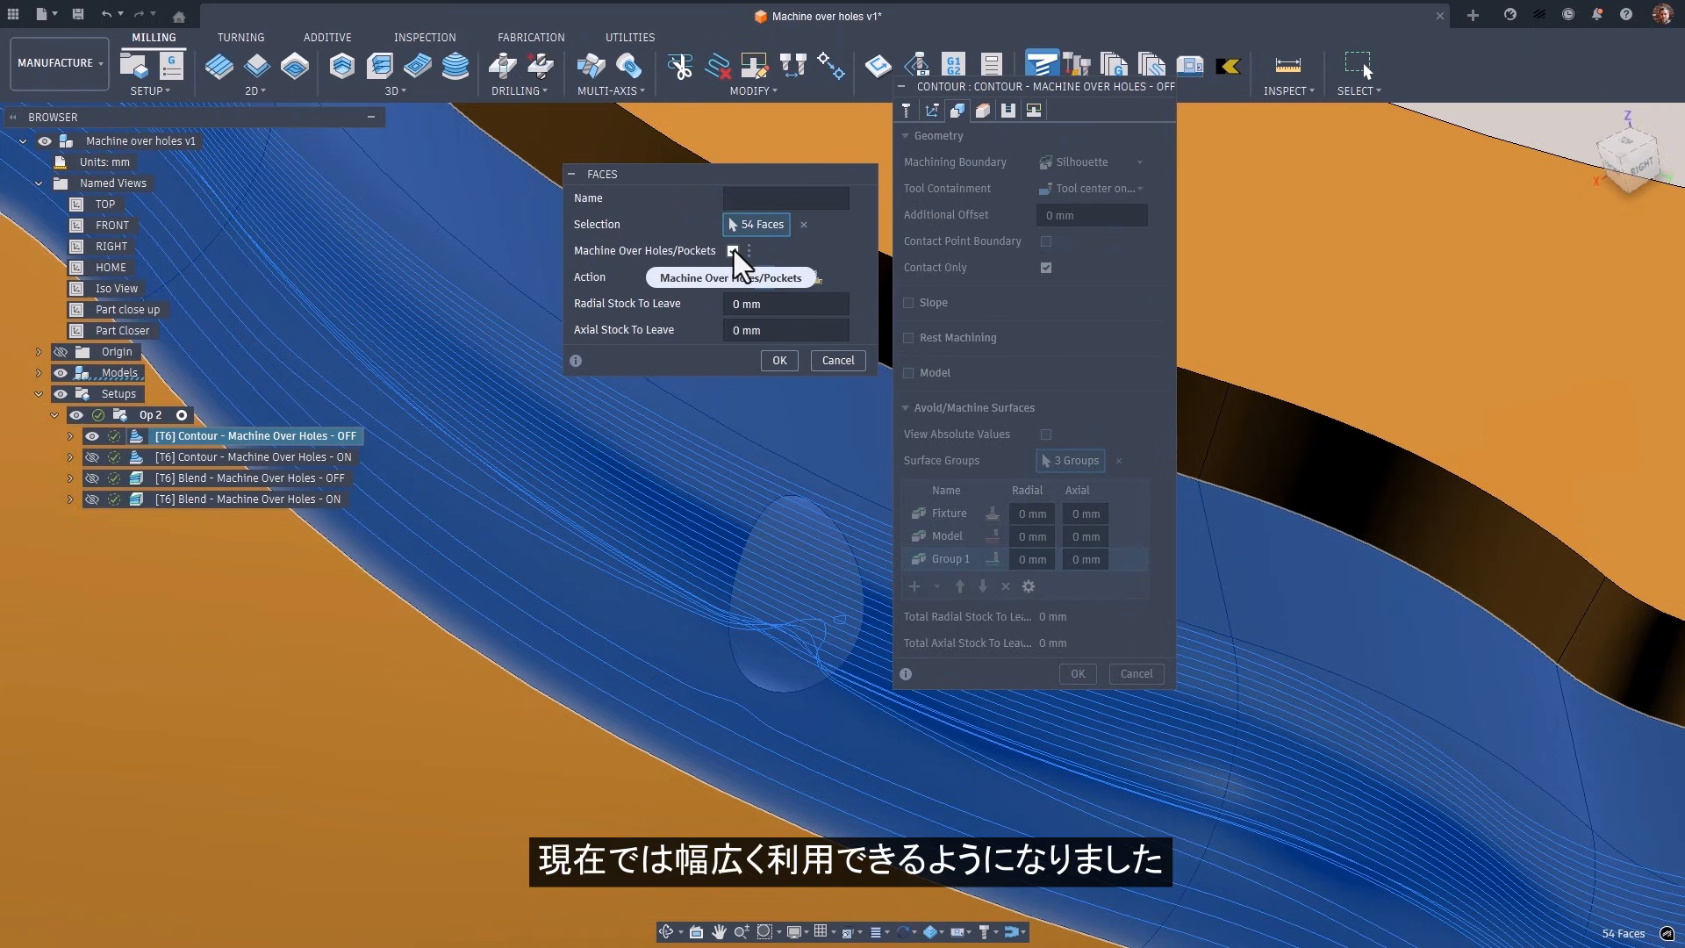
pyautogui.click(733, 250)
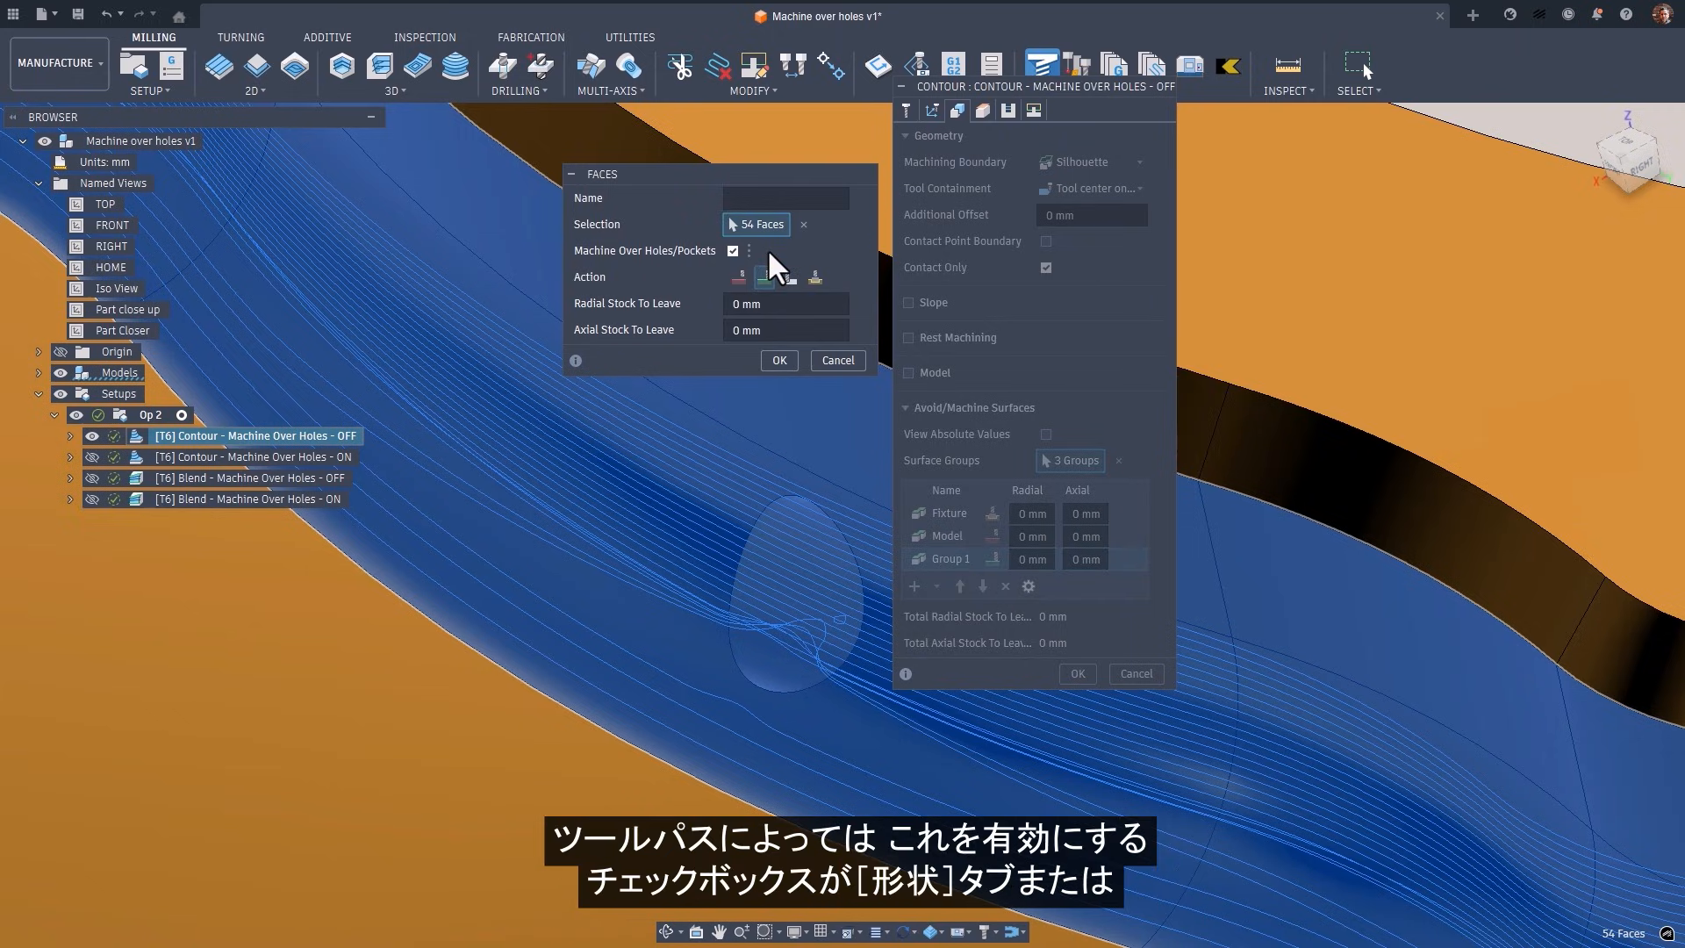
pyautogui.click(779, 360)
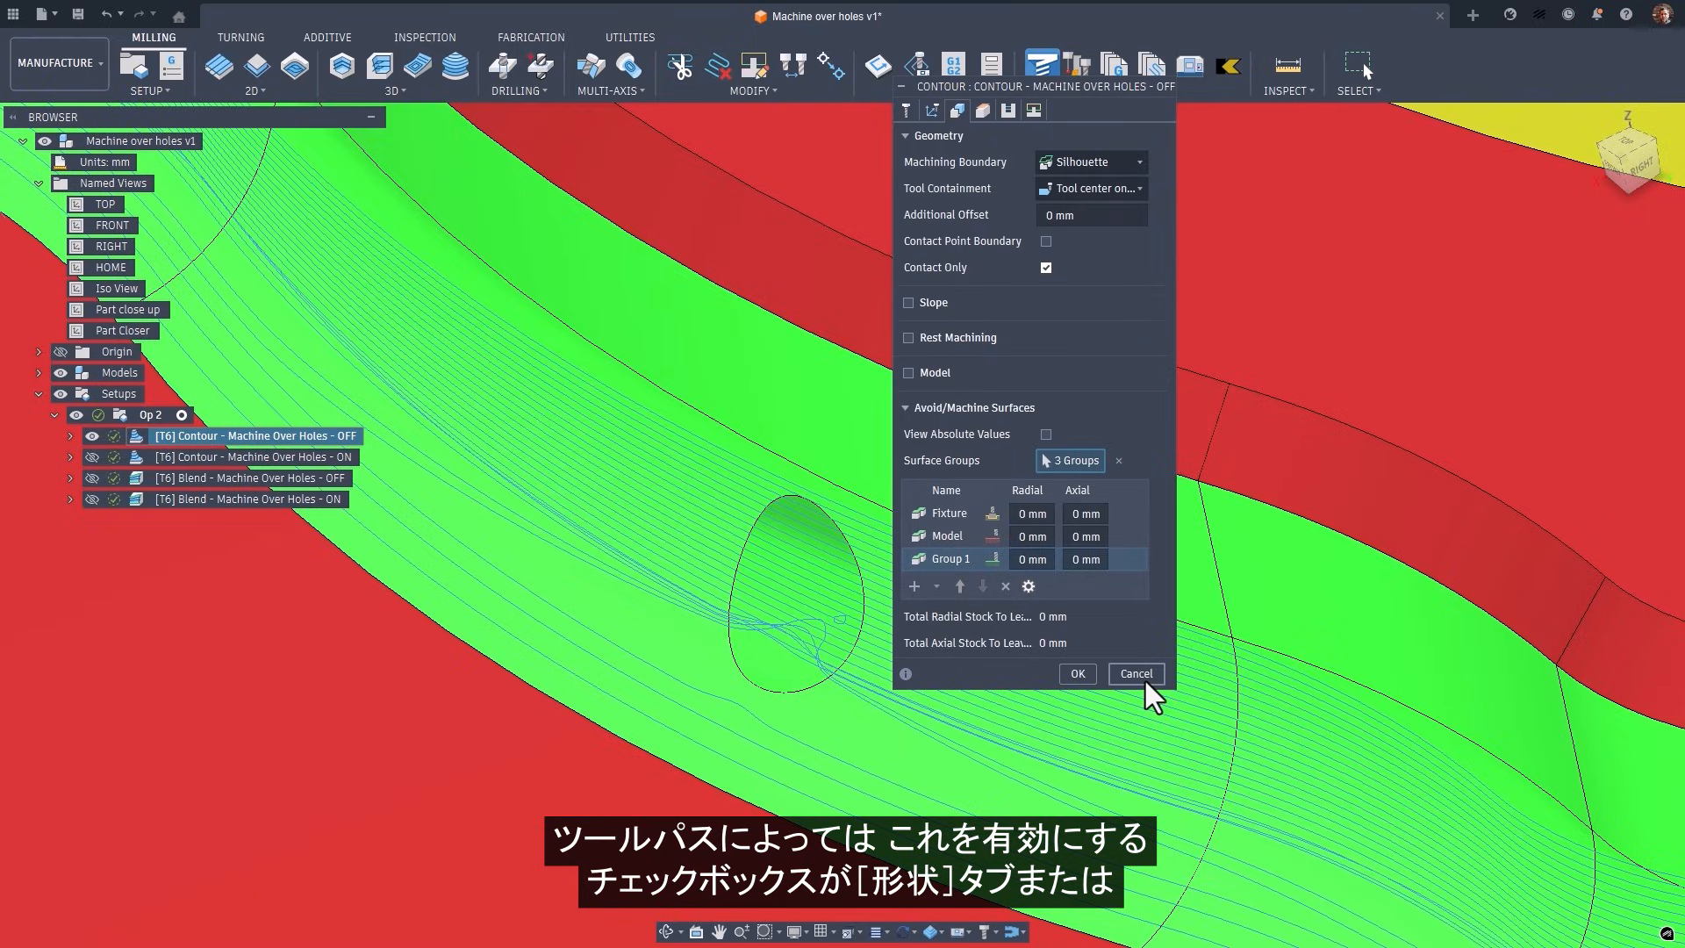
pyautogui.moveTo(1075, 673)
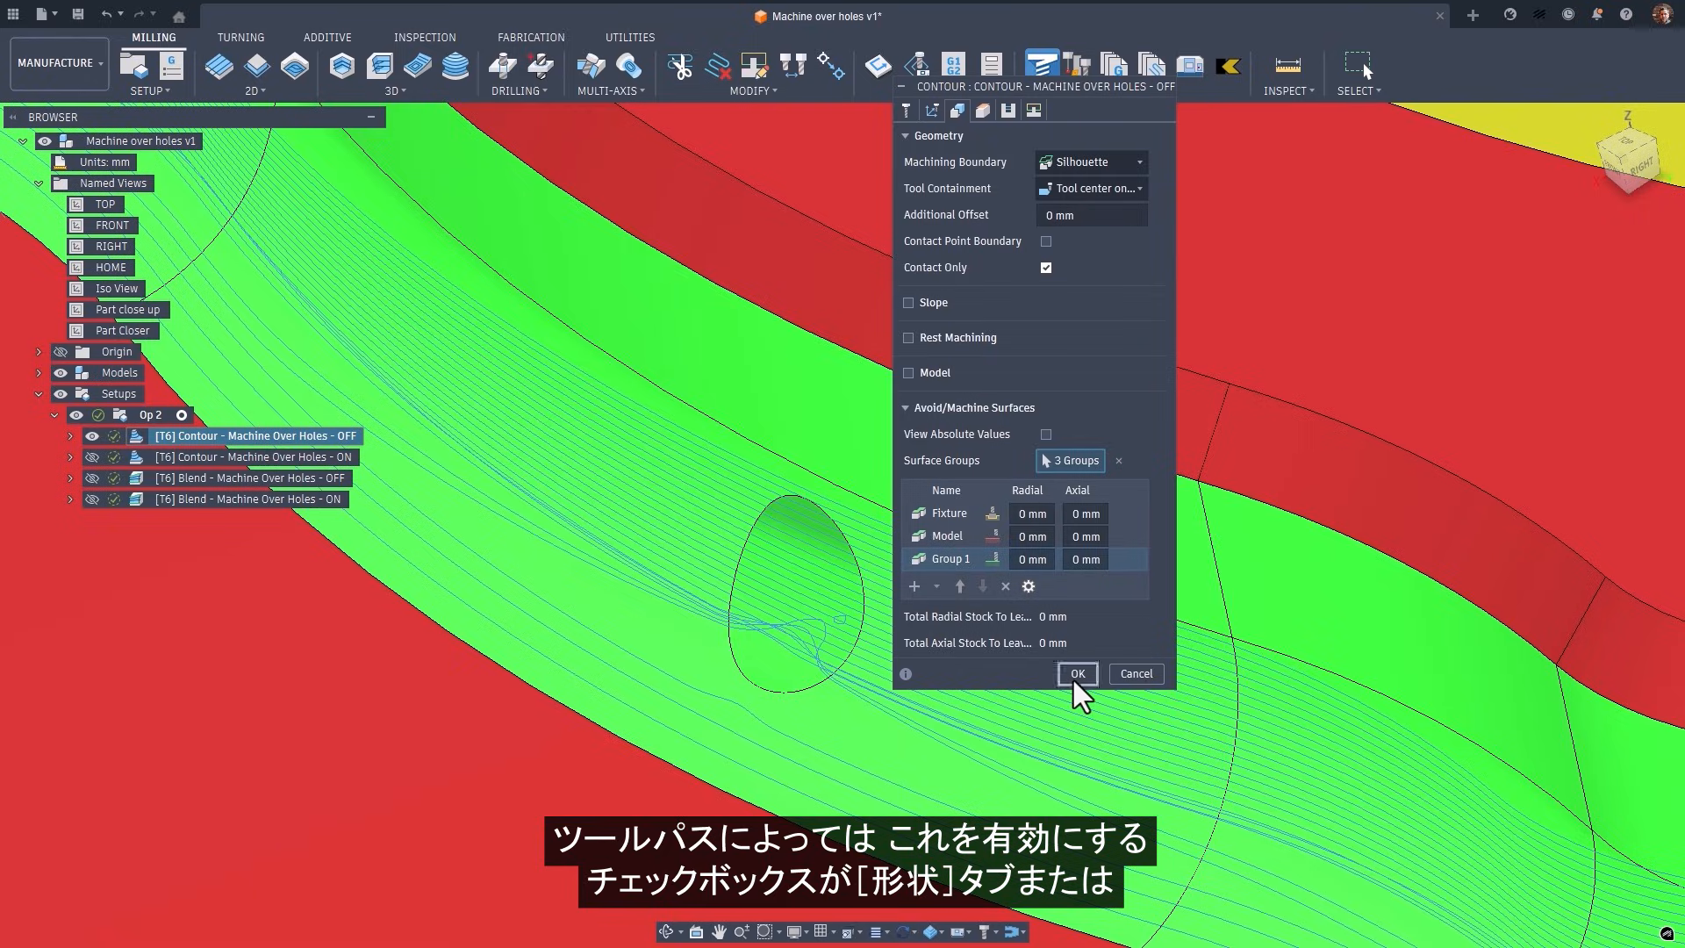
pyautogui.click(1076, 674)
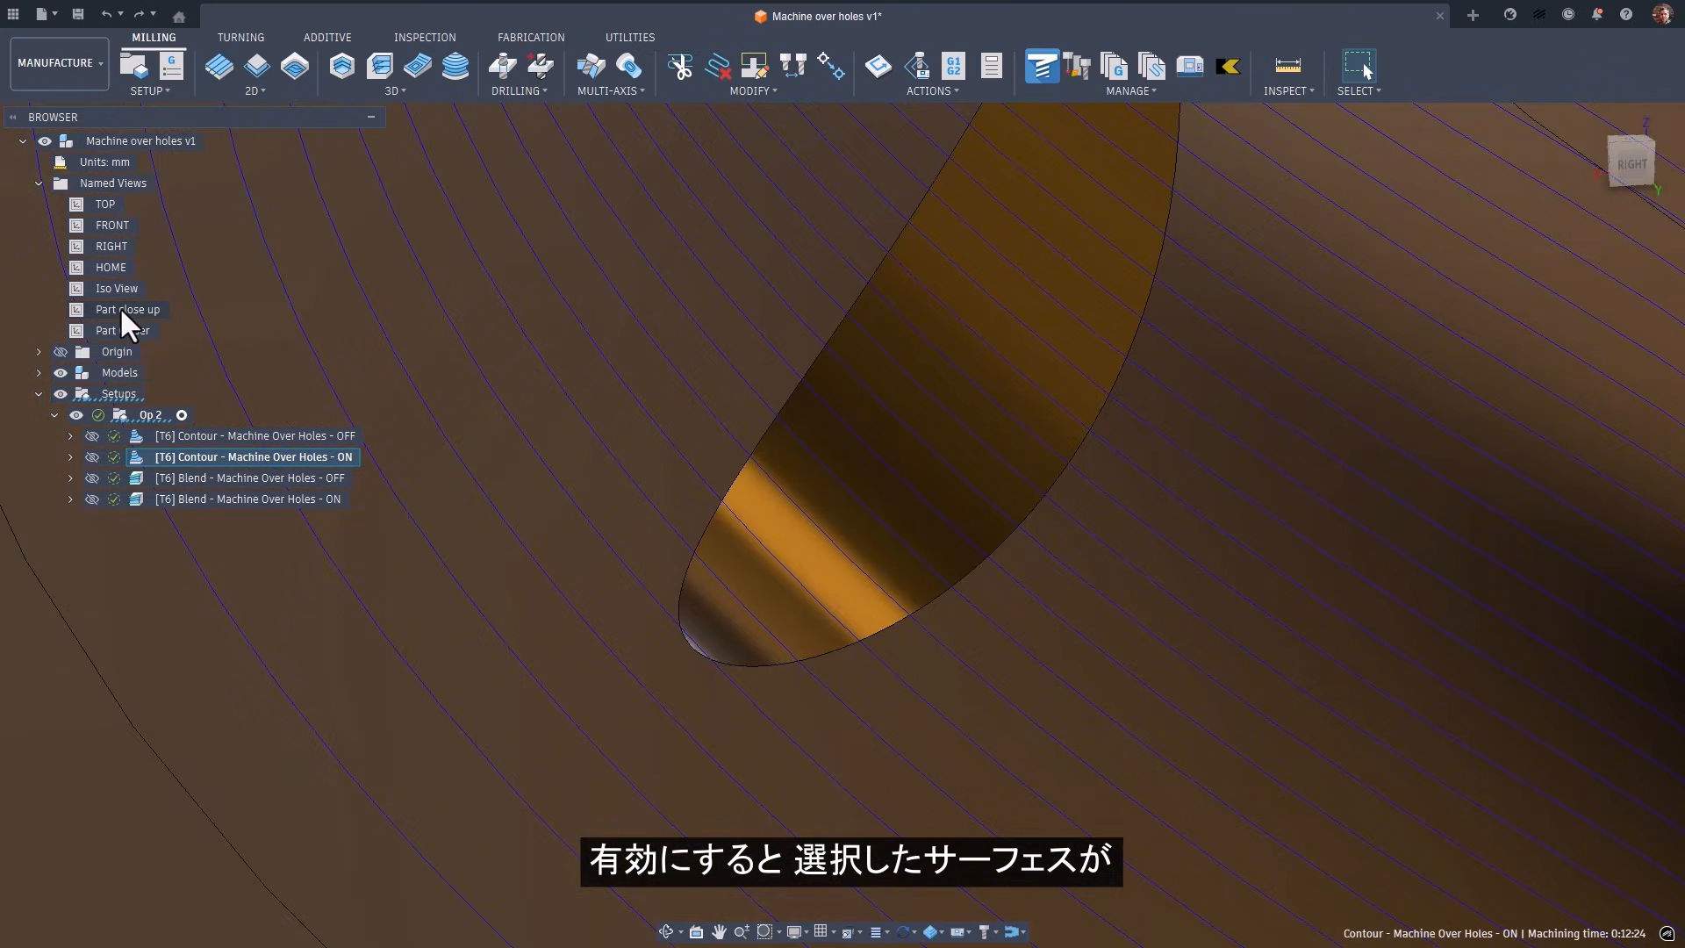
# Enable Machine Over Holes/Pockets on the Blend OFF toolpath's geometry and regenerate it.
pyautogui.rightClick(248, 477)
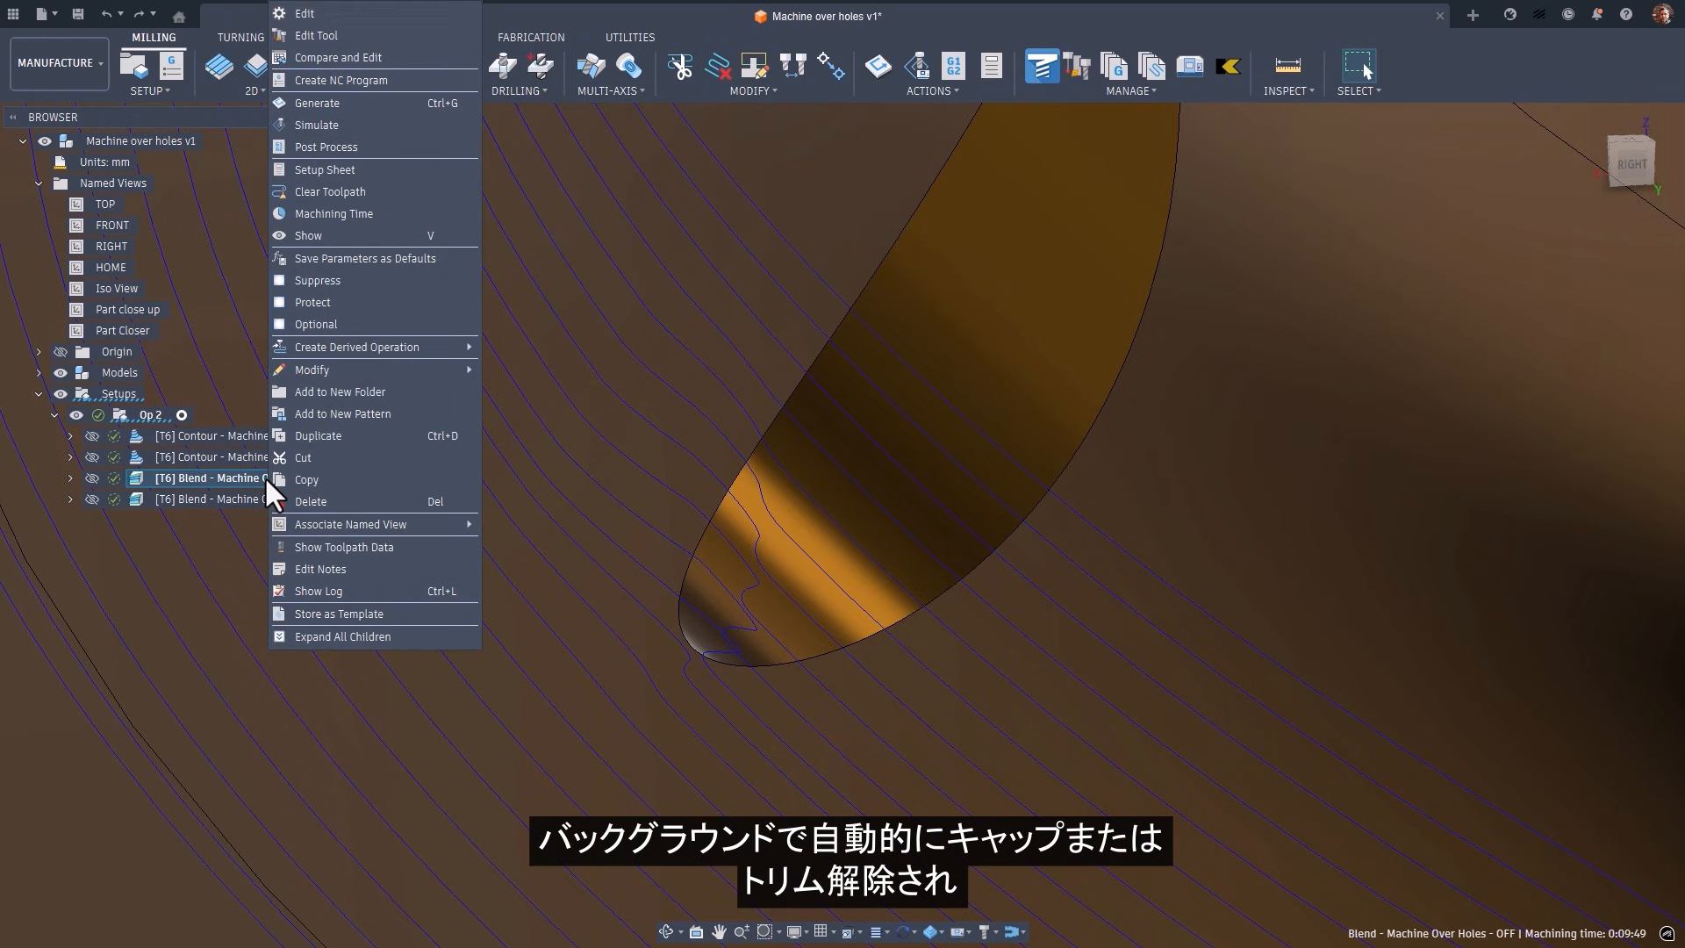
pyautogui.click(305, 12)
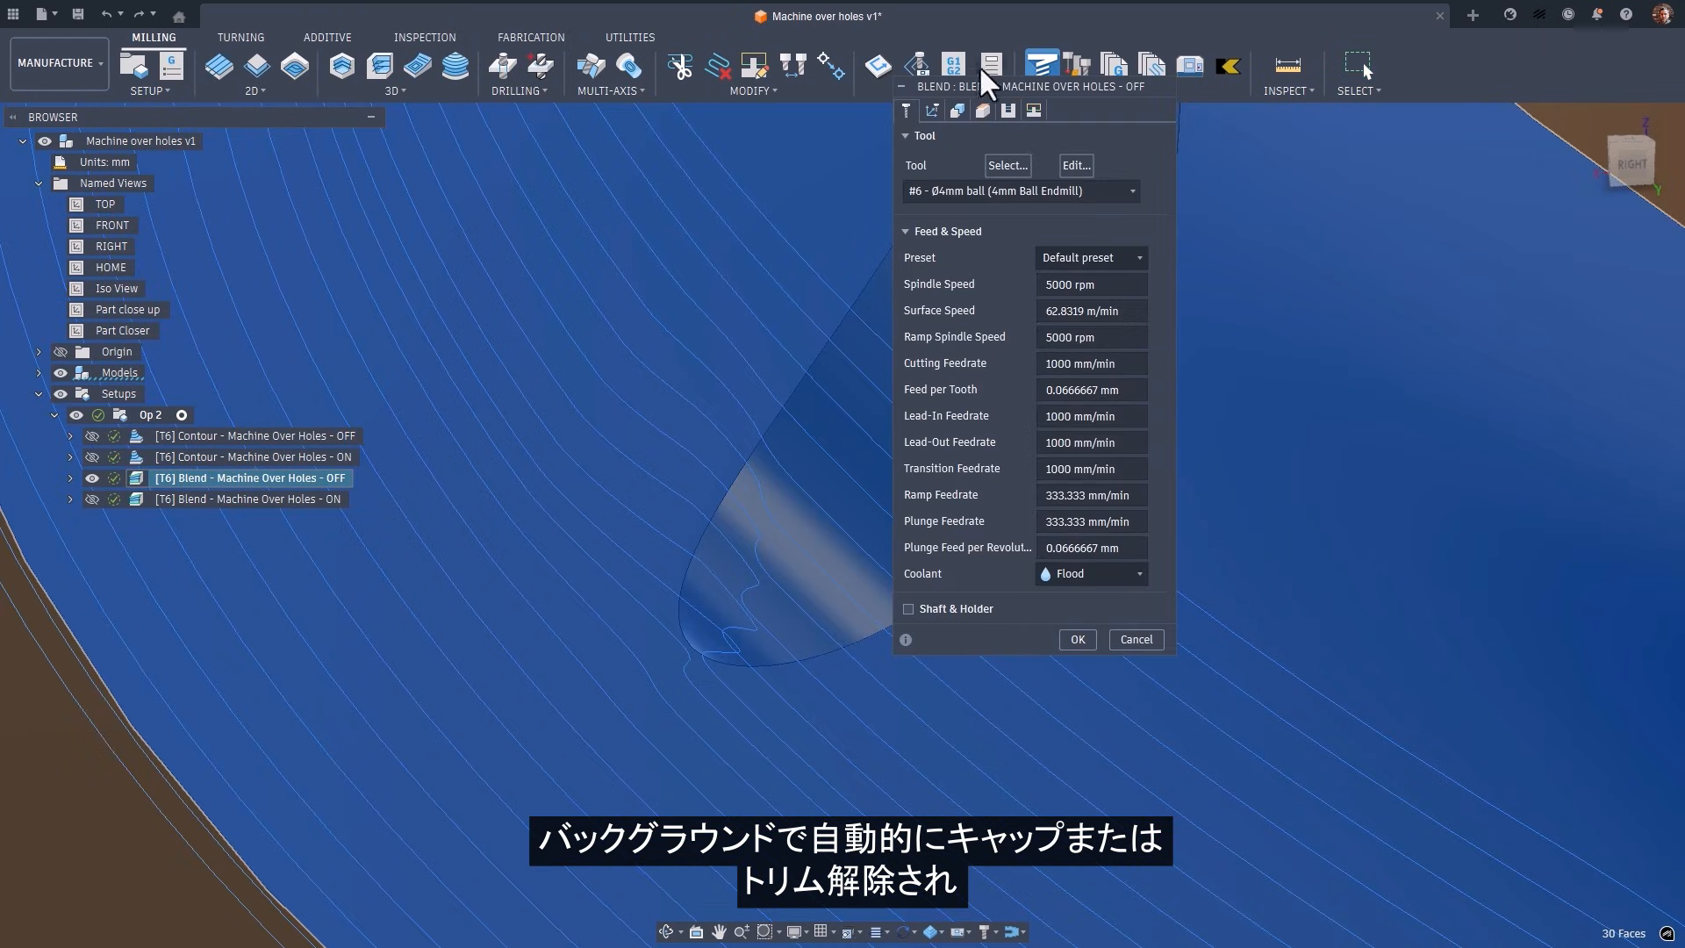
pyautogui.click(957, 111)
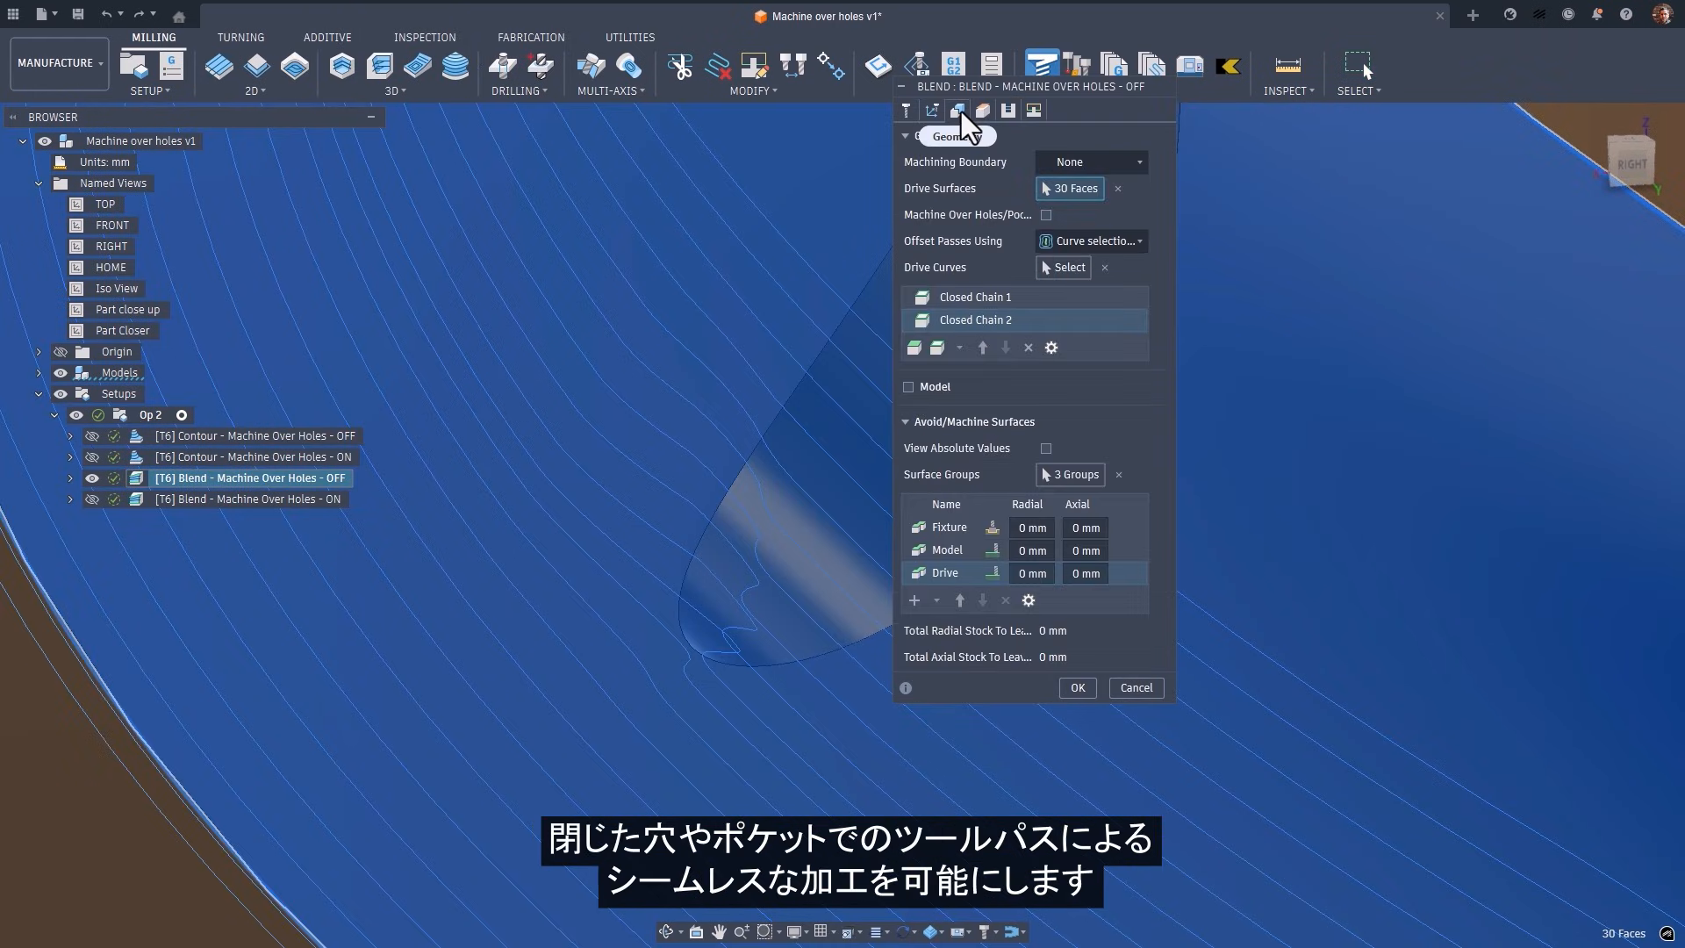
pyautogui.click(1045, 215)
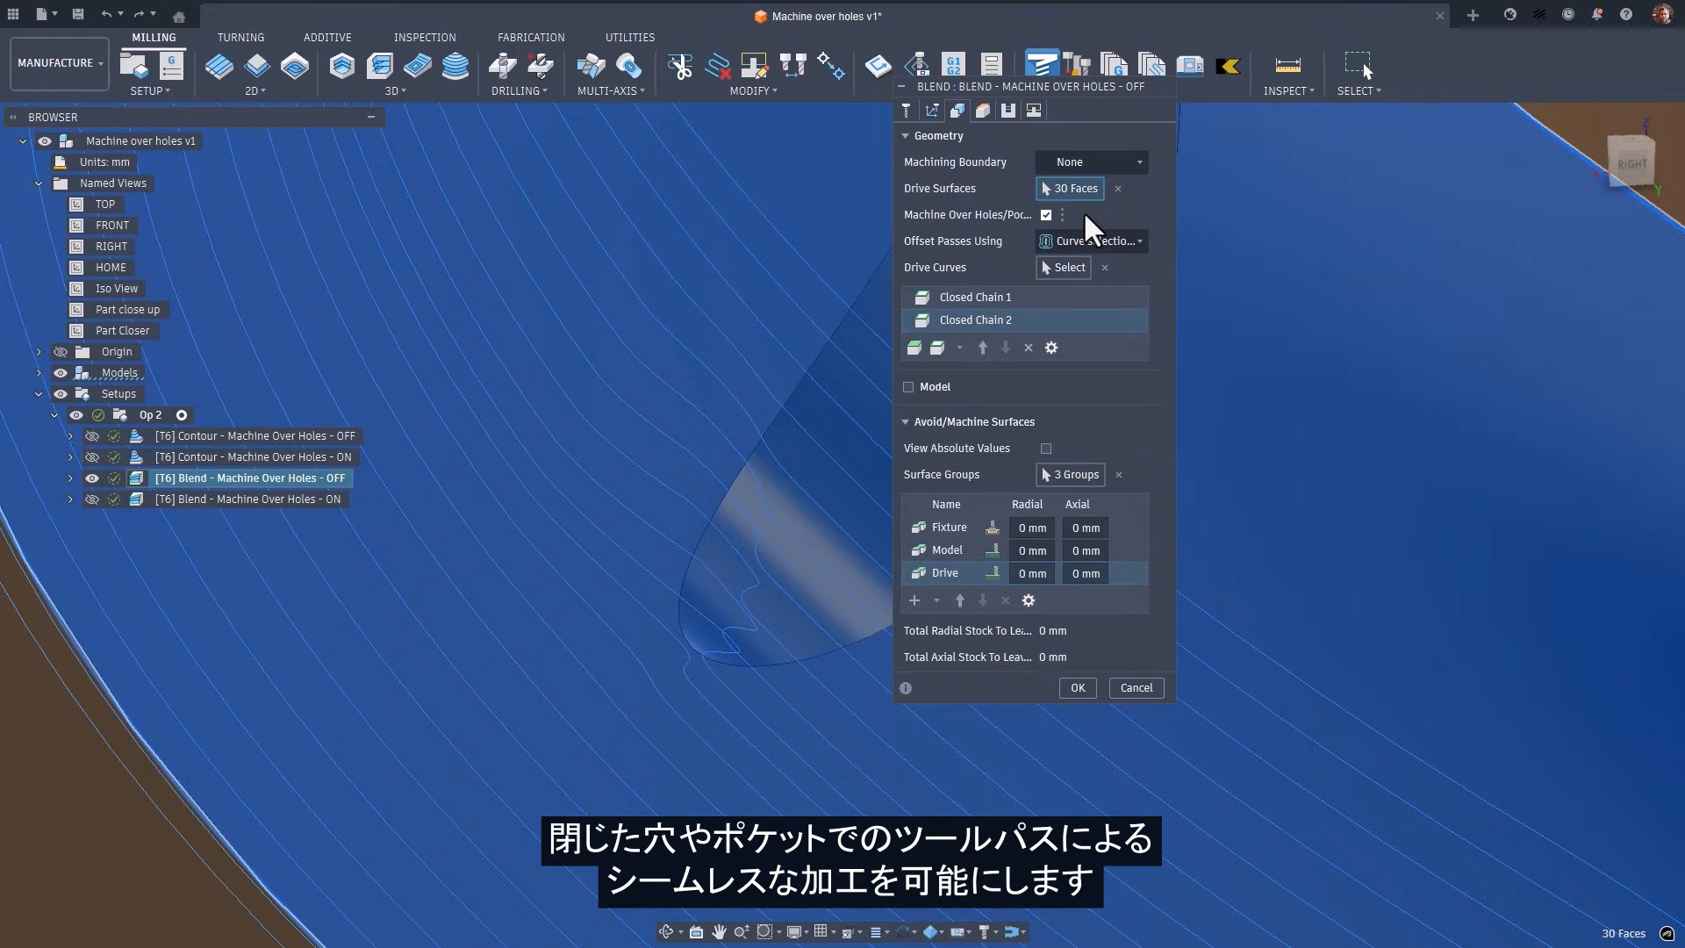
pyautogui.moveTo(1077, 688)
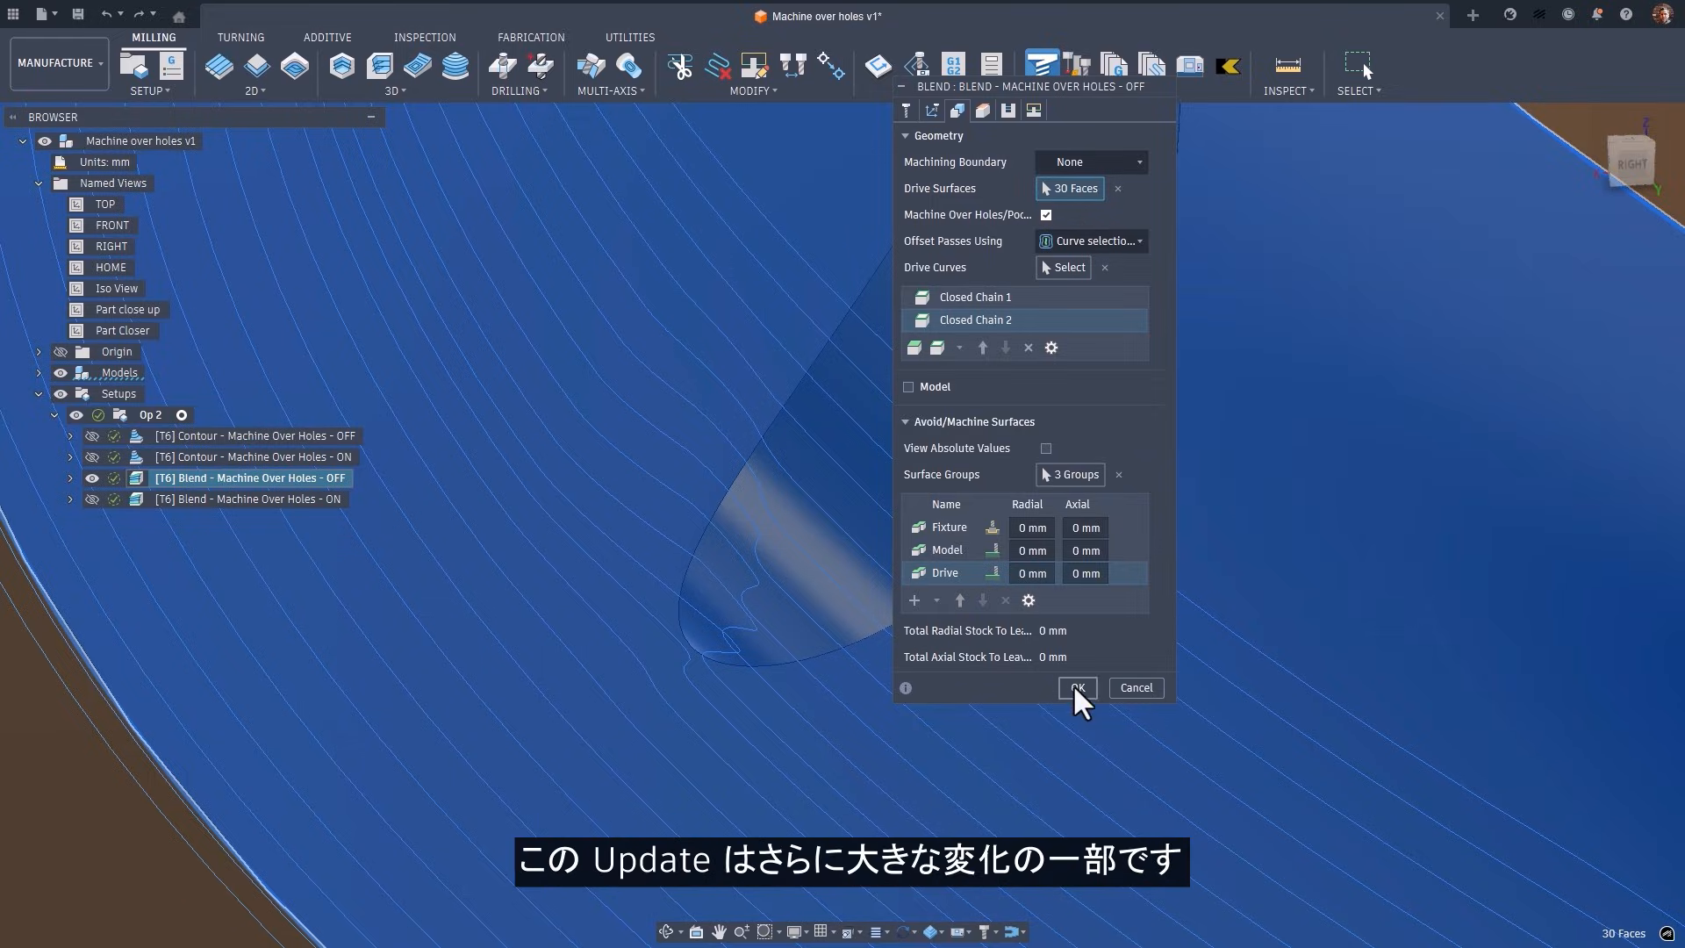
pyautogui.click(1077, 689)
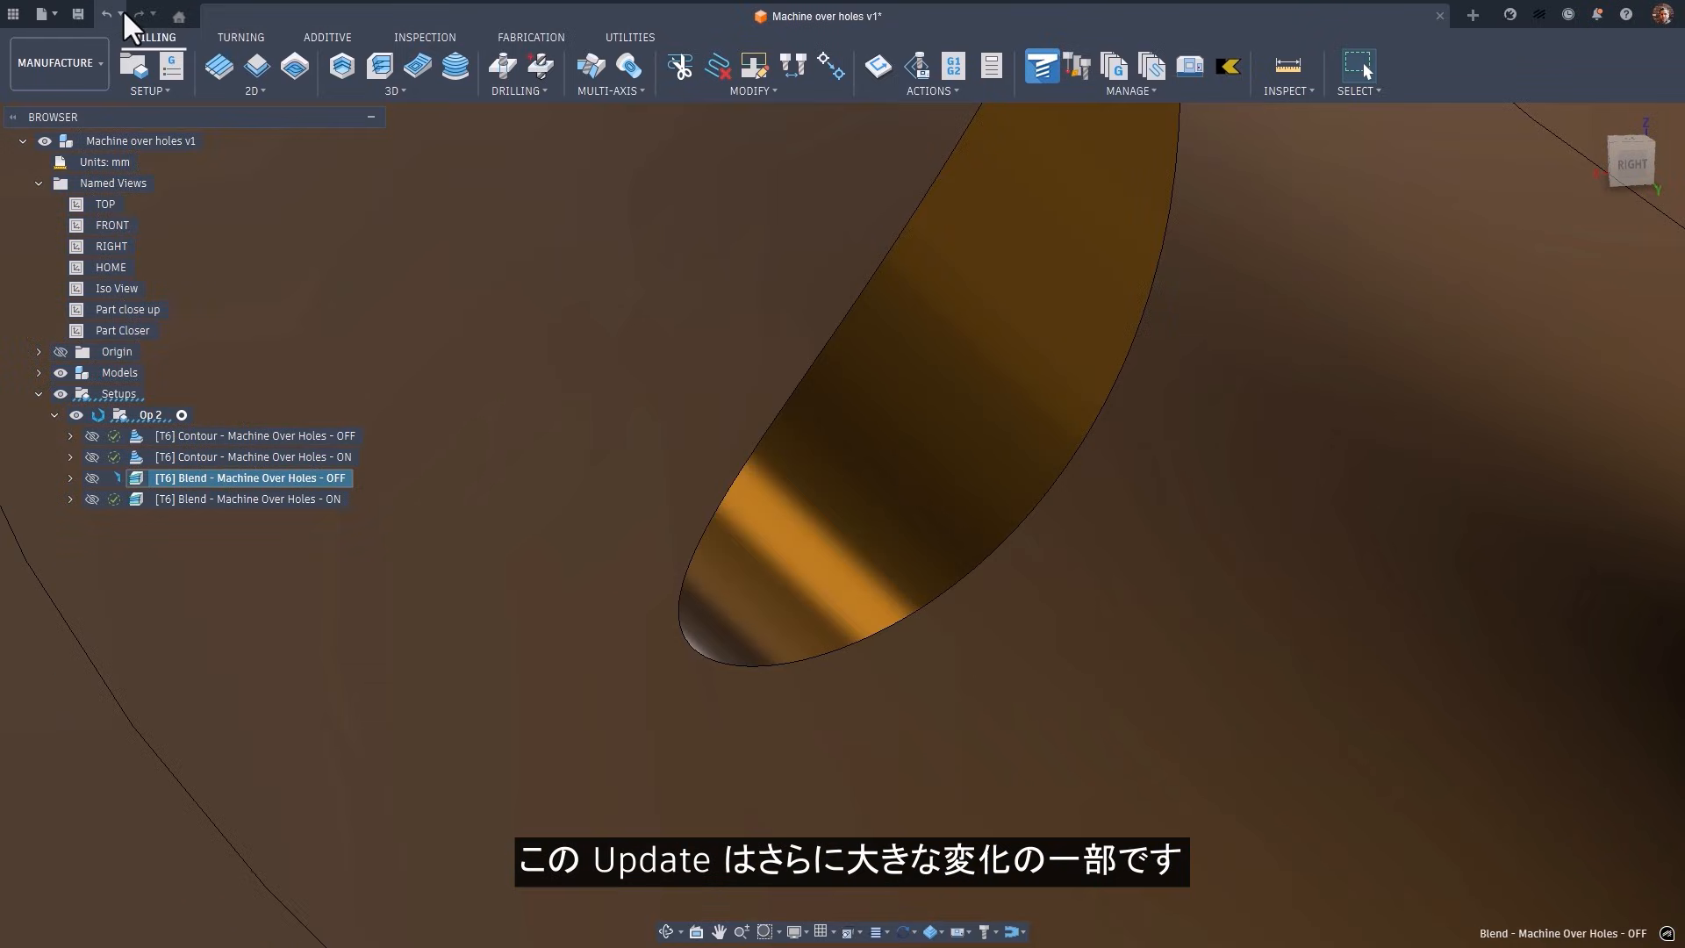
# Compare the Blend and Contour ON/OFF toolpaths in the browser.
pyautogui.click(247, 499)
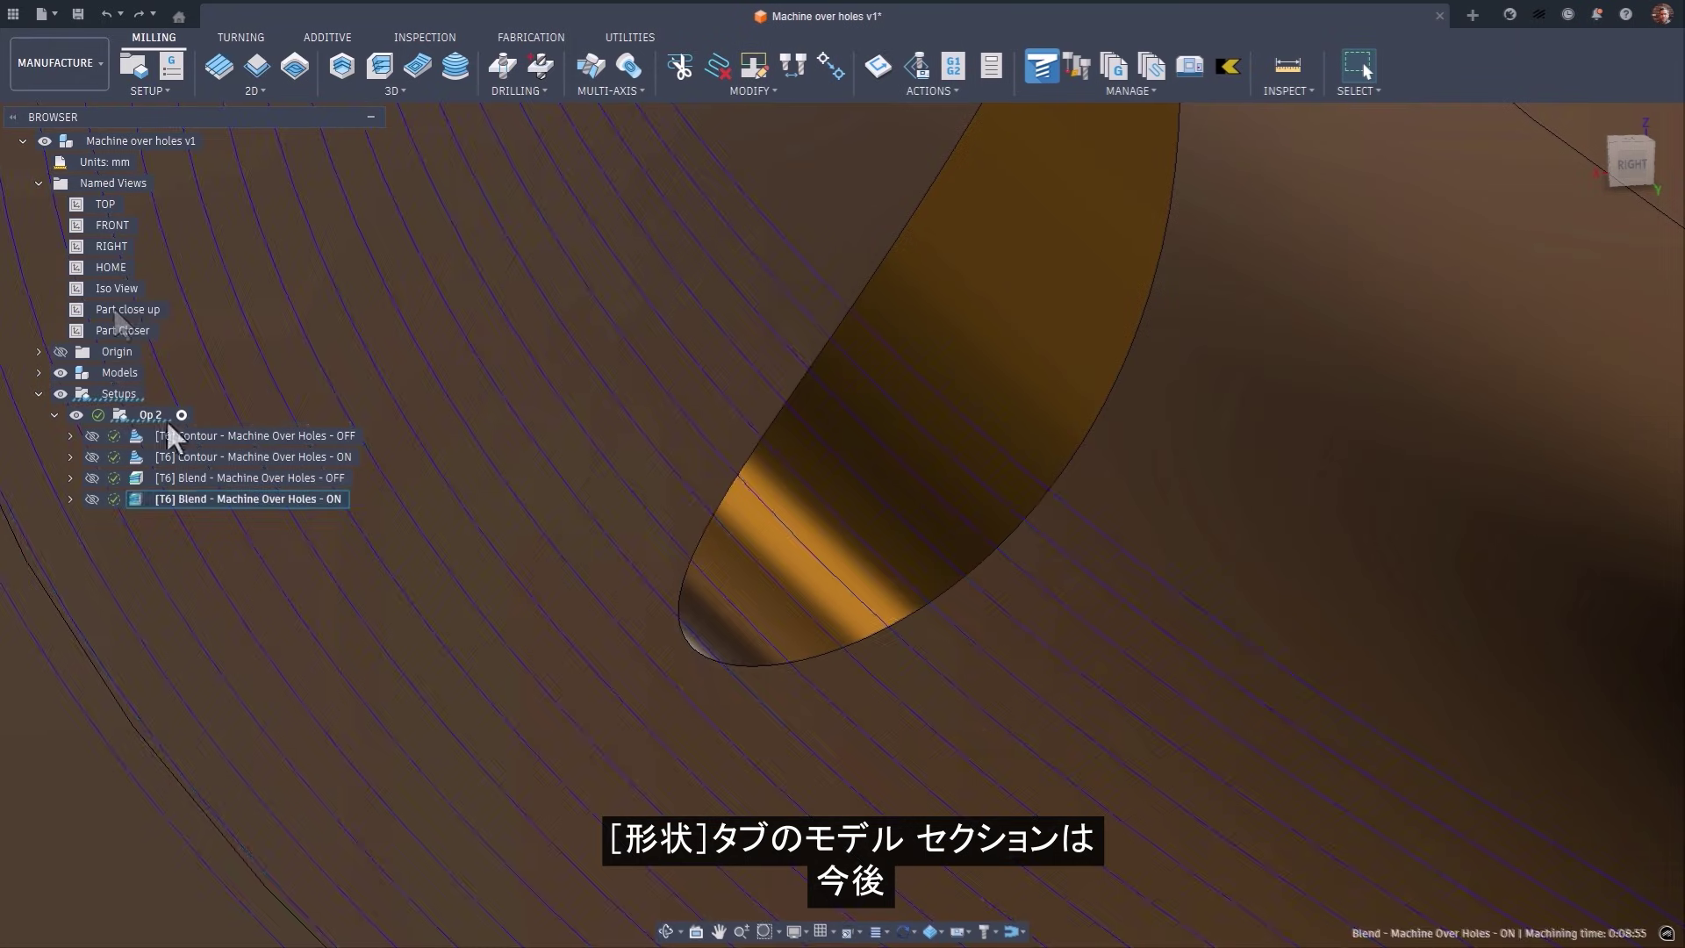
pyautogui.click(253, 435)
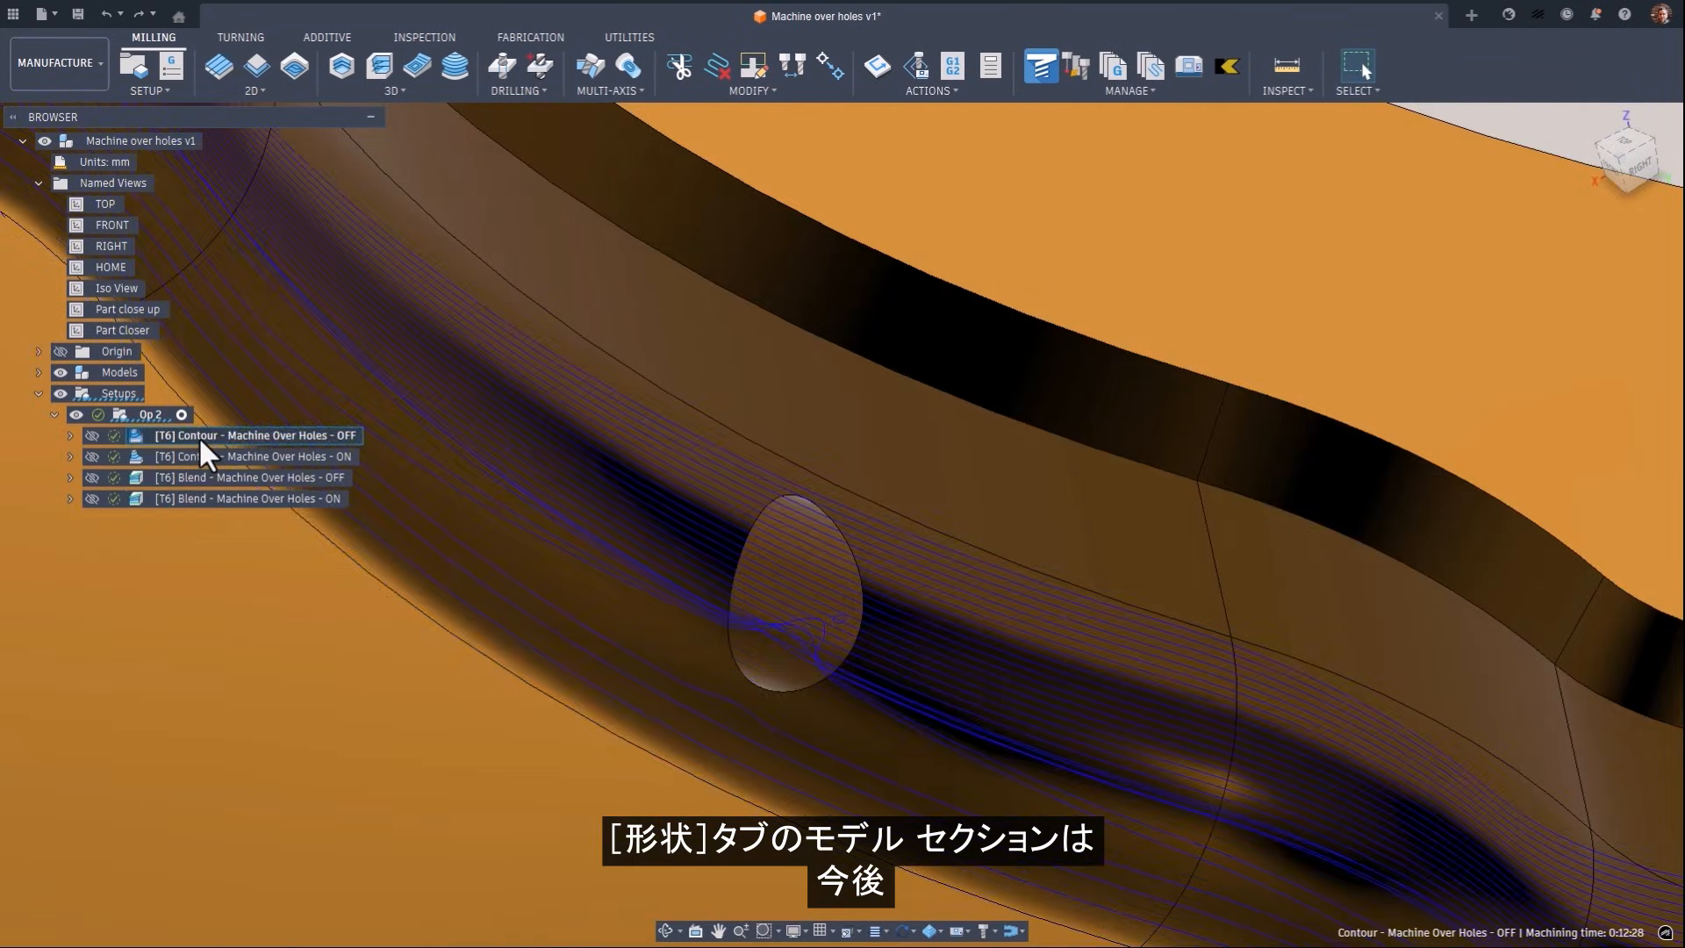
pyautogui.click(244, 477)
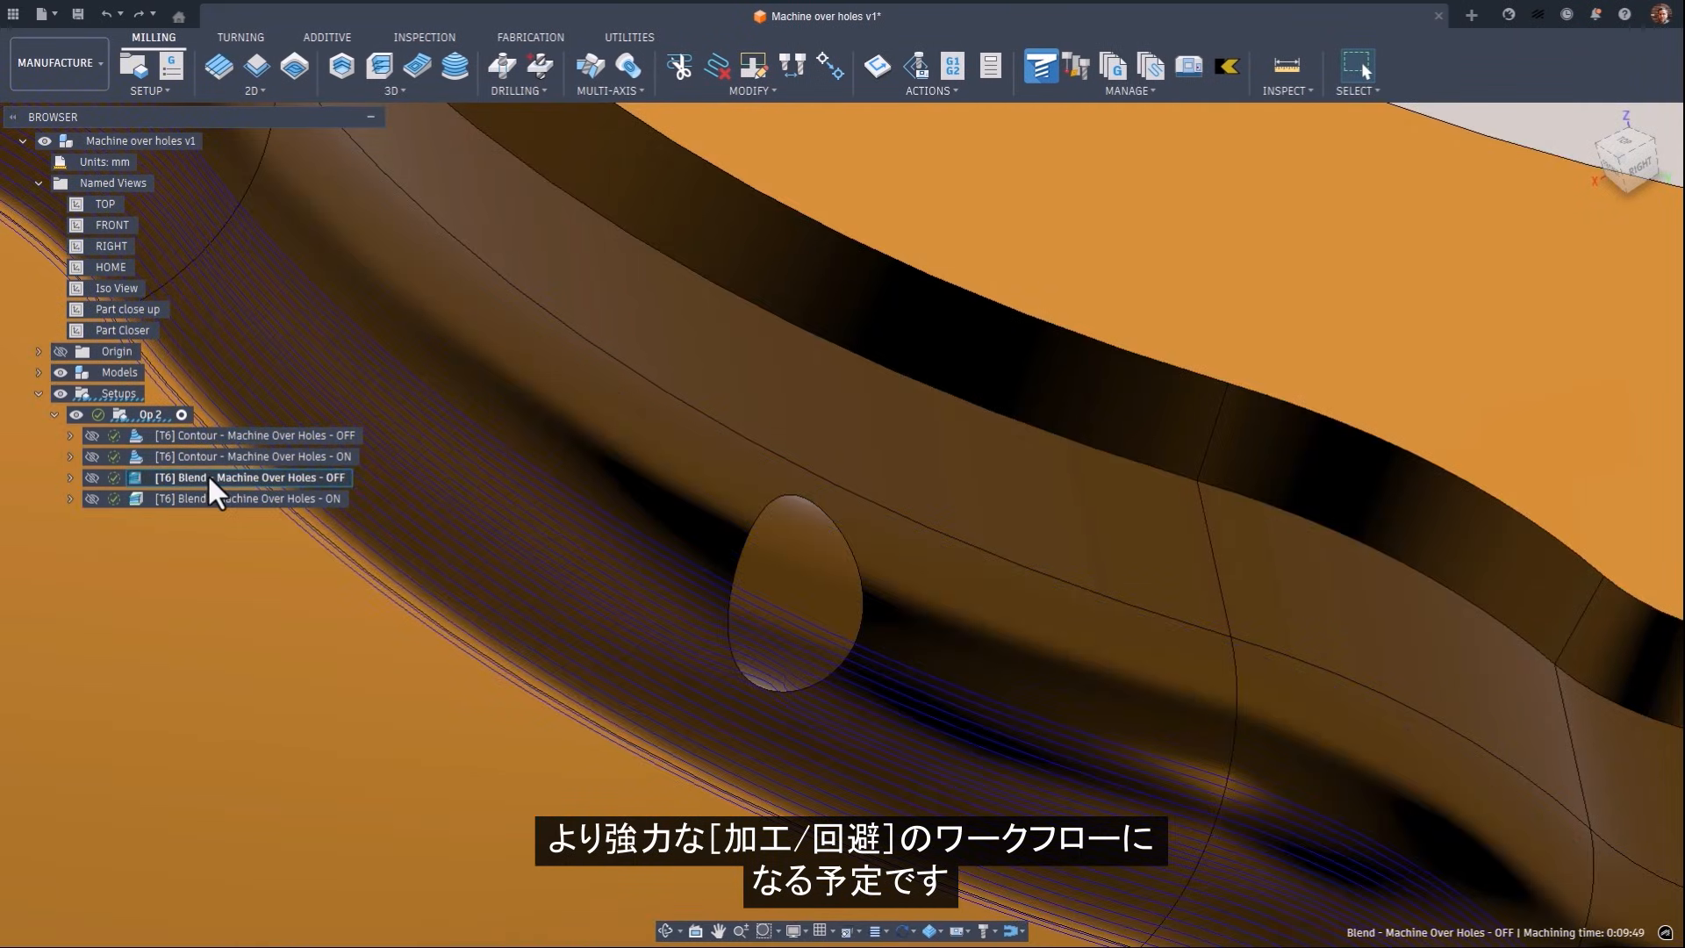
pyautogui.click(263, 497)
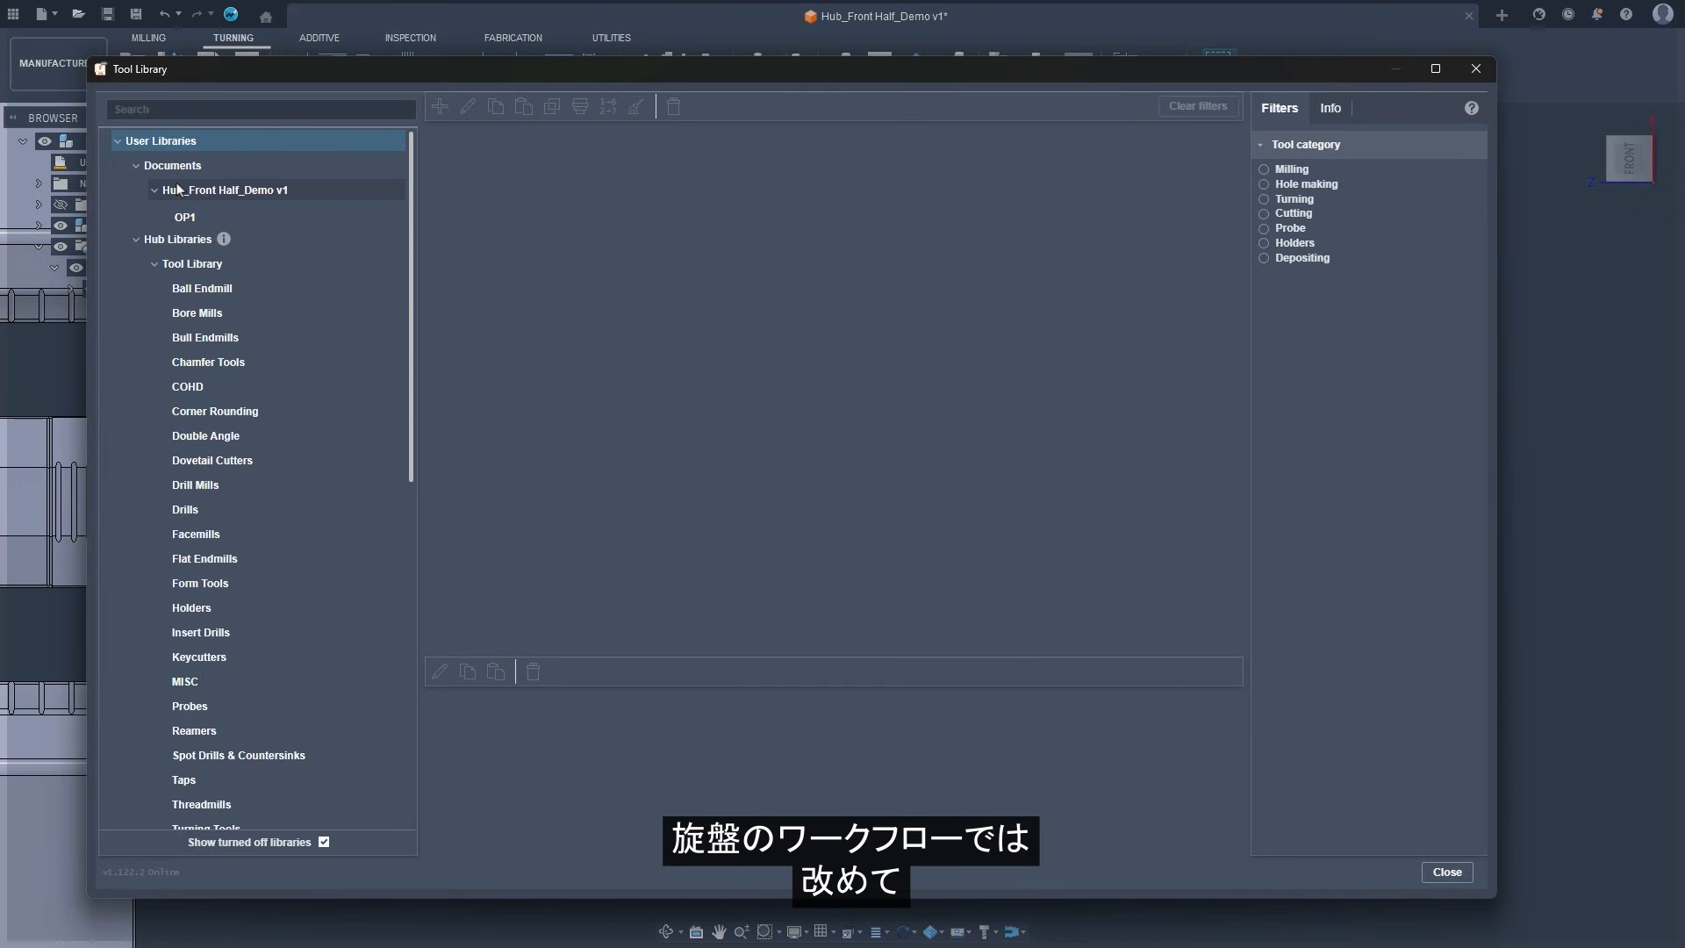
# Create a new general turning tool in the Hub_Front Half_Demo v1 document library.
pyautogui.click(225, 190)
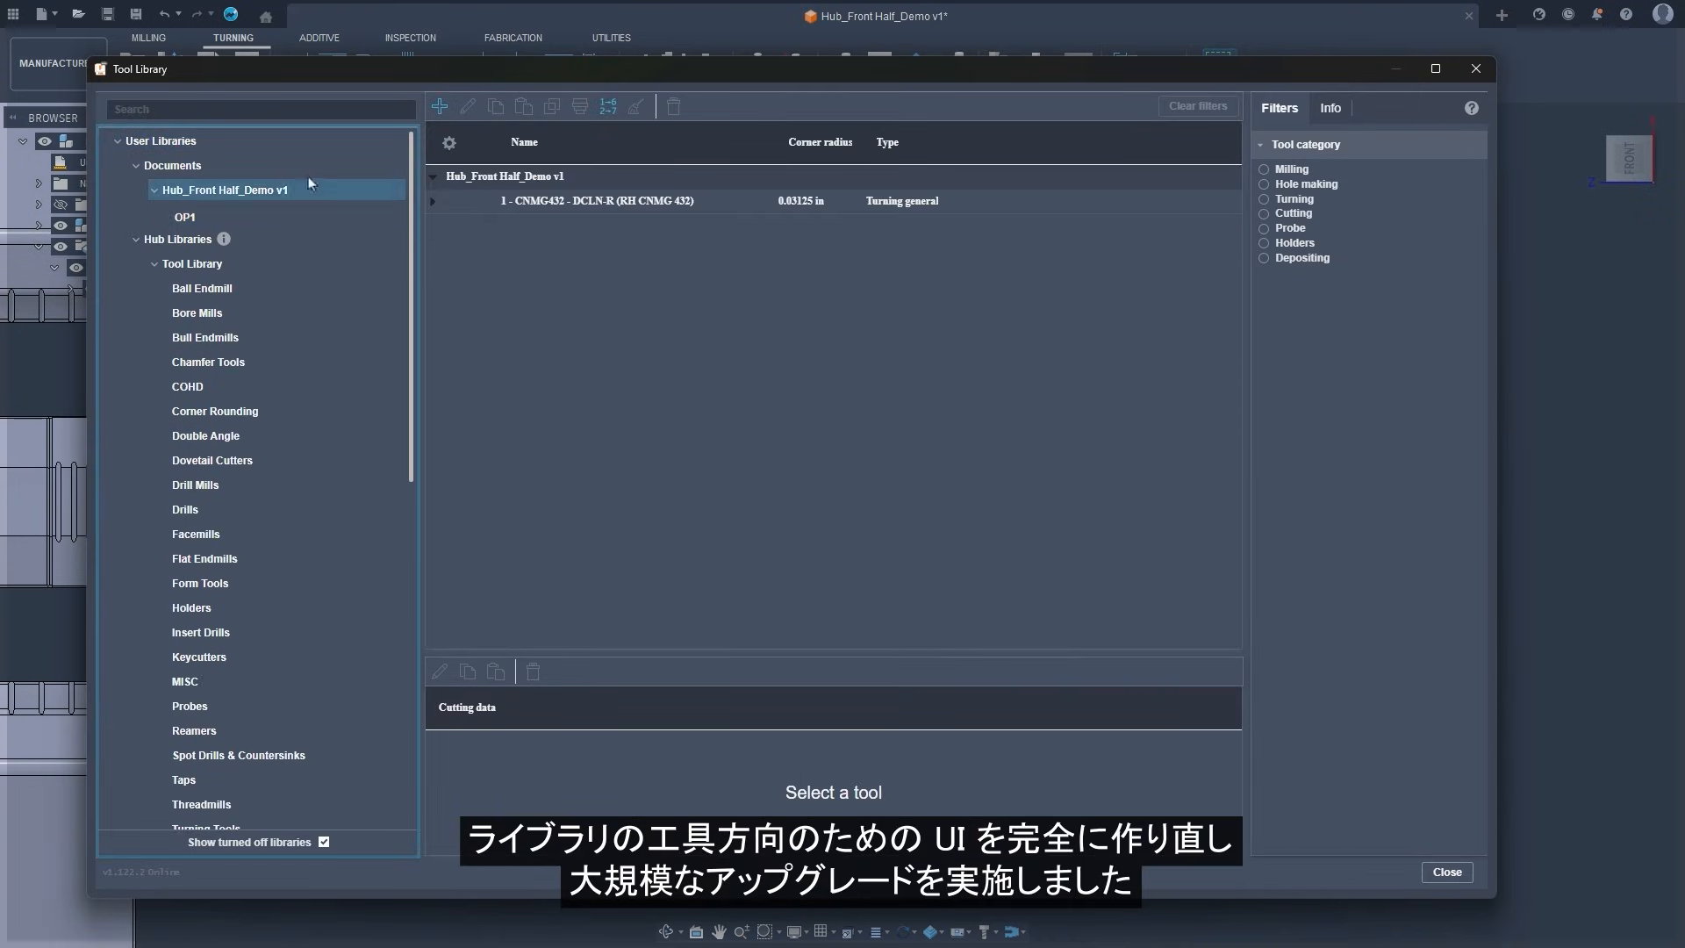
pyautogui.click(439, 105)
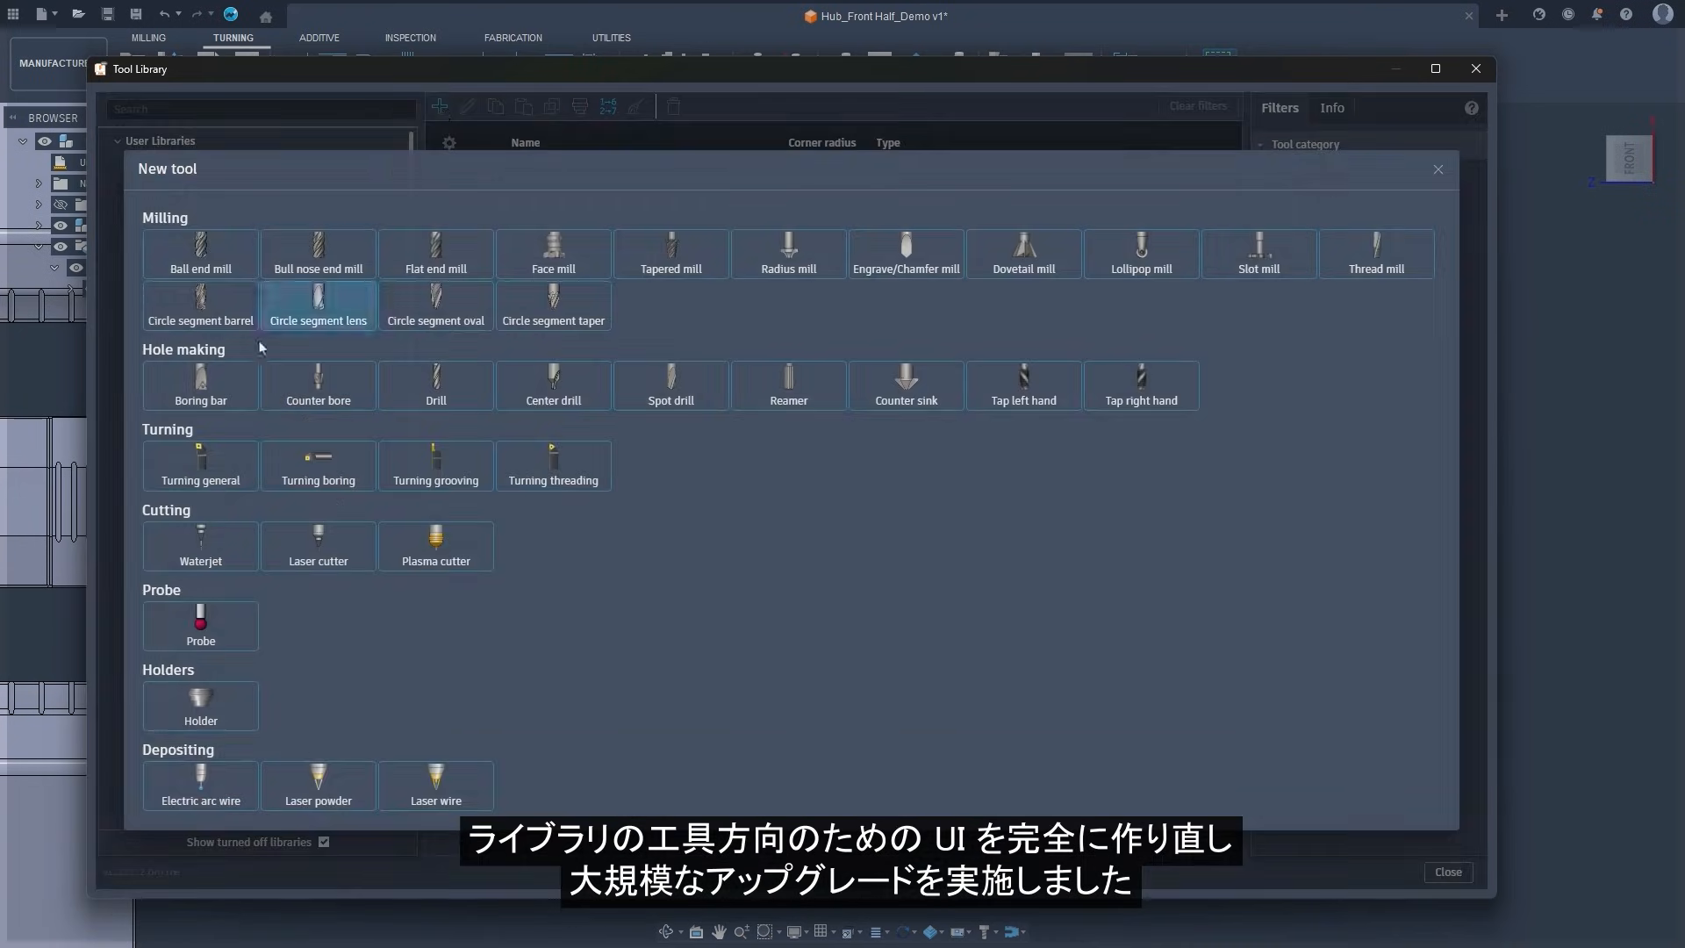
pyautogui.click(200, 465)
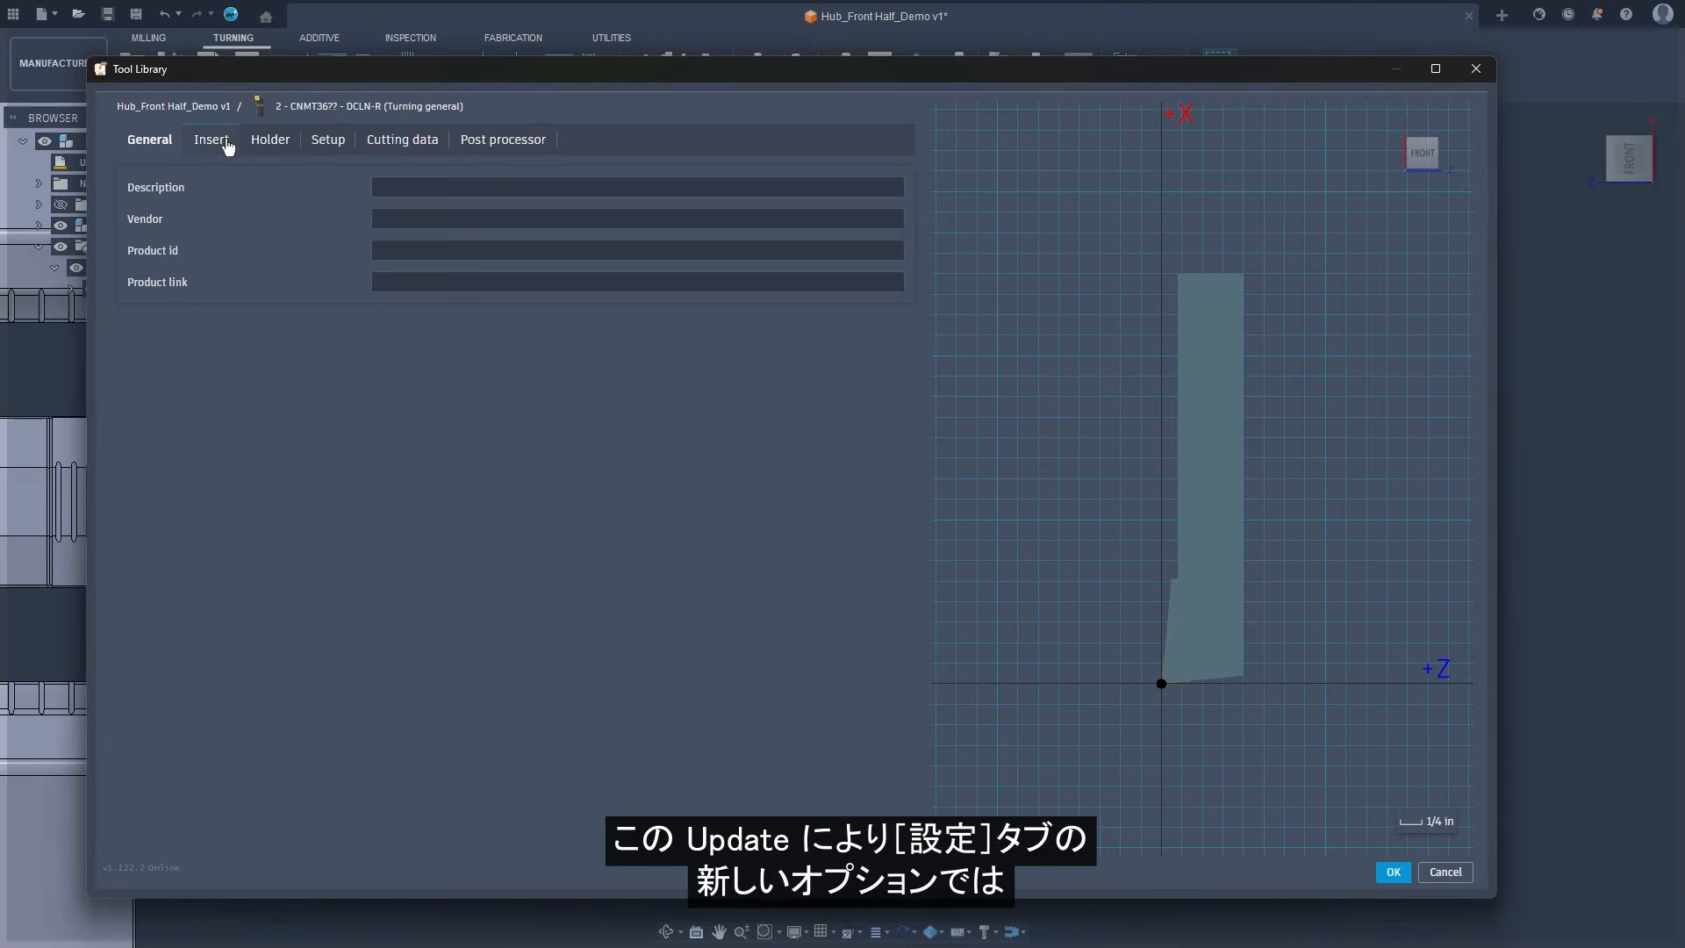
pyautogui.click(211, 139)
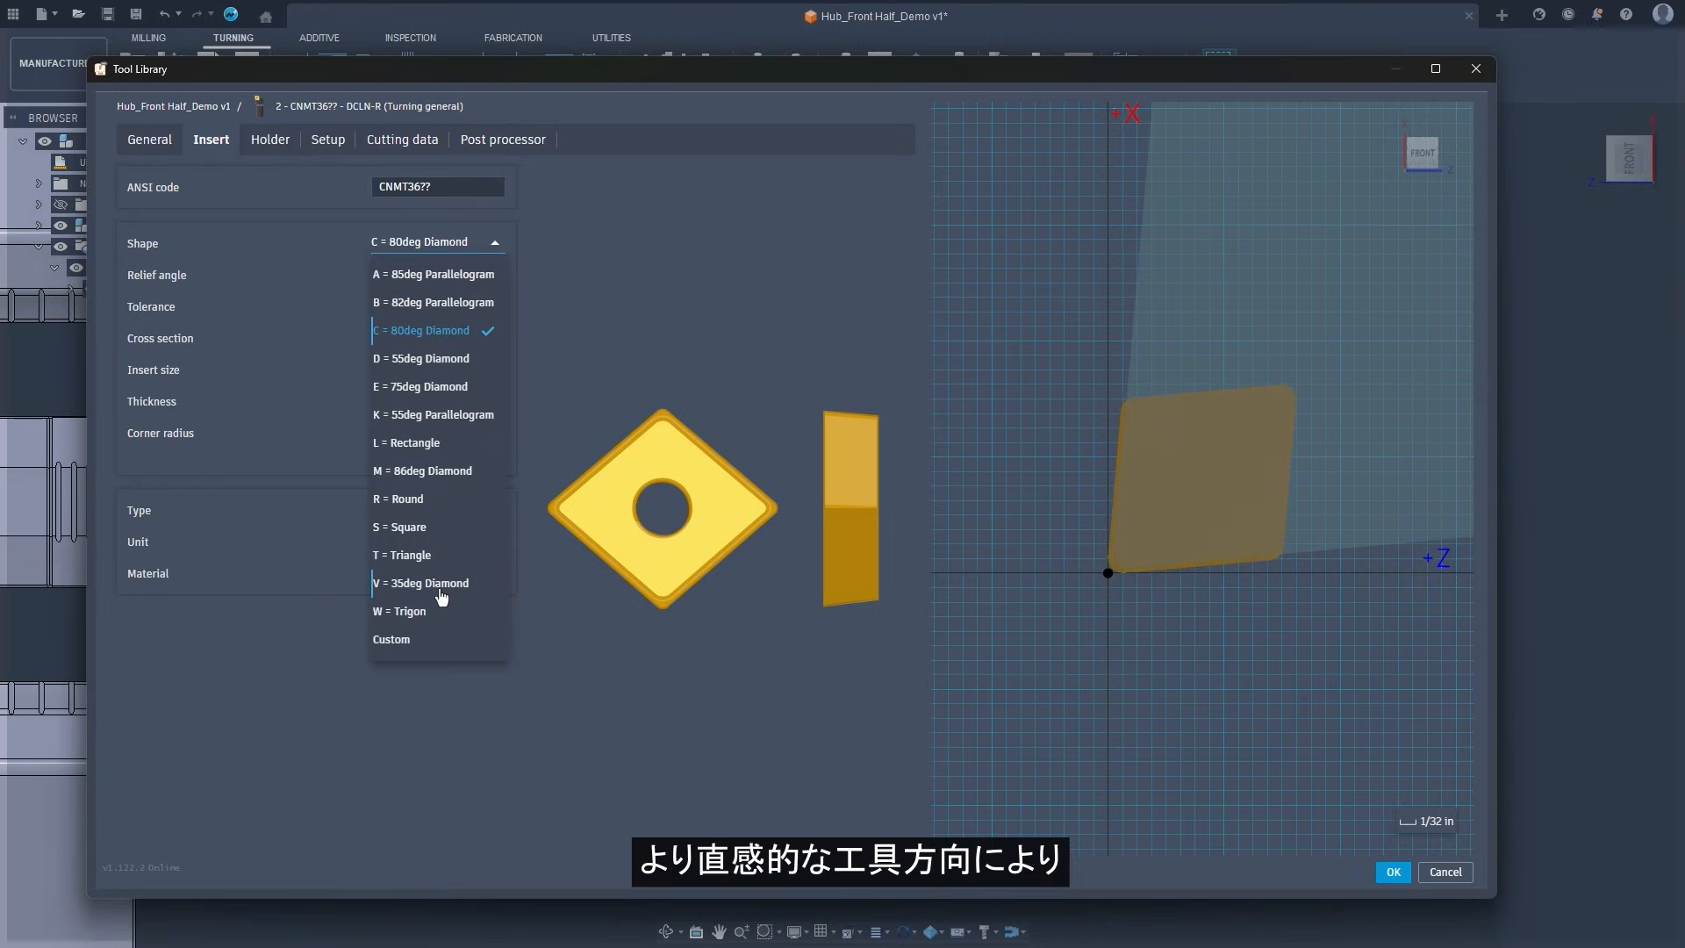
# Make the insert a 35° diamond with 1/64 in corner radius, giving VNMT361.
pyautogui.click(421, 582)
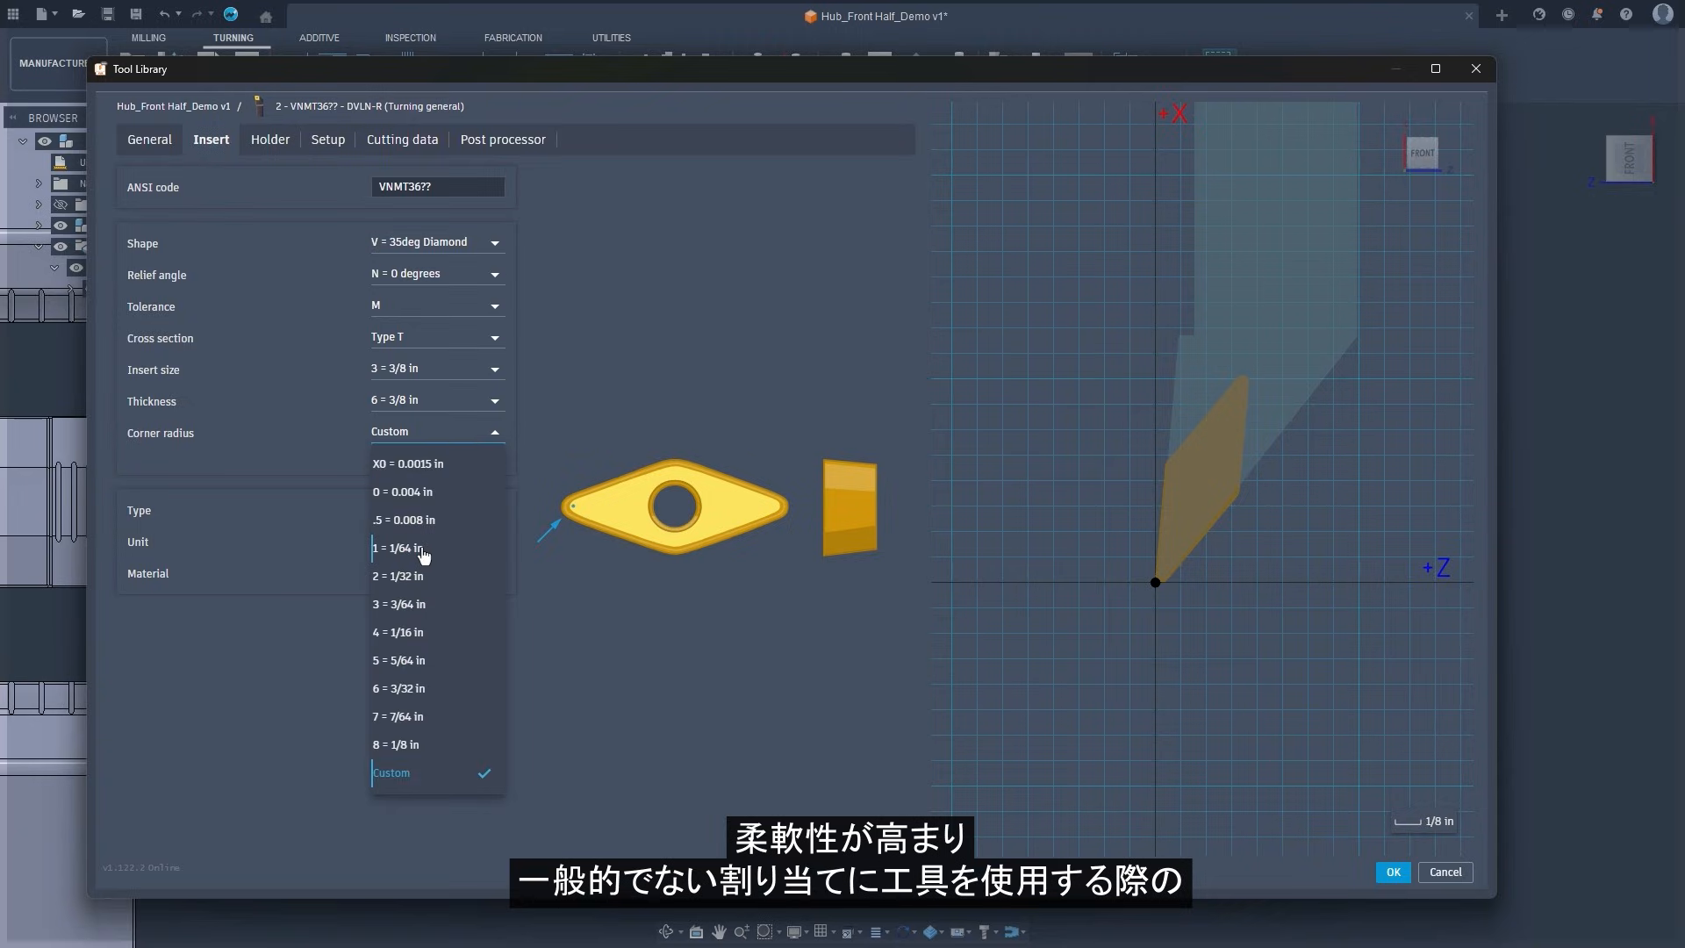
pyautogui.click(398, 548)
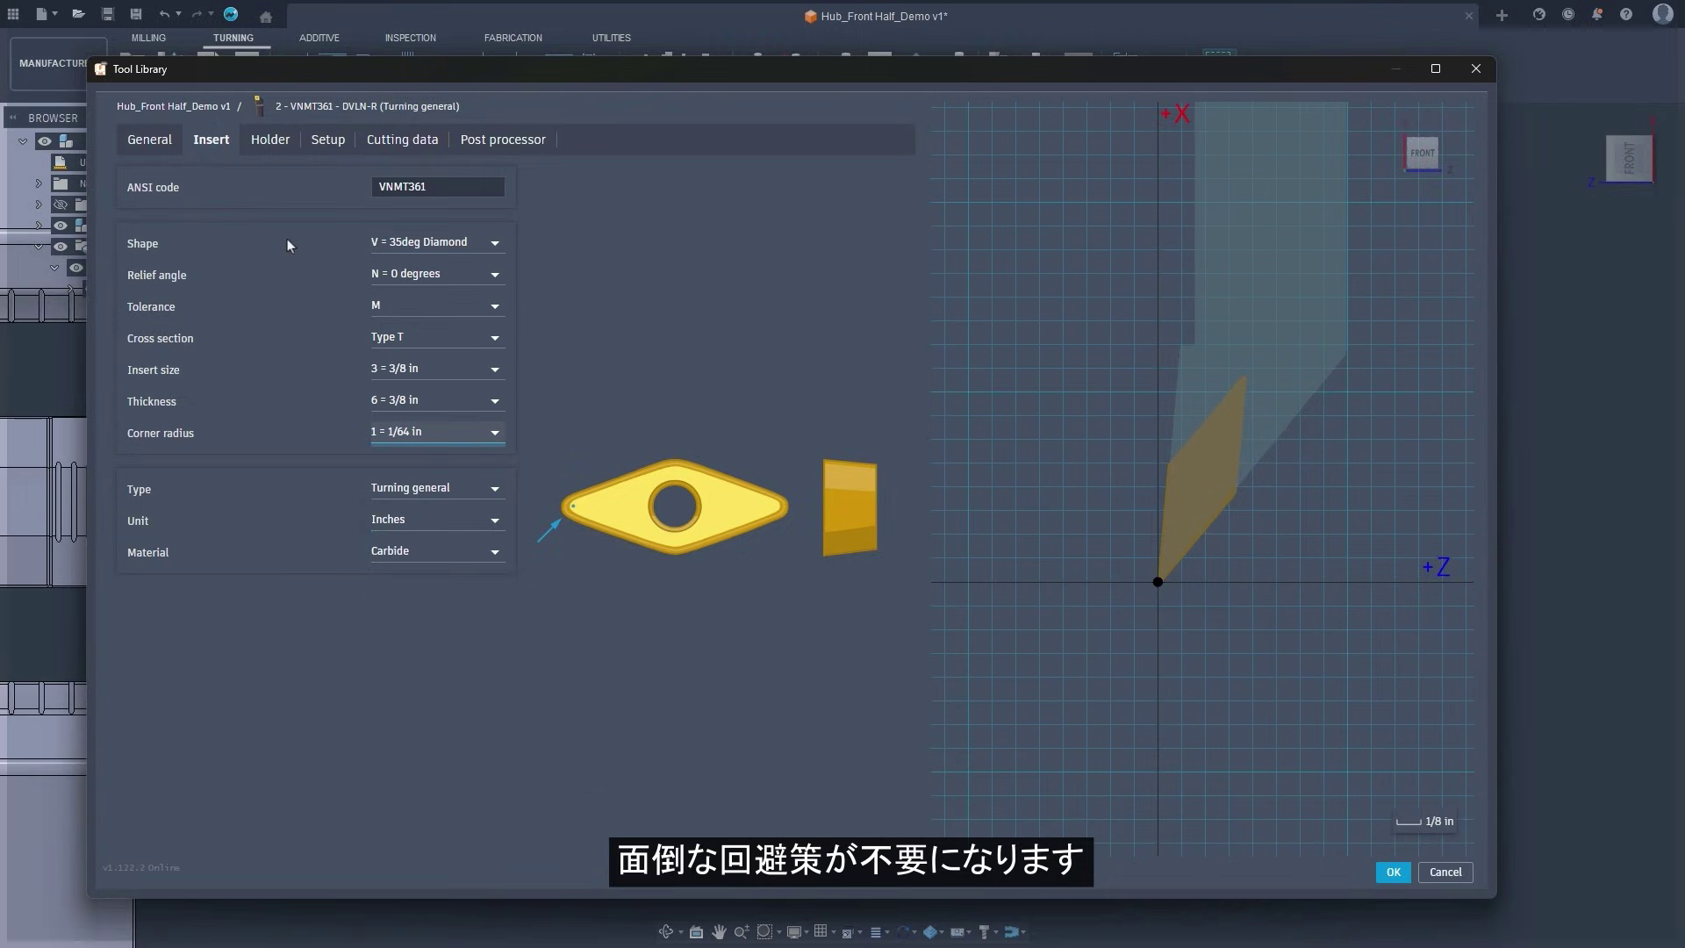
pyautogui.click(270, 139)
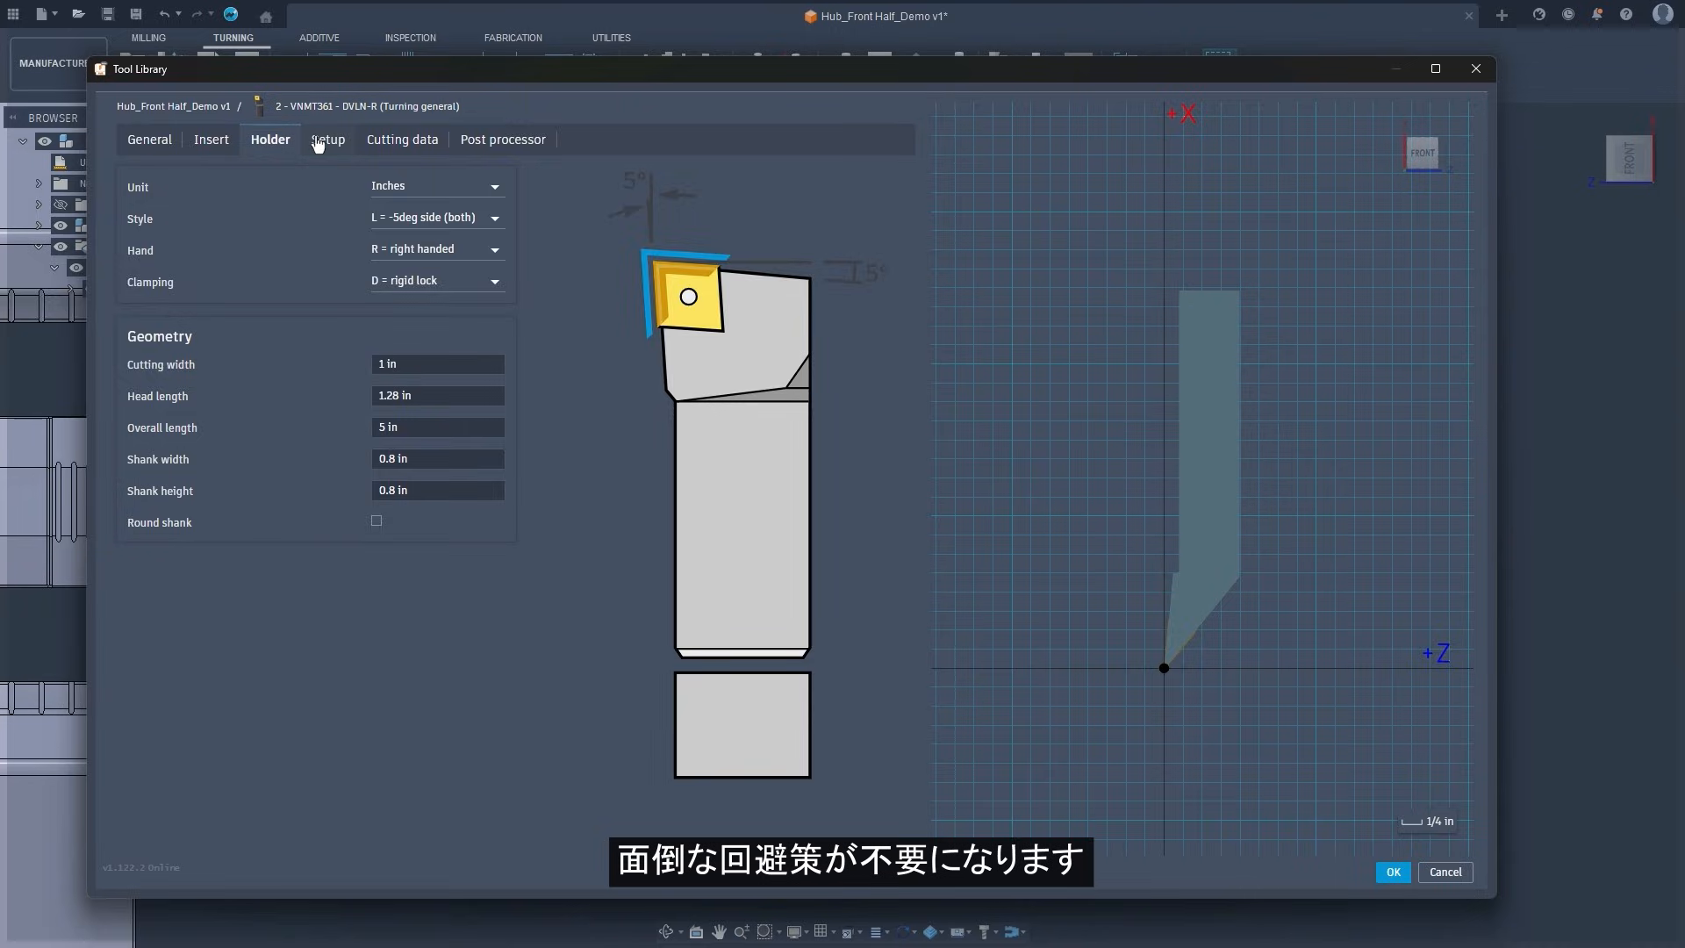
# Mount the tool flipped at 180° in the turret with clockwise spindle rotation and save it.
pyautogui.click(327, 138)
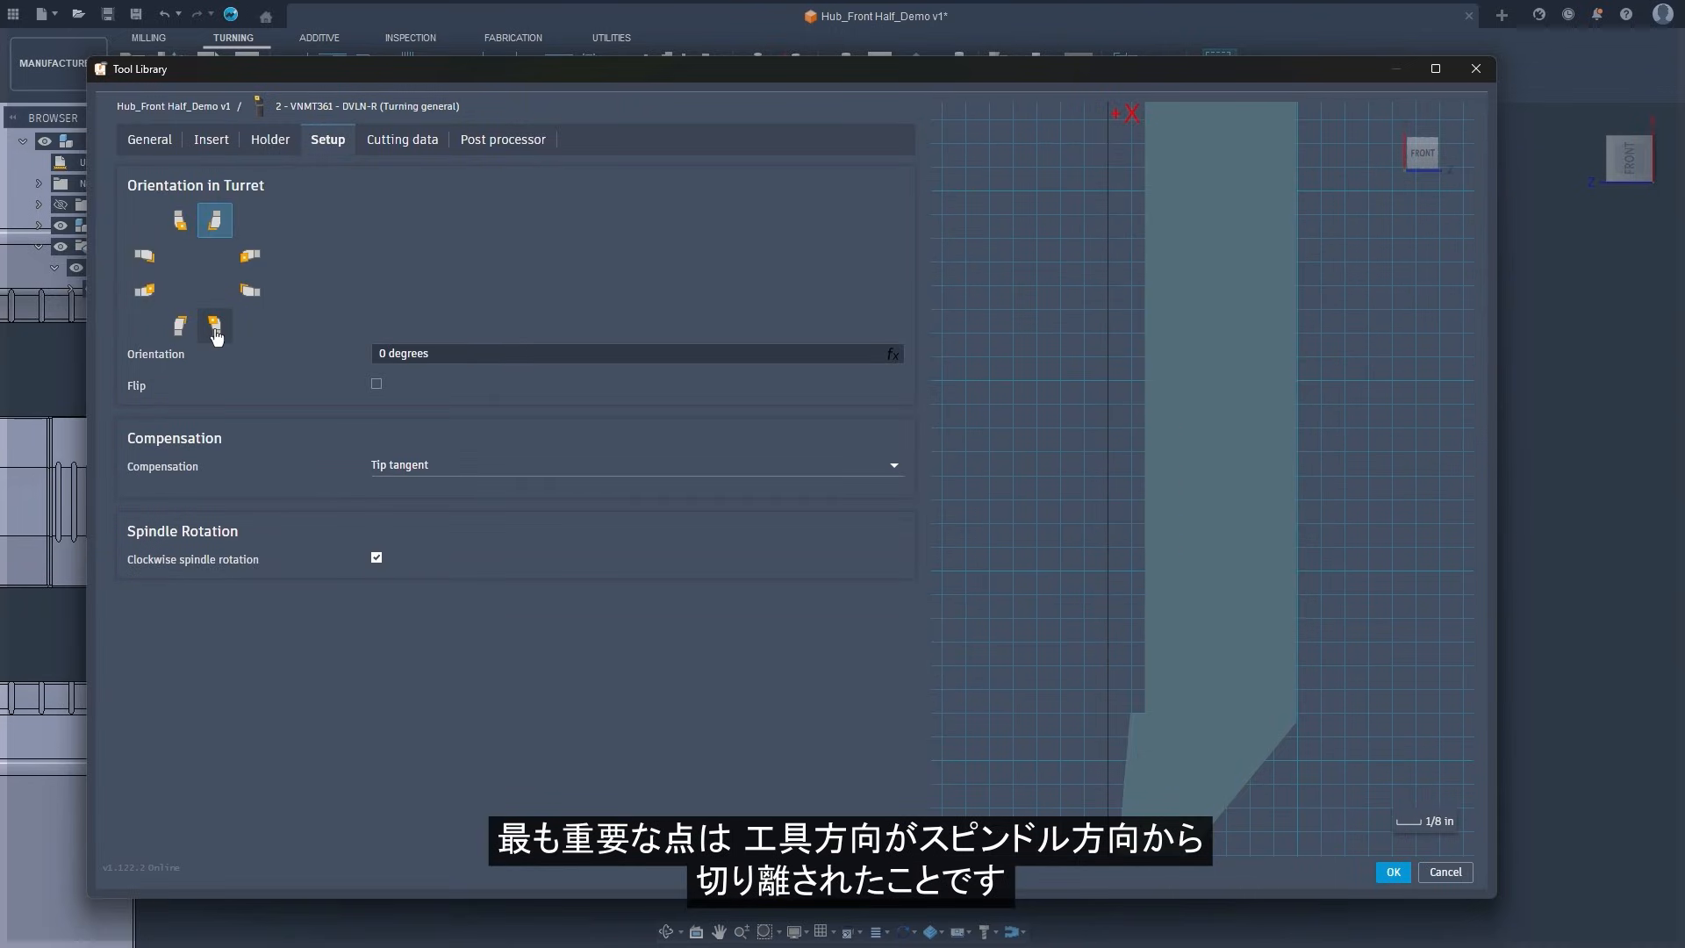
pyautogui.click(214, 220)
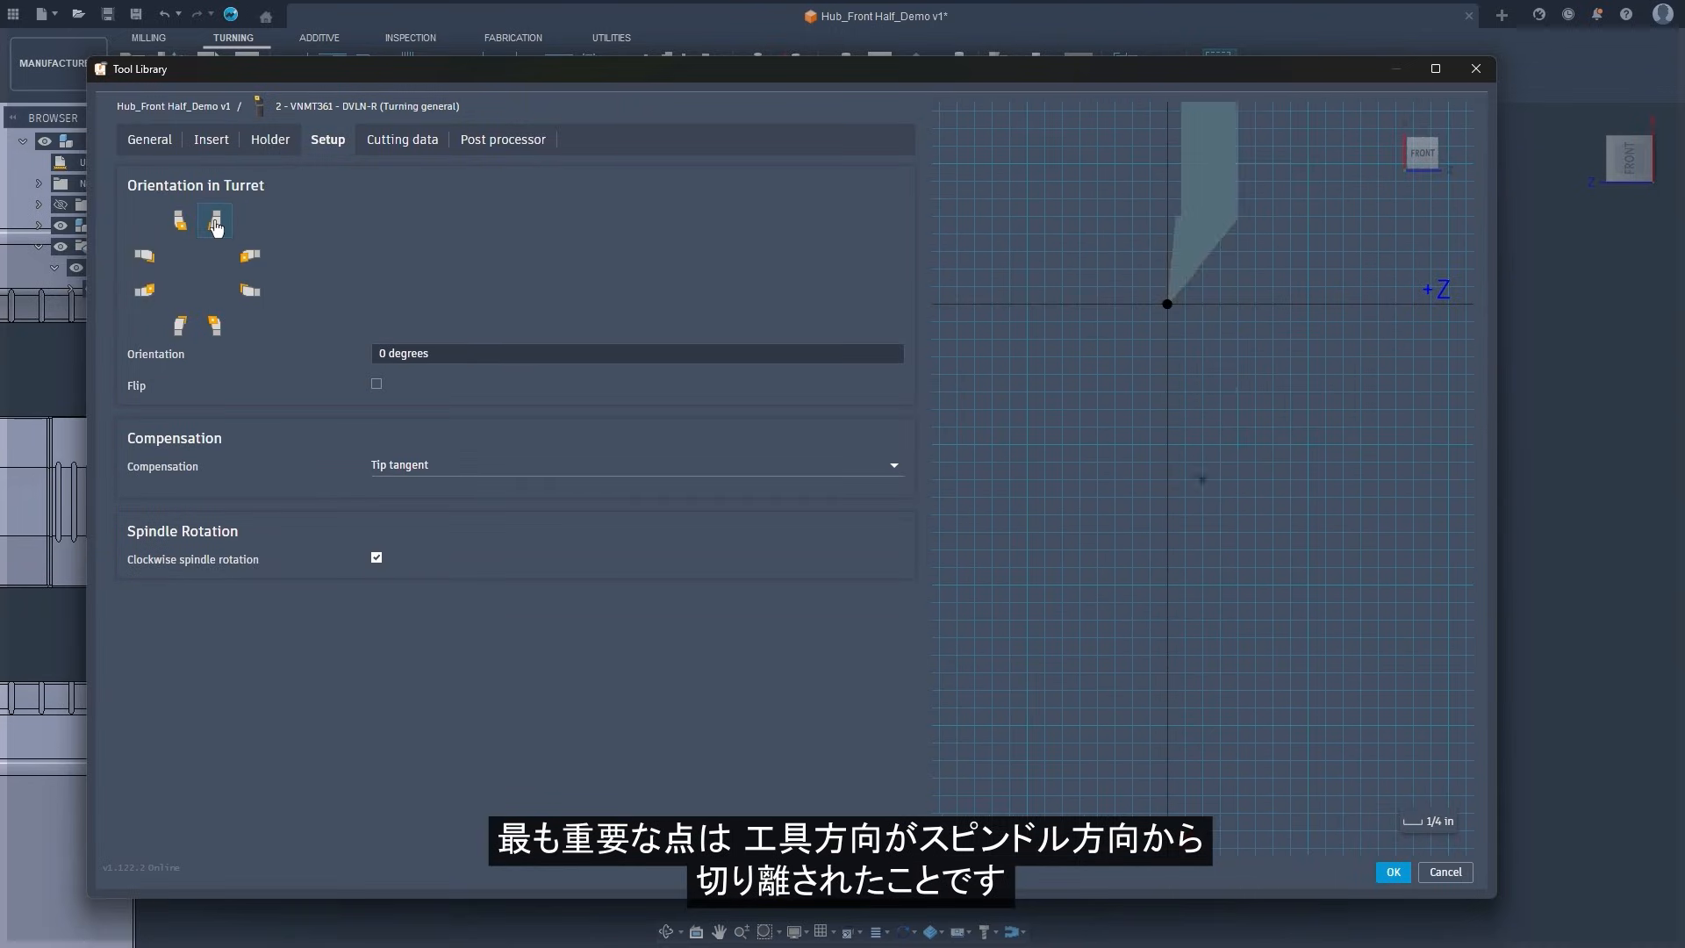
pyautogui.click(214, 326)
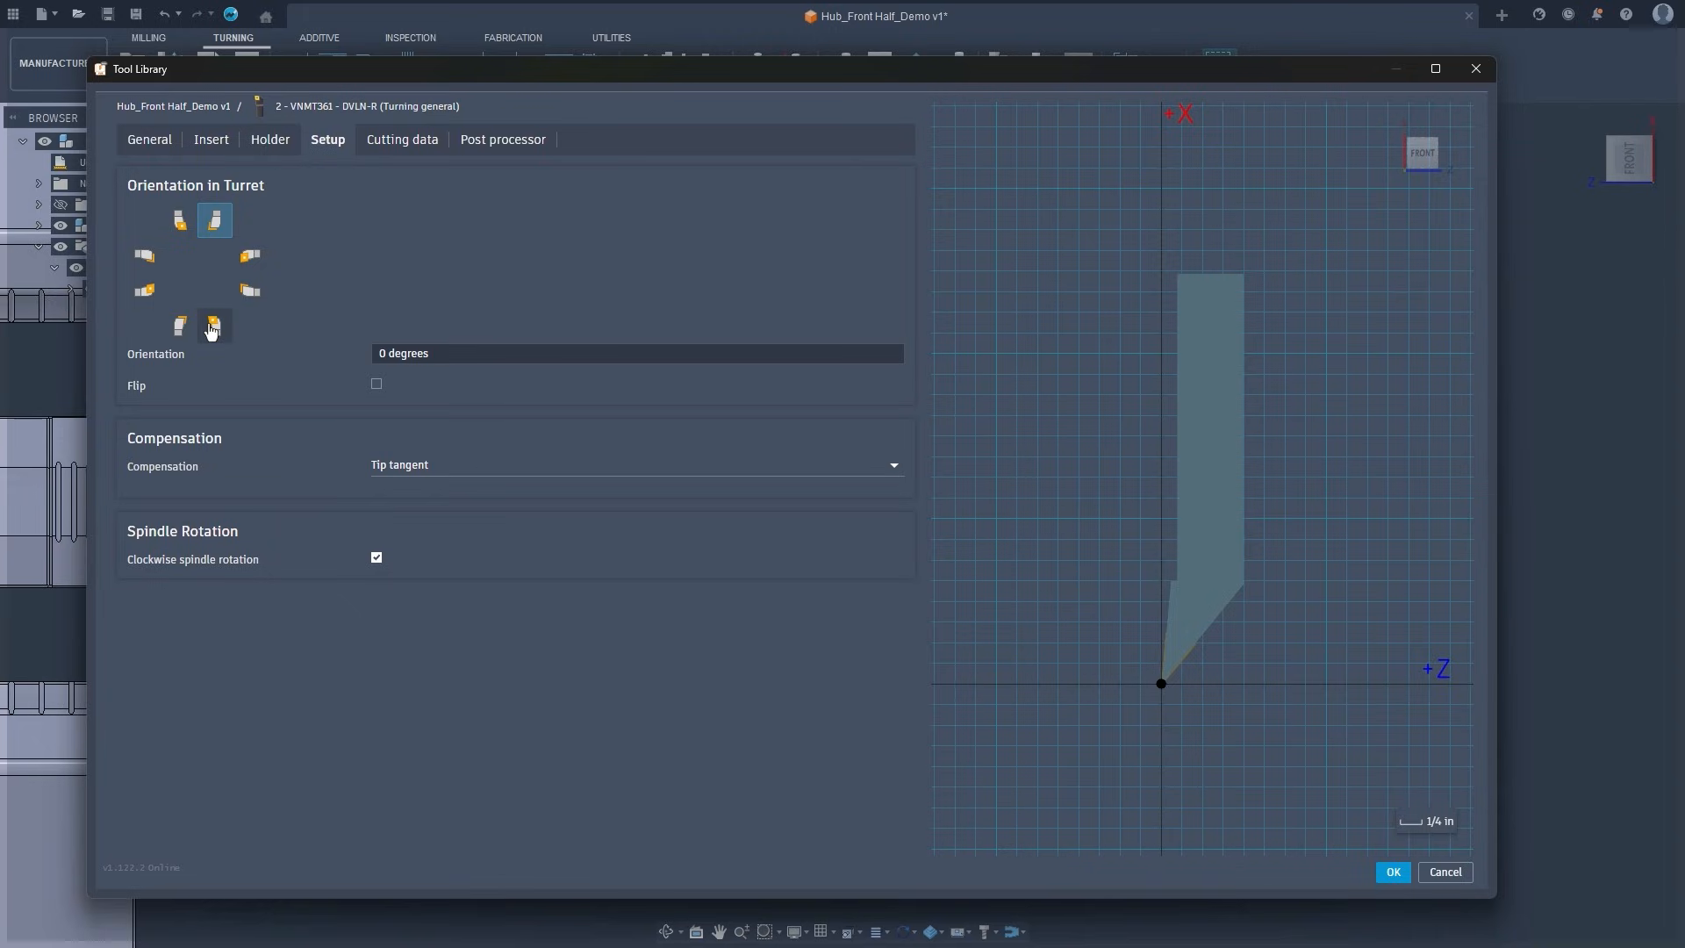
pyautogui.click(213, 326)
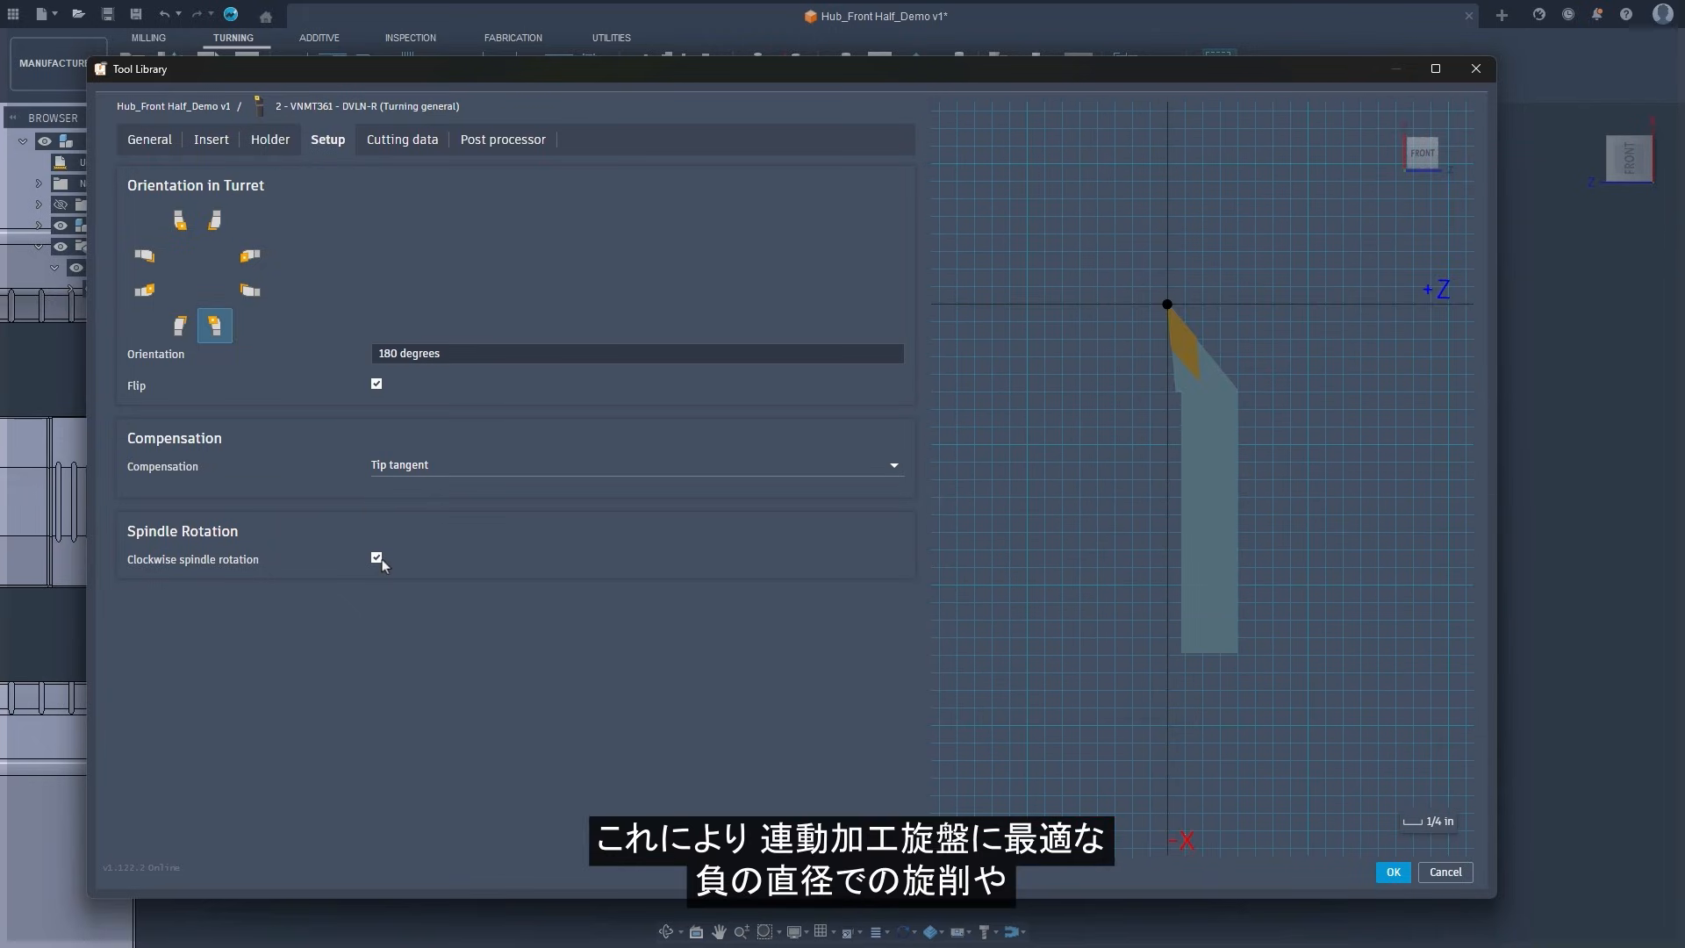
pyautogui.click(376, 556)
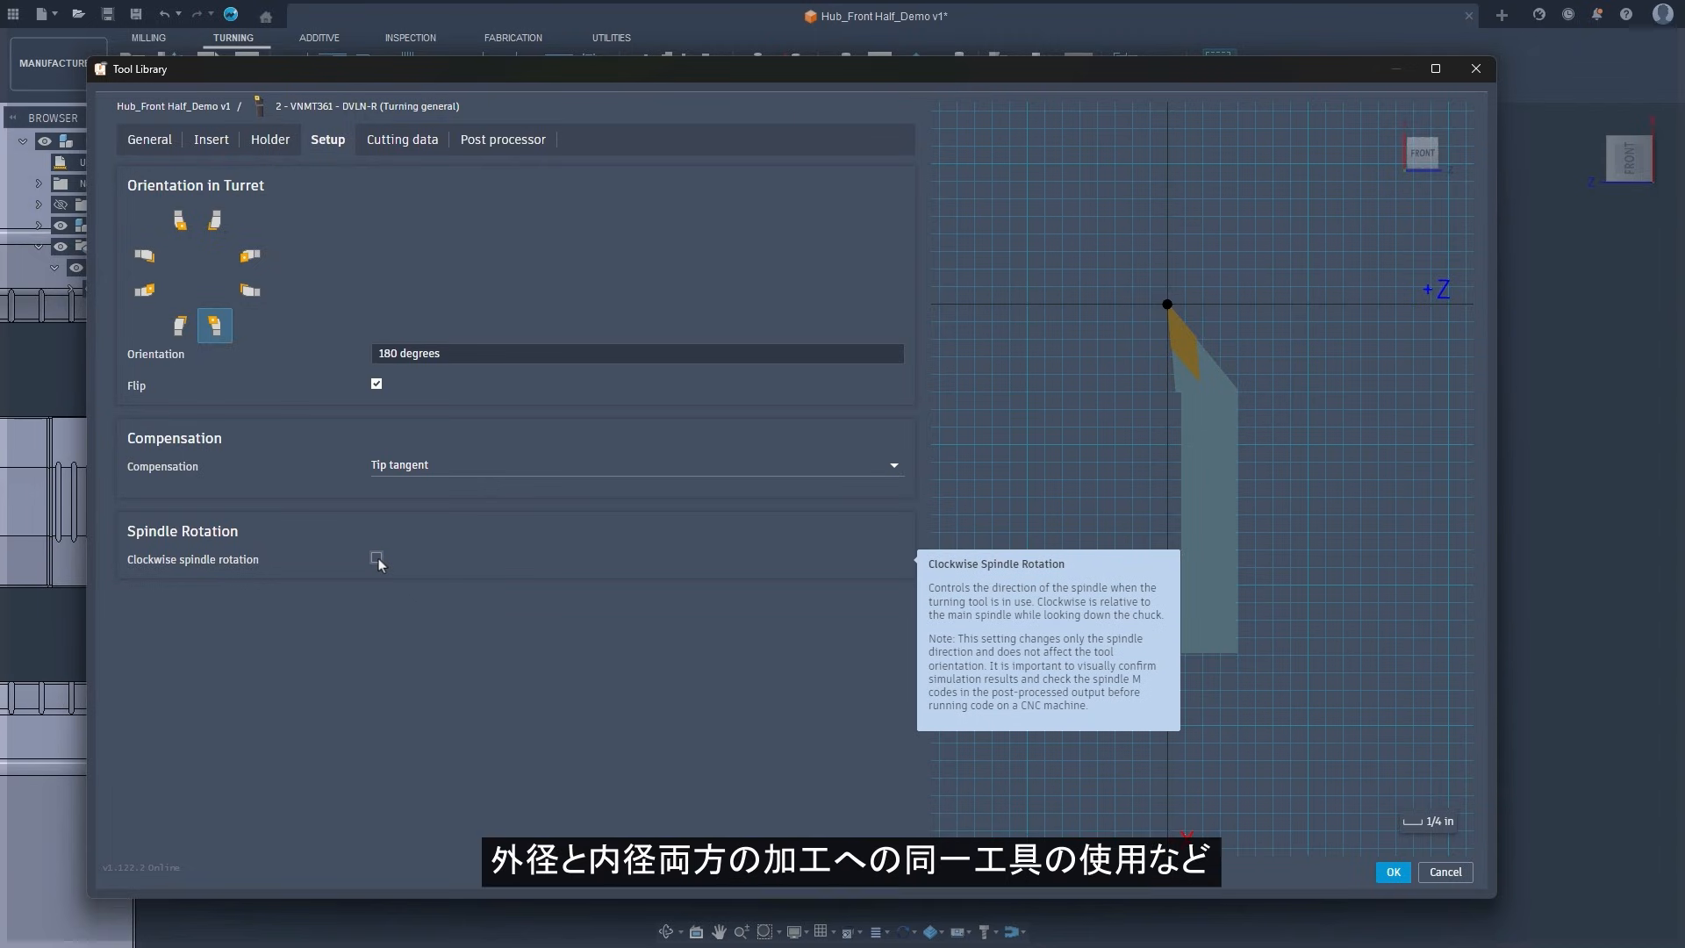
pyautogui.click(377, 558)
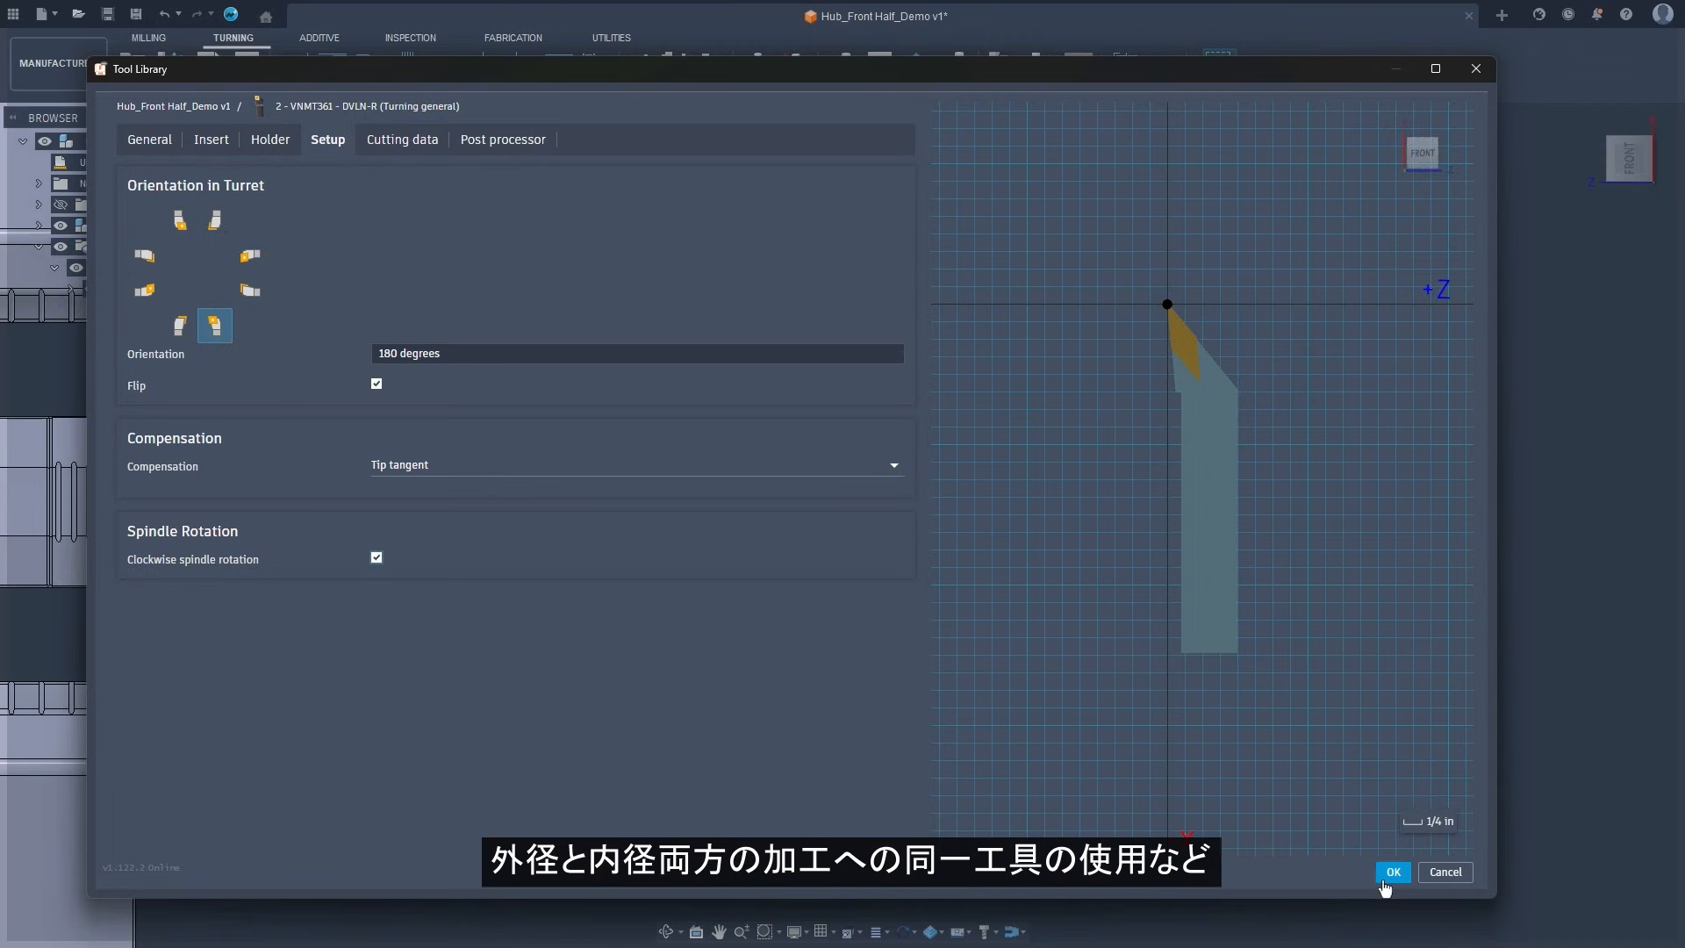
pyautogui.click(1392, 872)
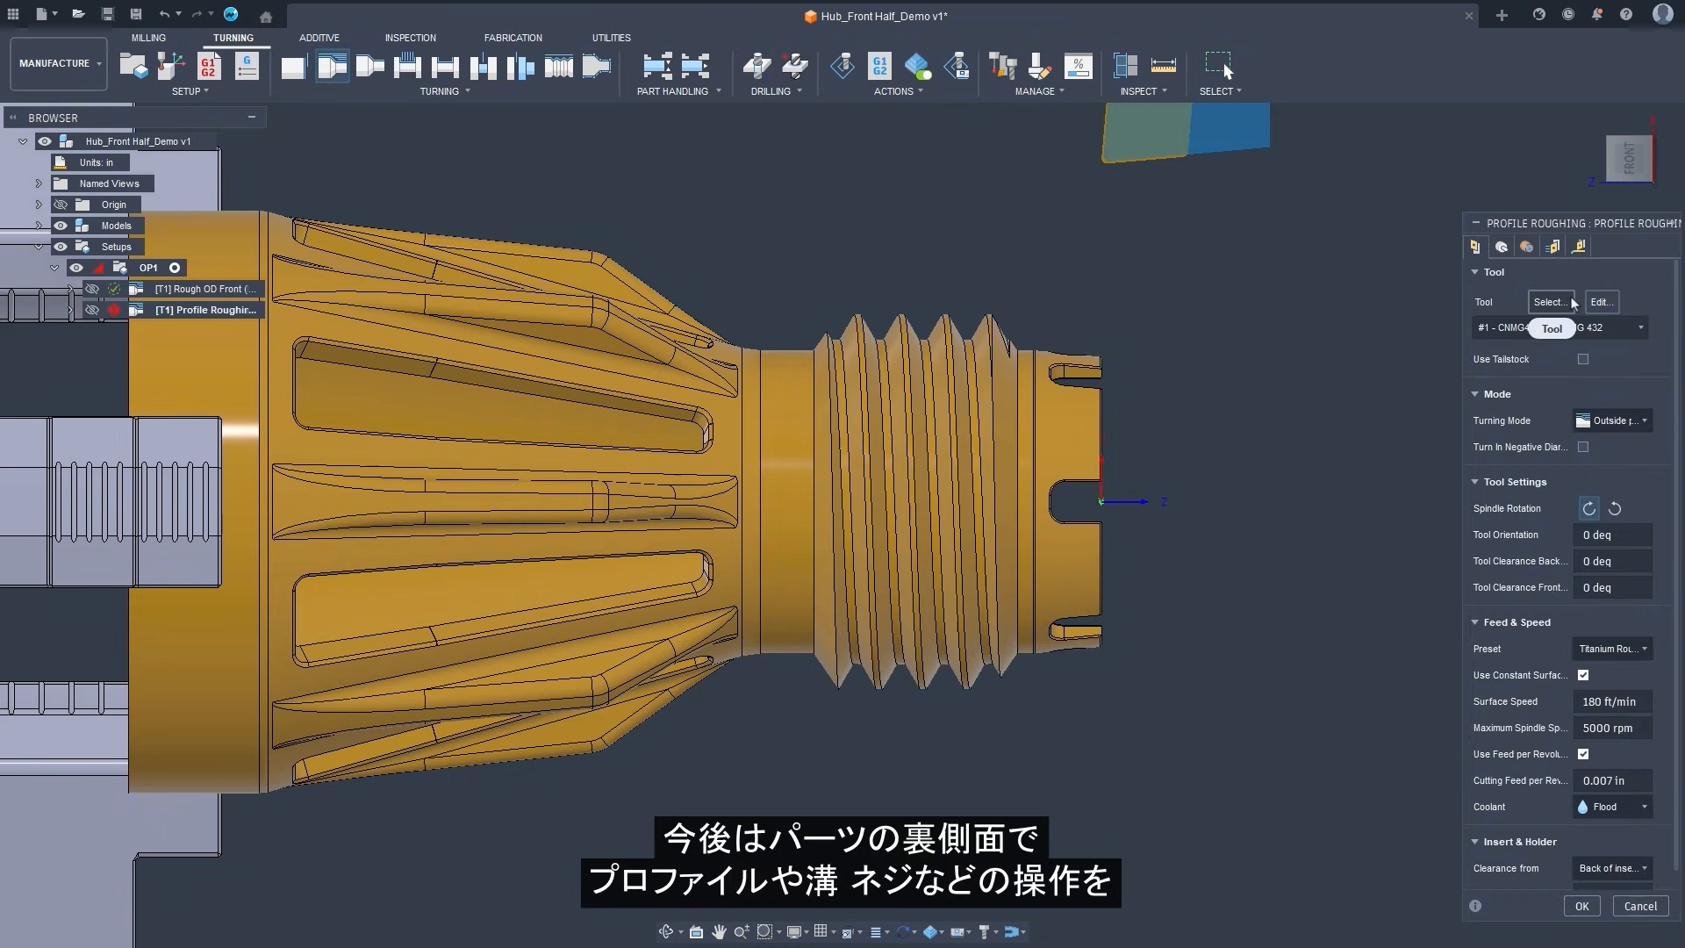
# Assign tool 2 - VNMT361 to the Profile Roughing operation.
pyautogui.click(1550, 302)
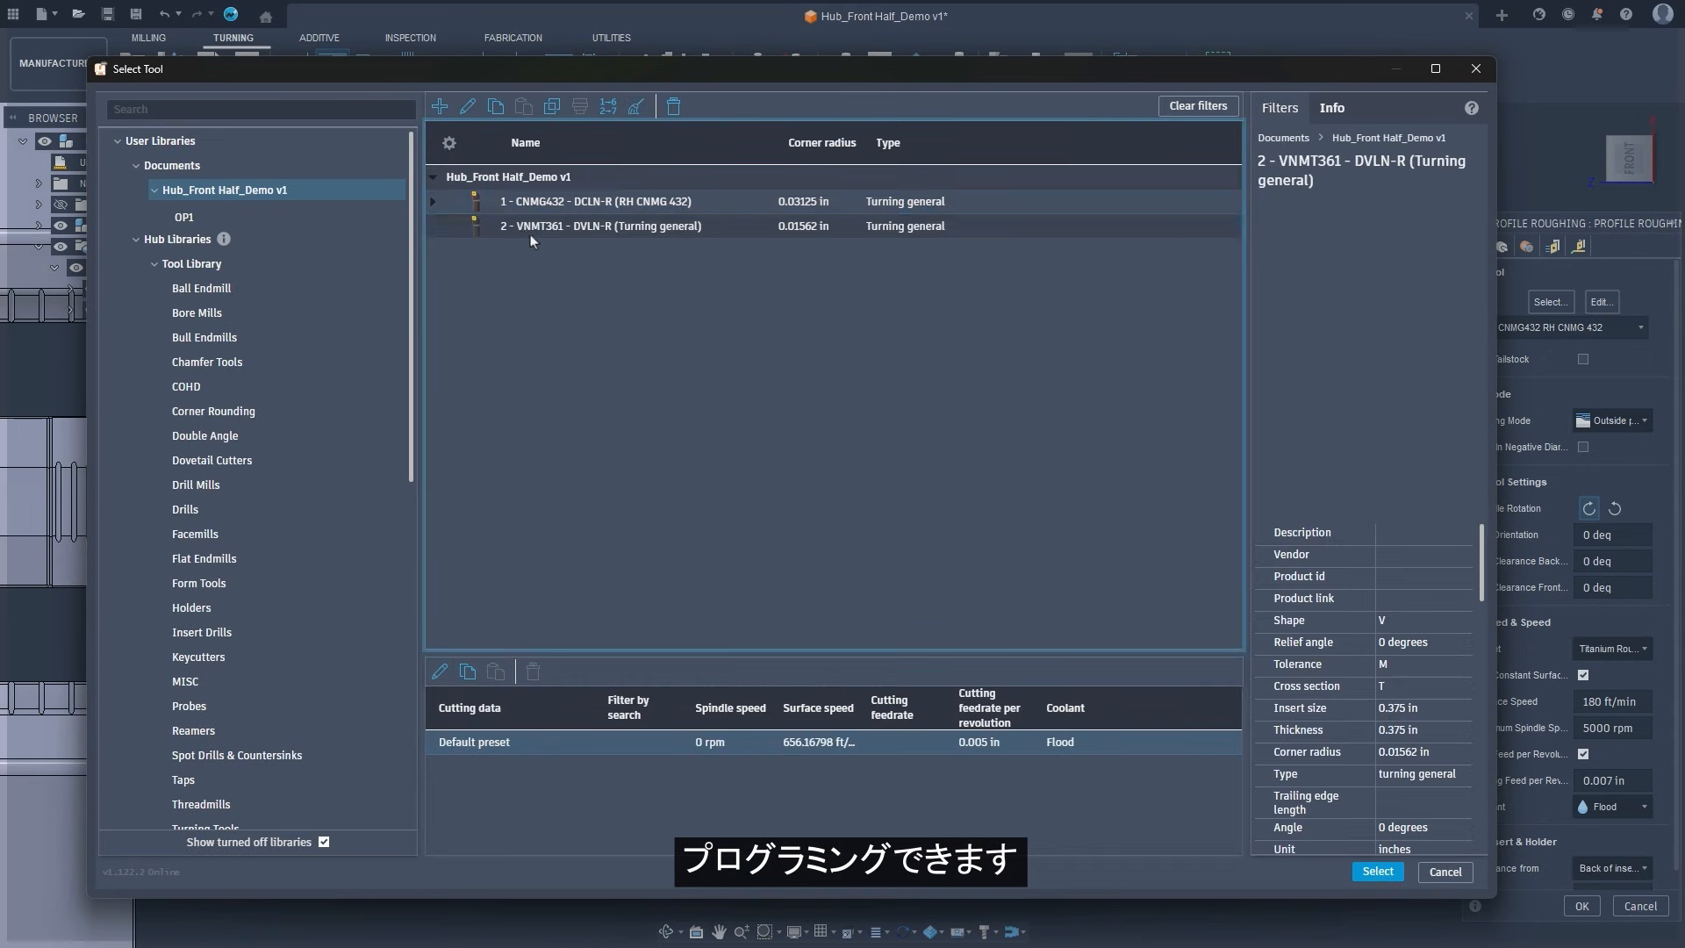
pyautogui.click(1378, 872)
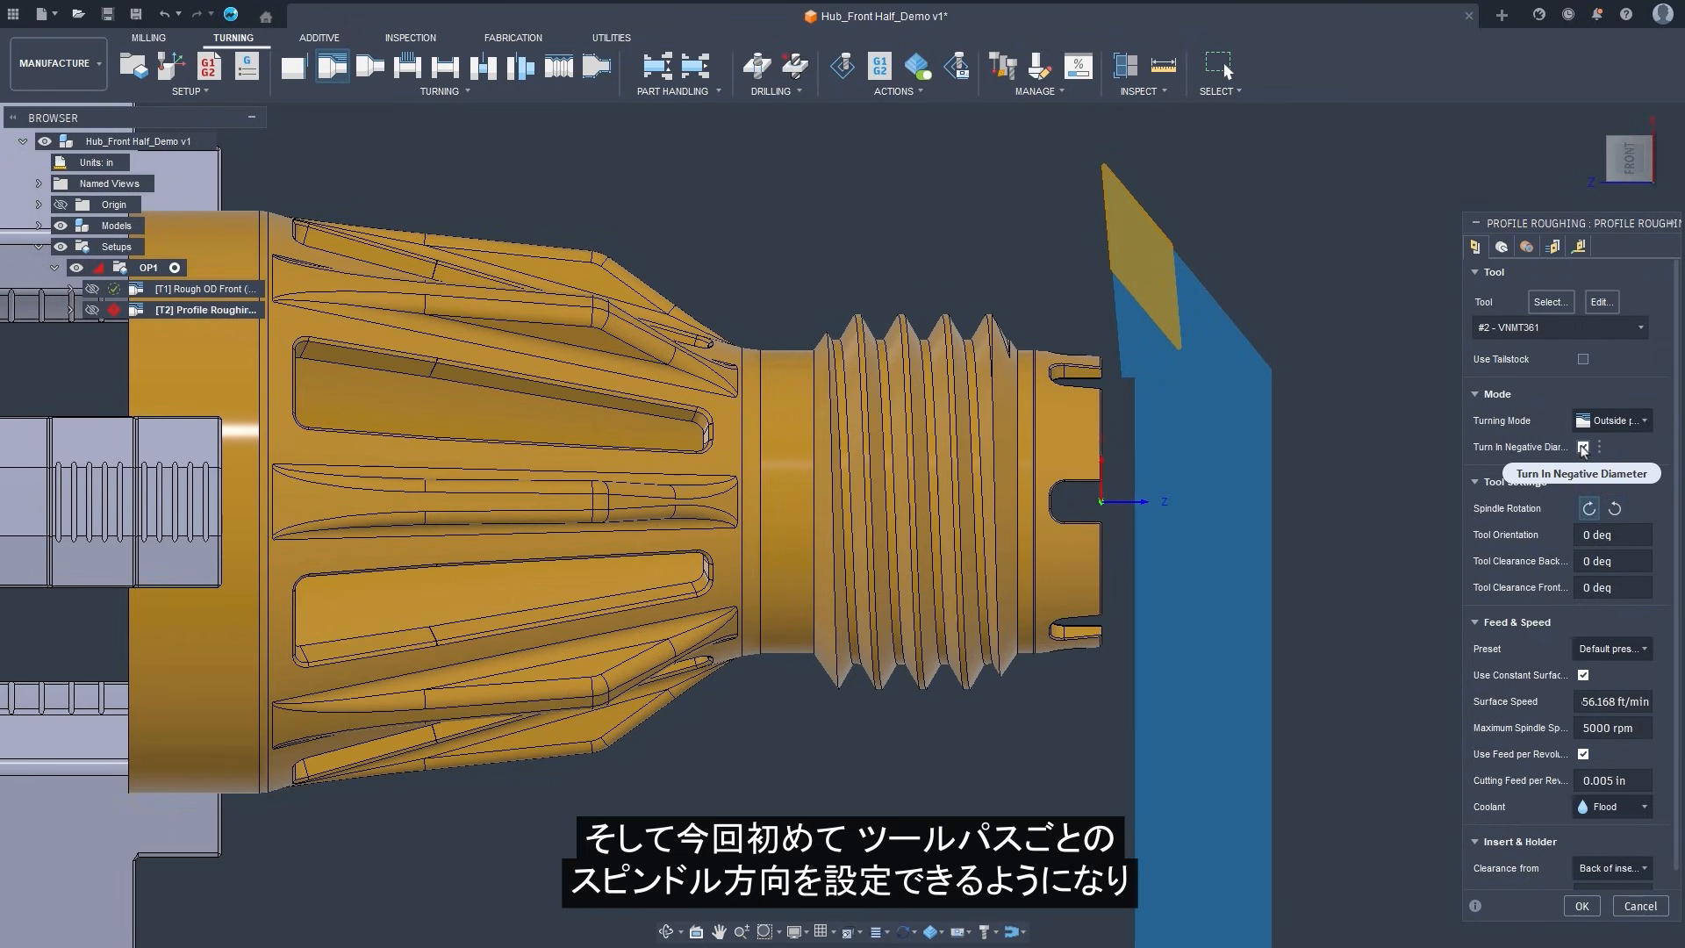
# Enable Turn In Negative Diameter, set spindle rotation, and review the Geometry settings.
pyautogui.click(1583, 445)
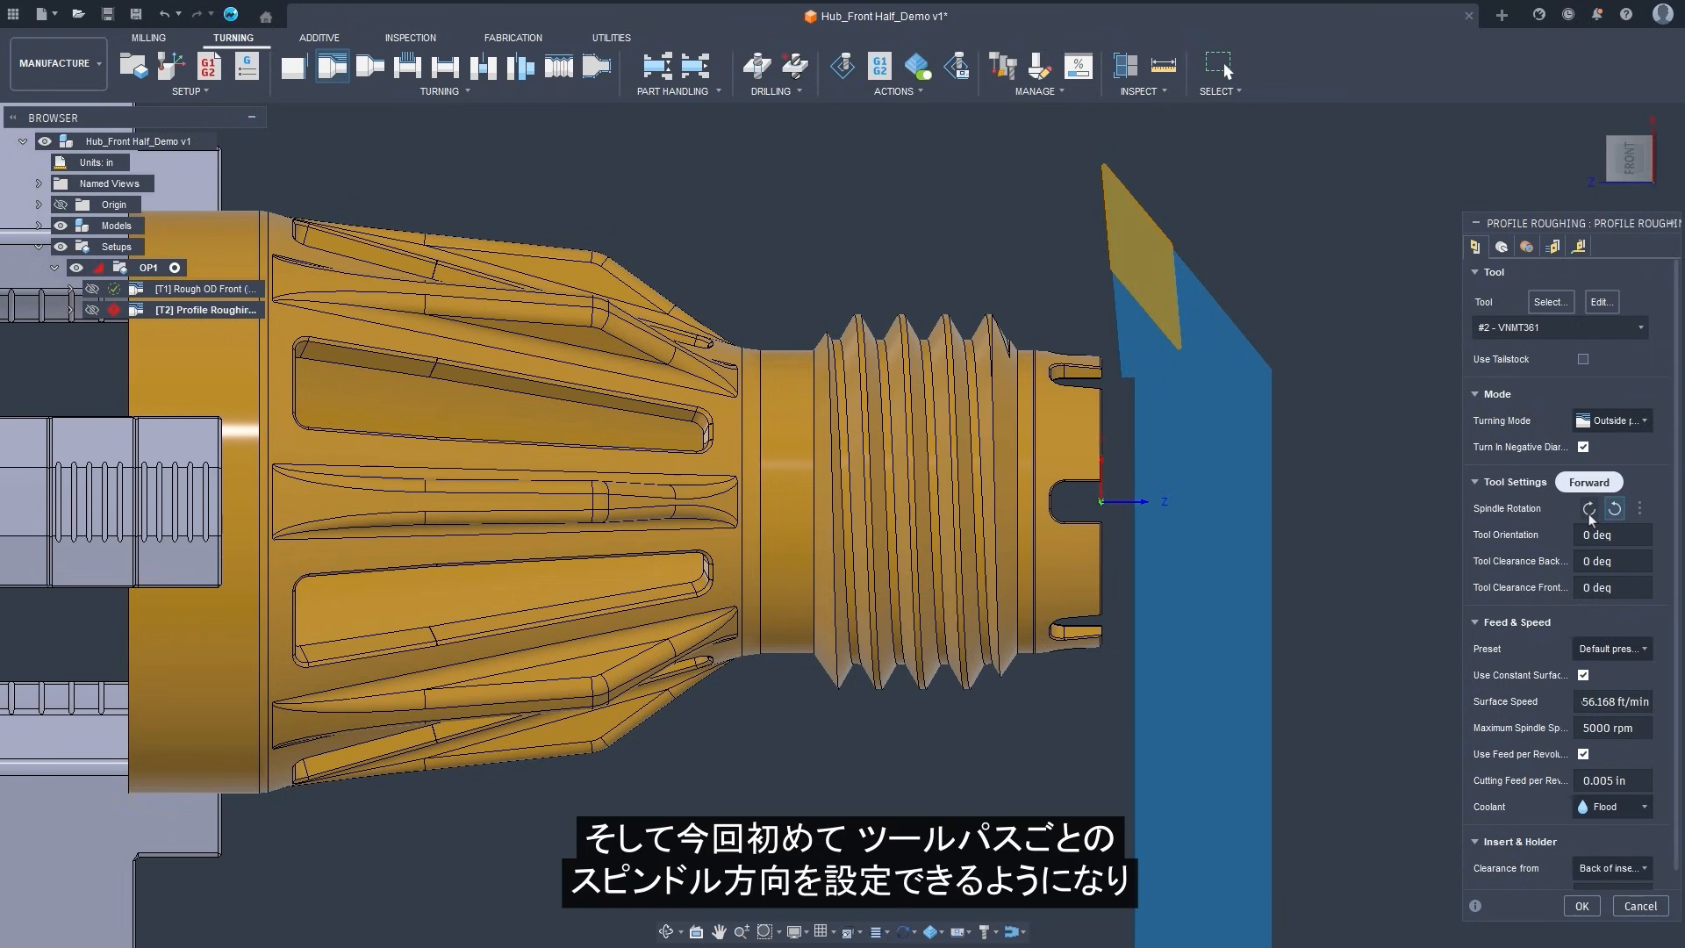
pyautogui.click(1589, 508)
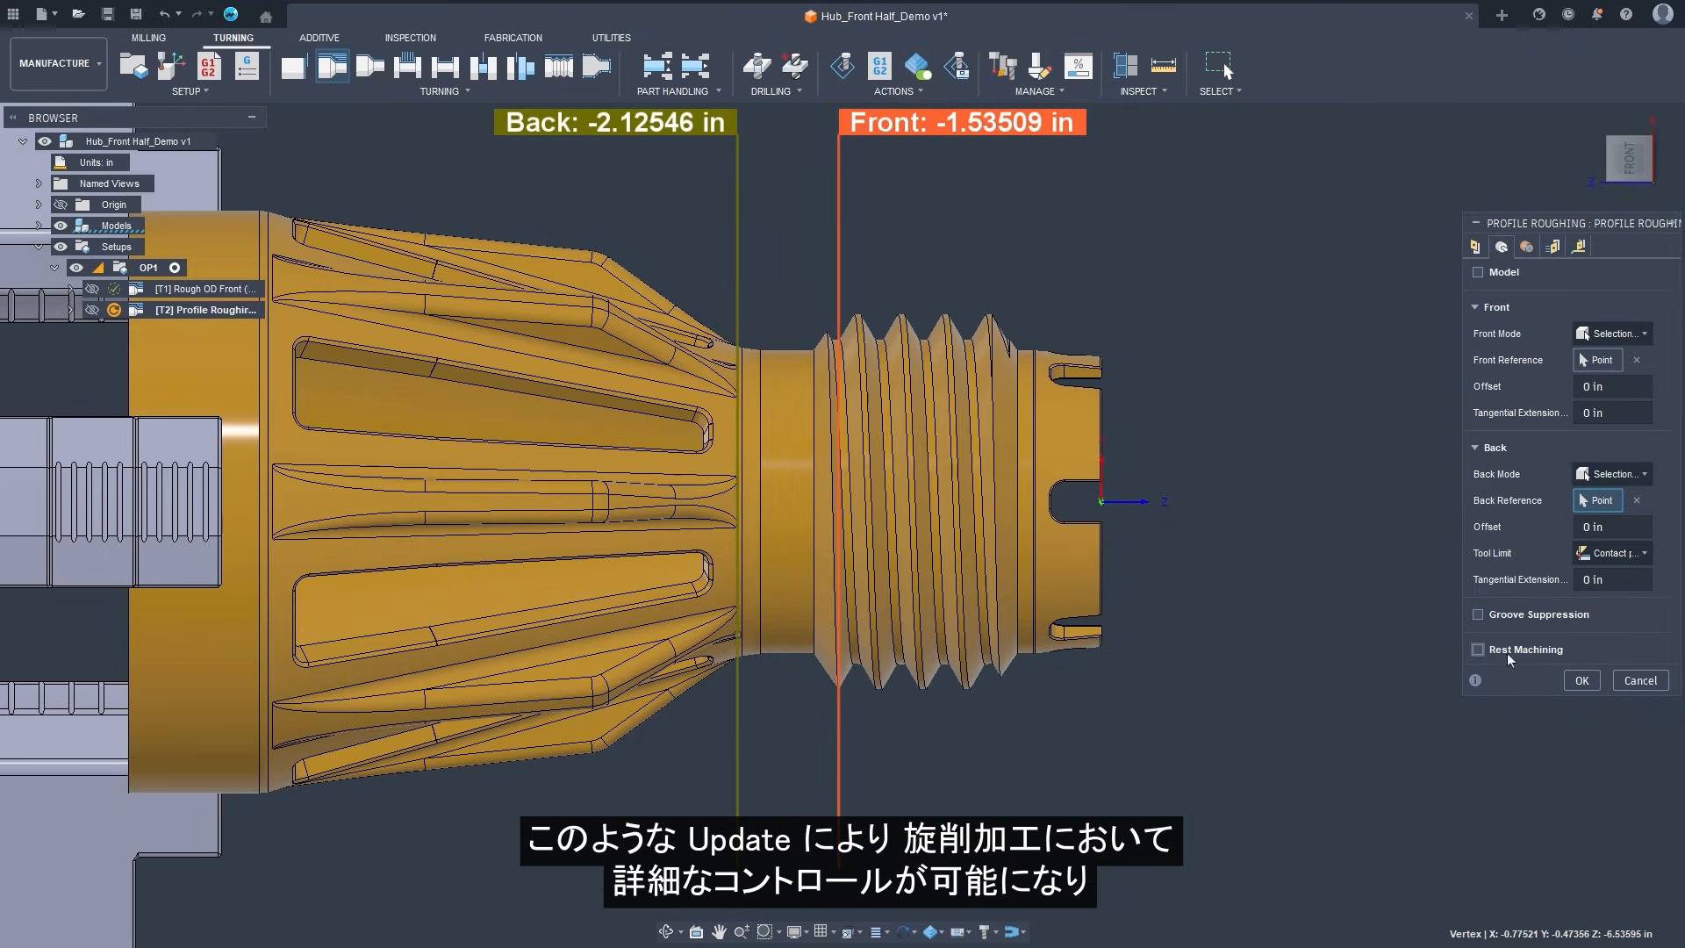
pyautogui.click(1580, 679)
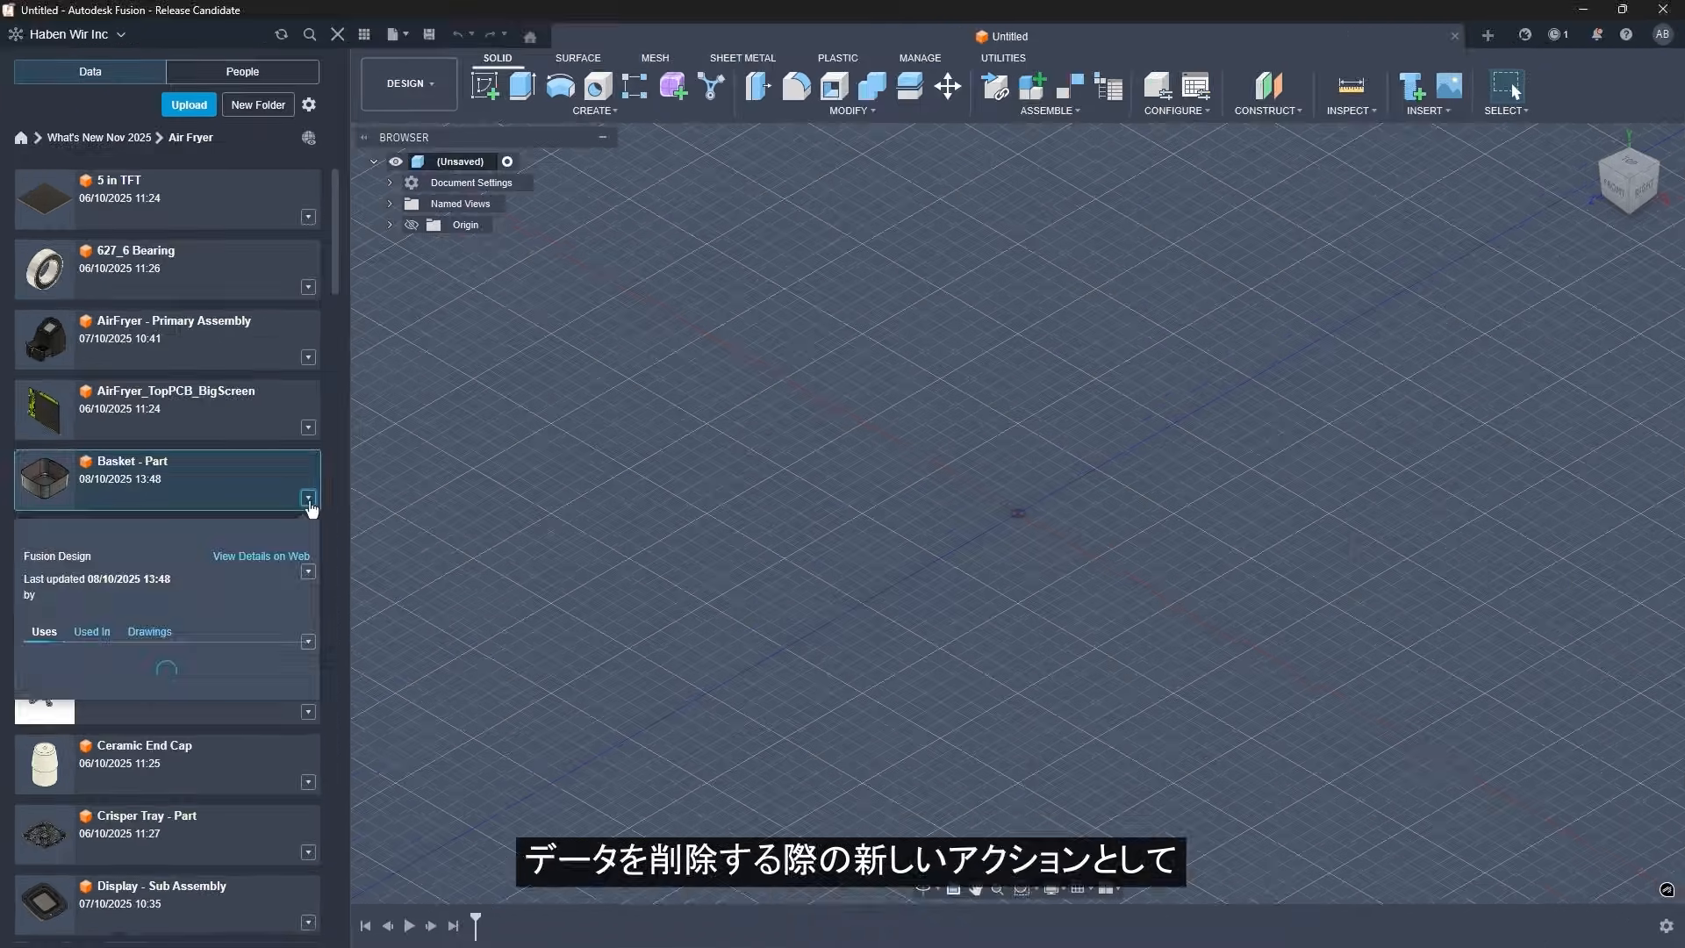
# Review Basket - Part's details, its Used In designs and its Drawings.
pyautogui.click(307, 497)
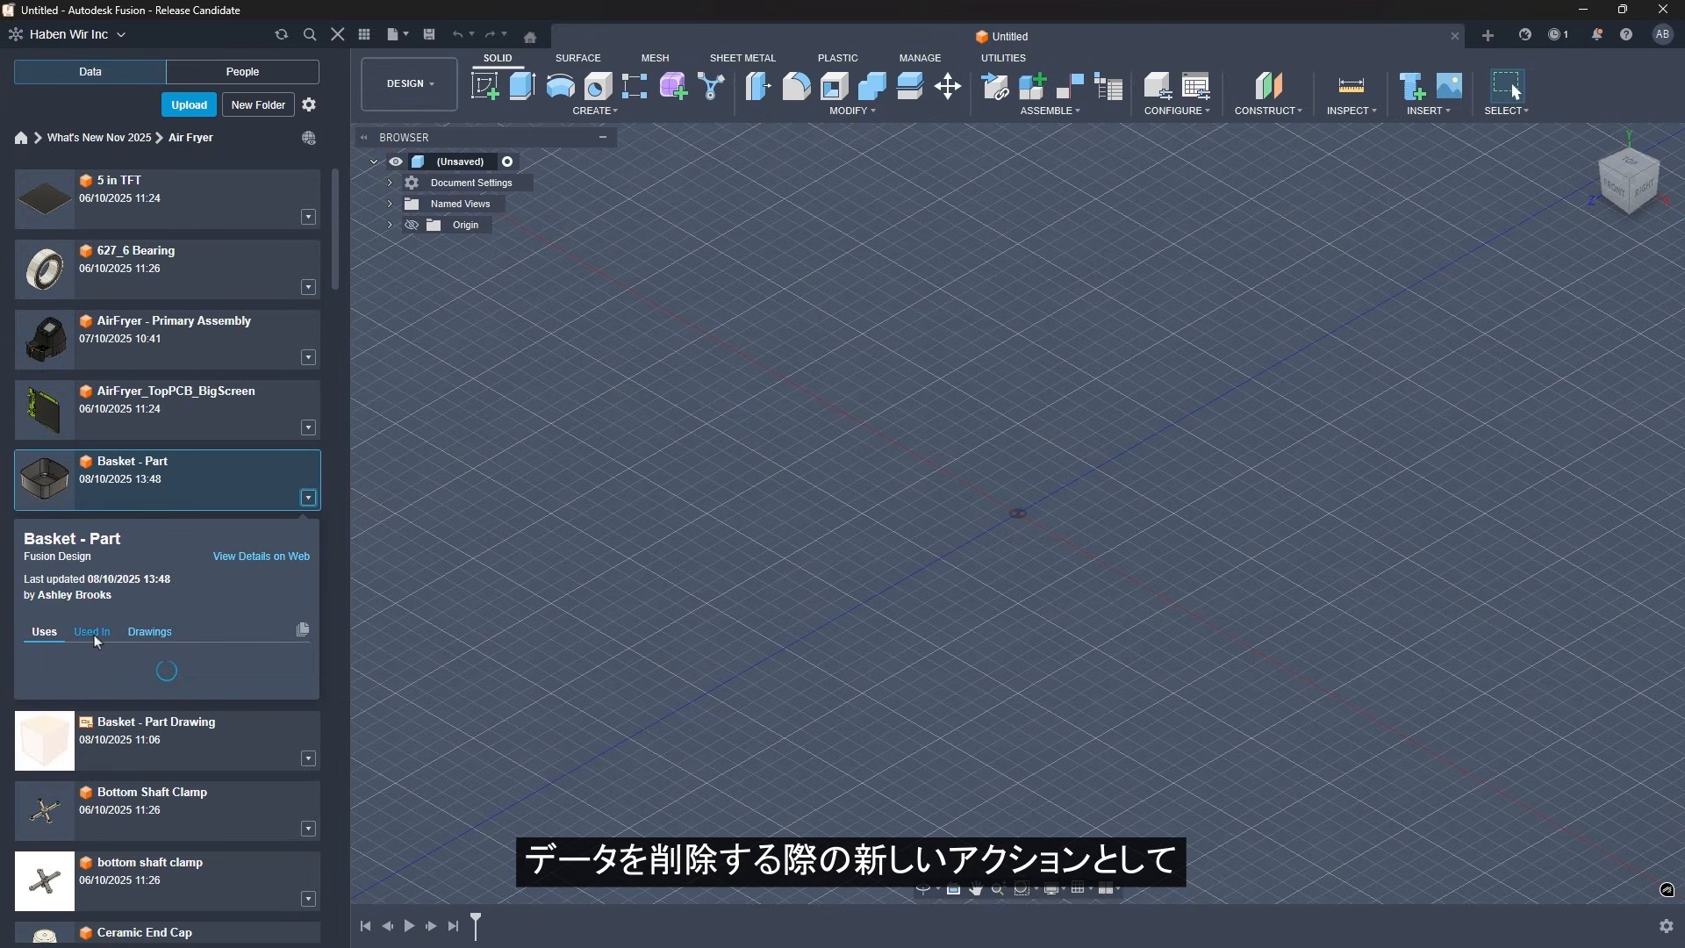
pyautogui.click(91, 631)
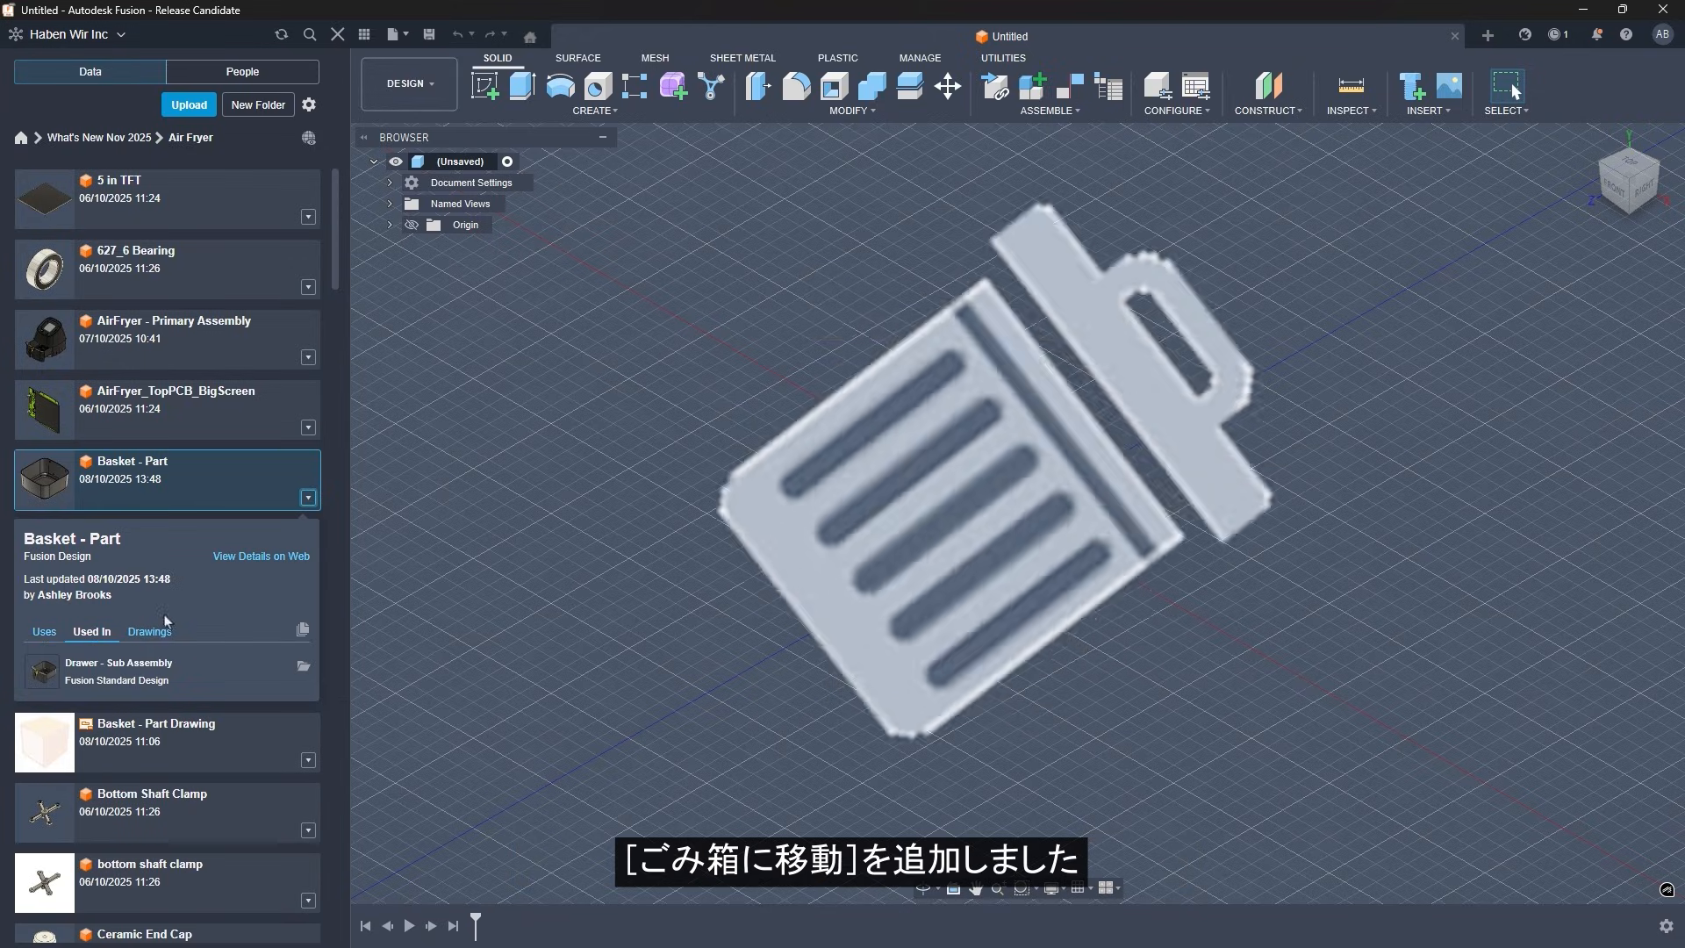
pyautogui.click(148, 631)
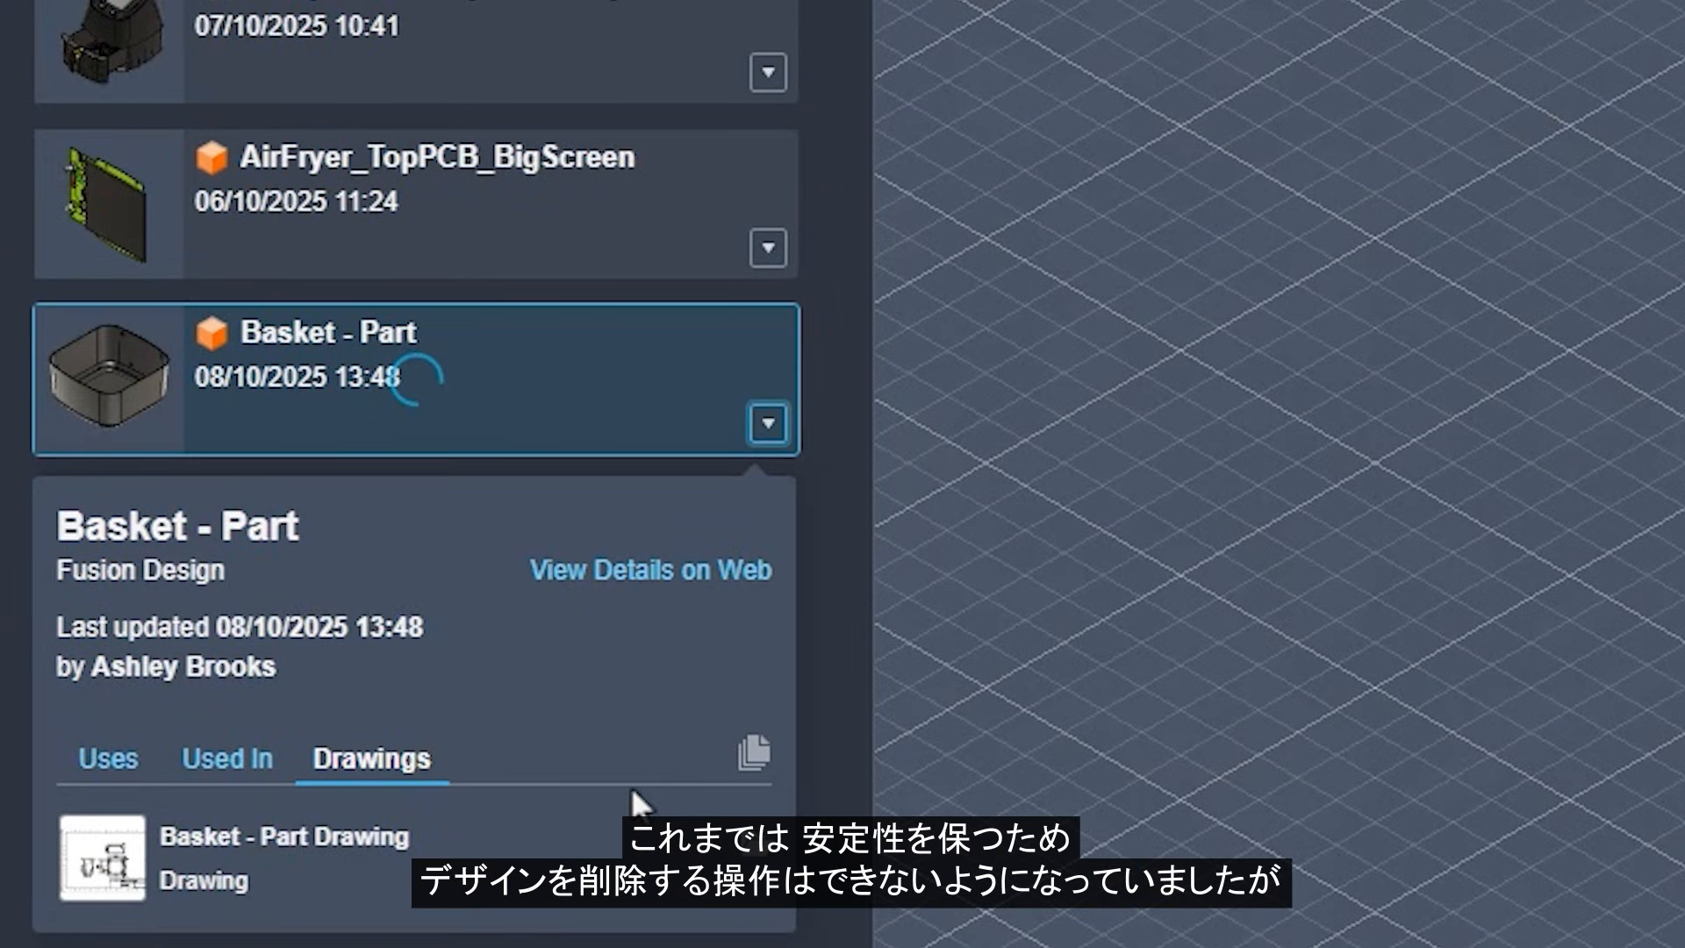
# Move Basket - Part to the trash and confirm.
pyautogui.click(767, 422)
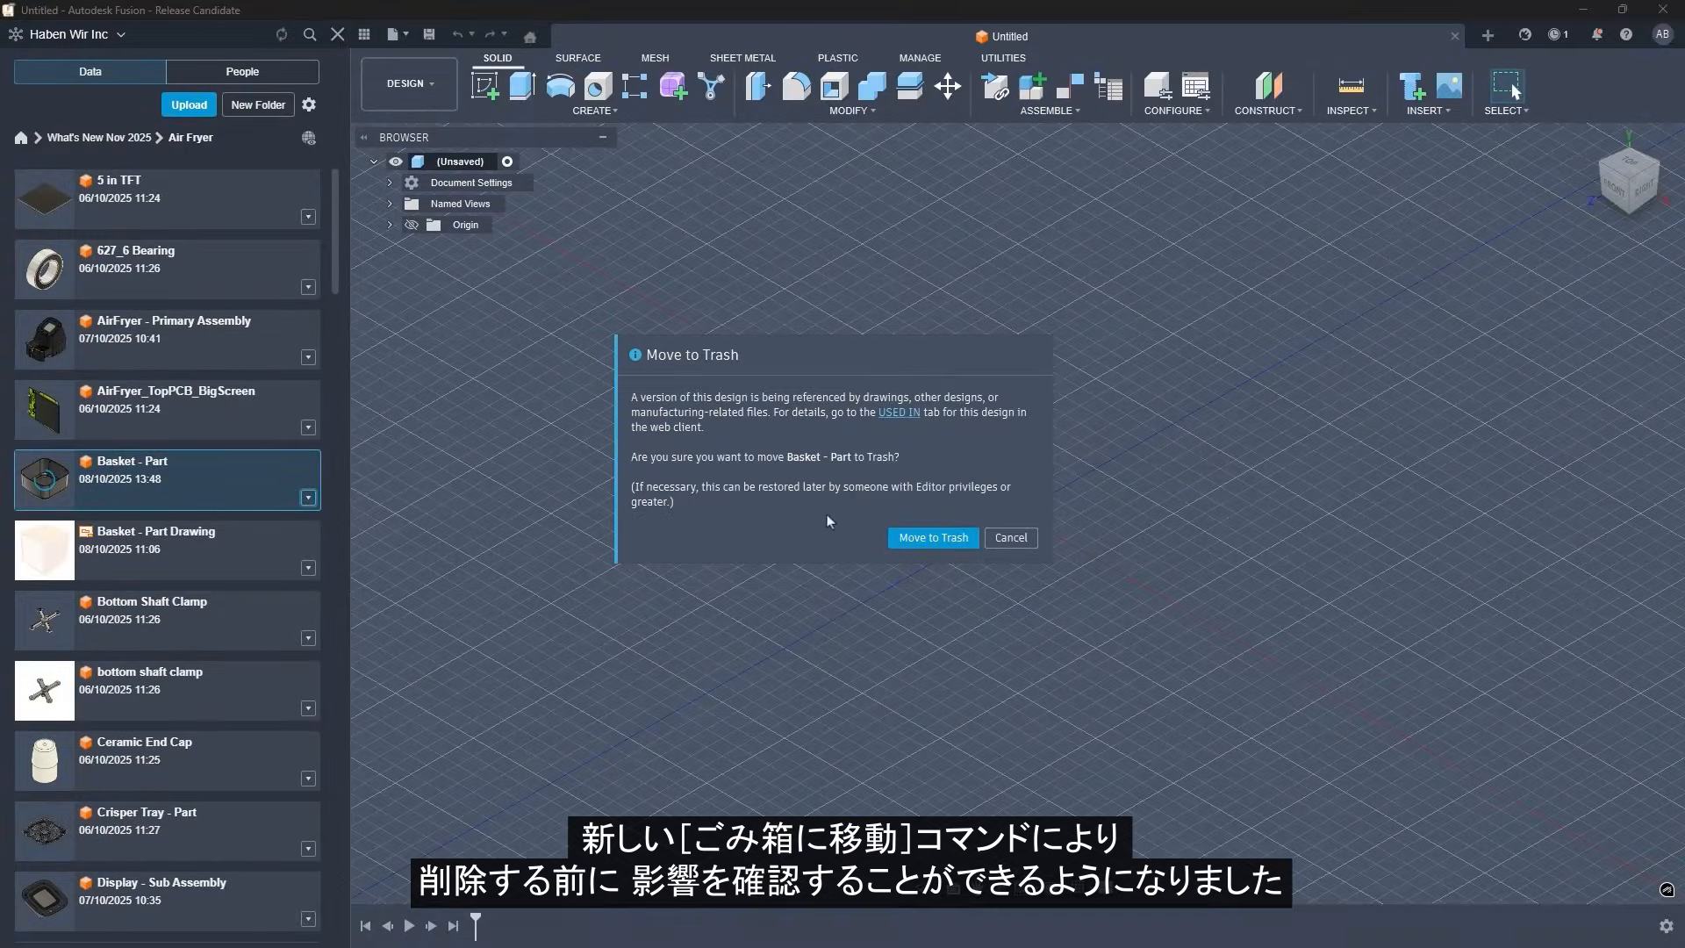
pyautogui.click(930, 538)
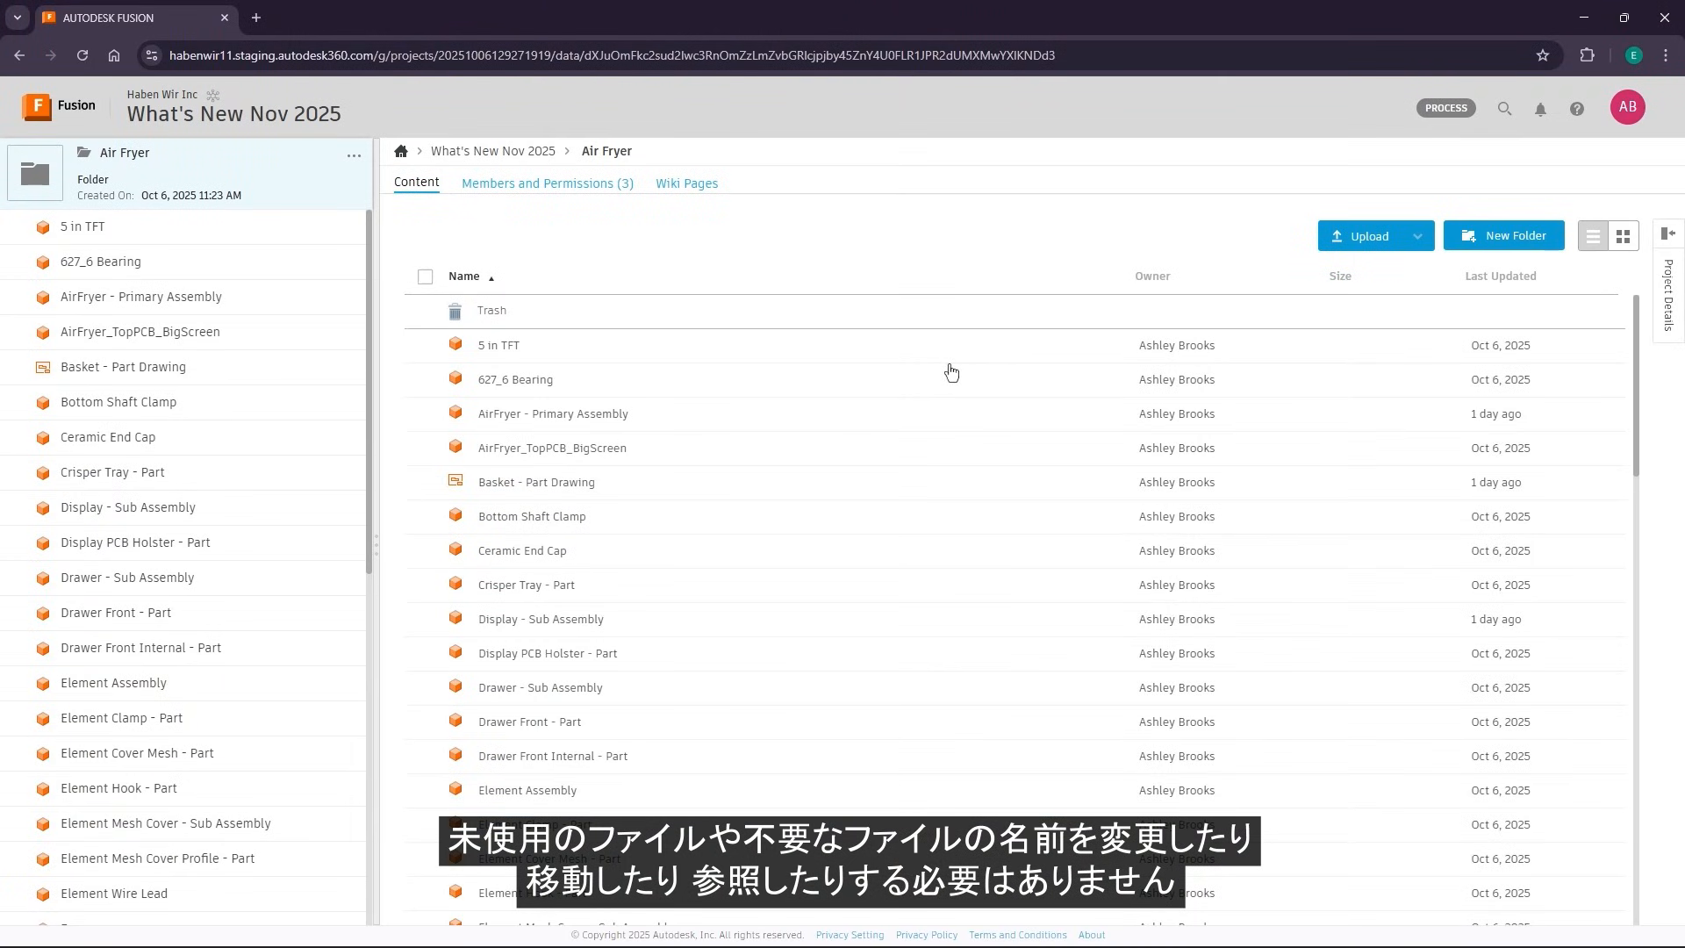
pyautogui.moveTo(530, 345)
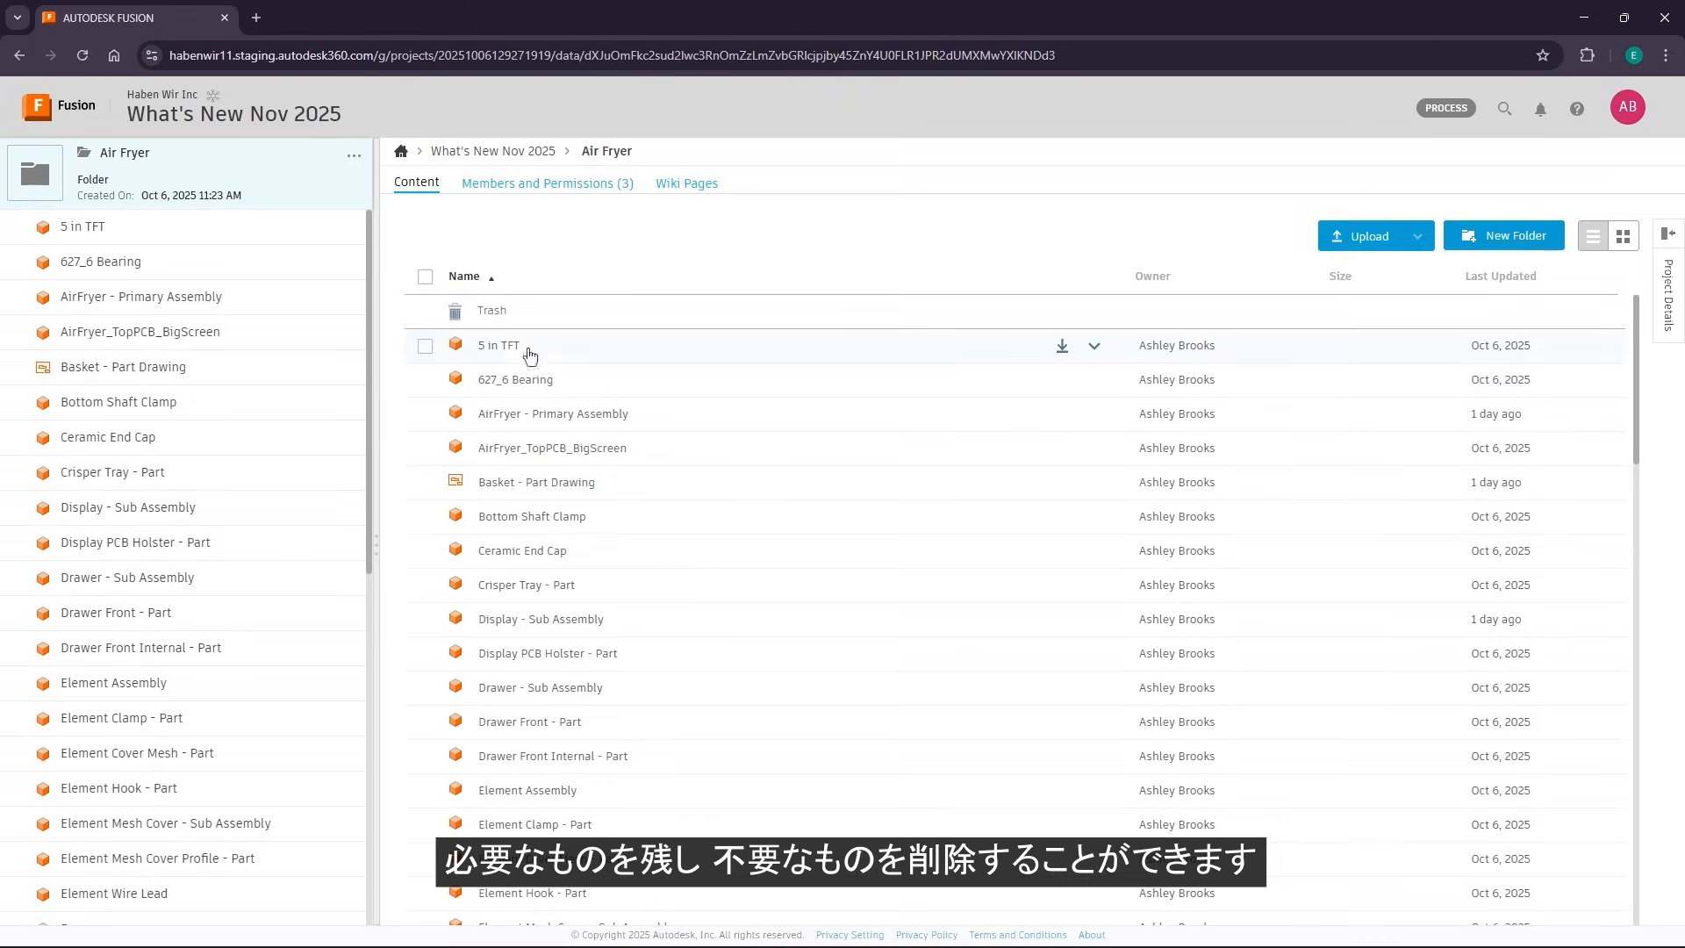
# View the Air Fryer folder's Trash, listing Basket - Part with delete-forever and restore options.
pyautogui.click(492, 311)
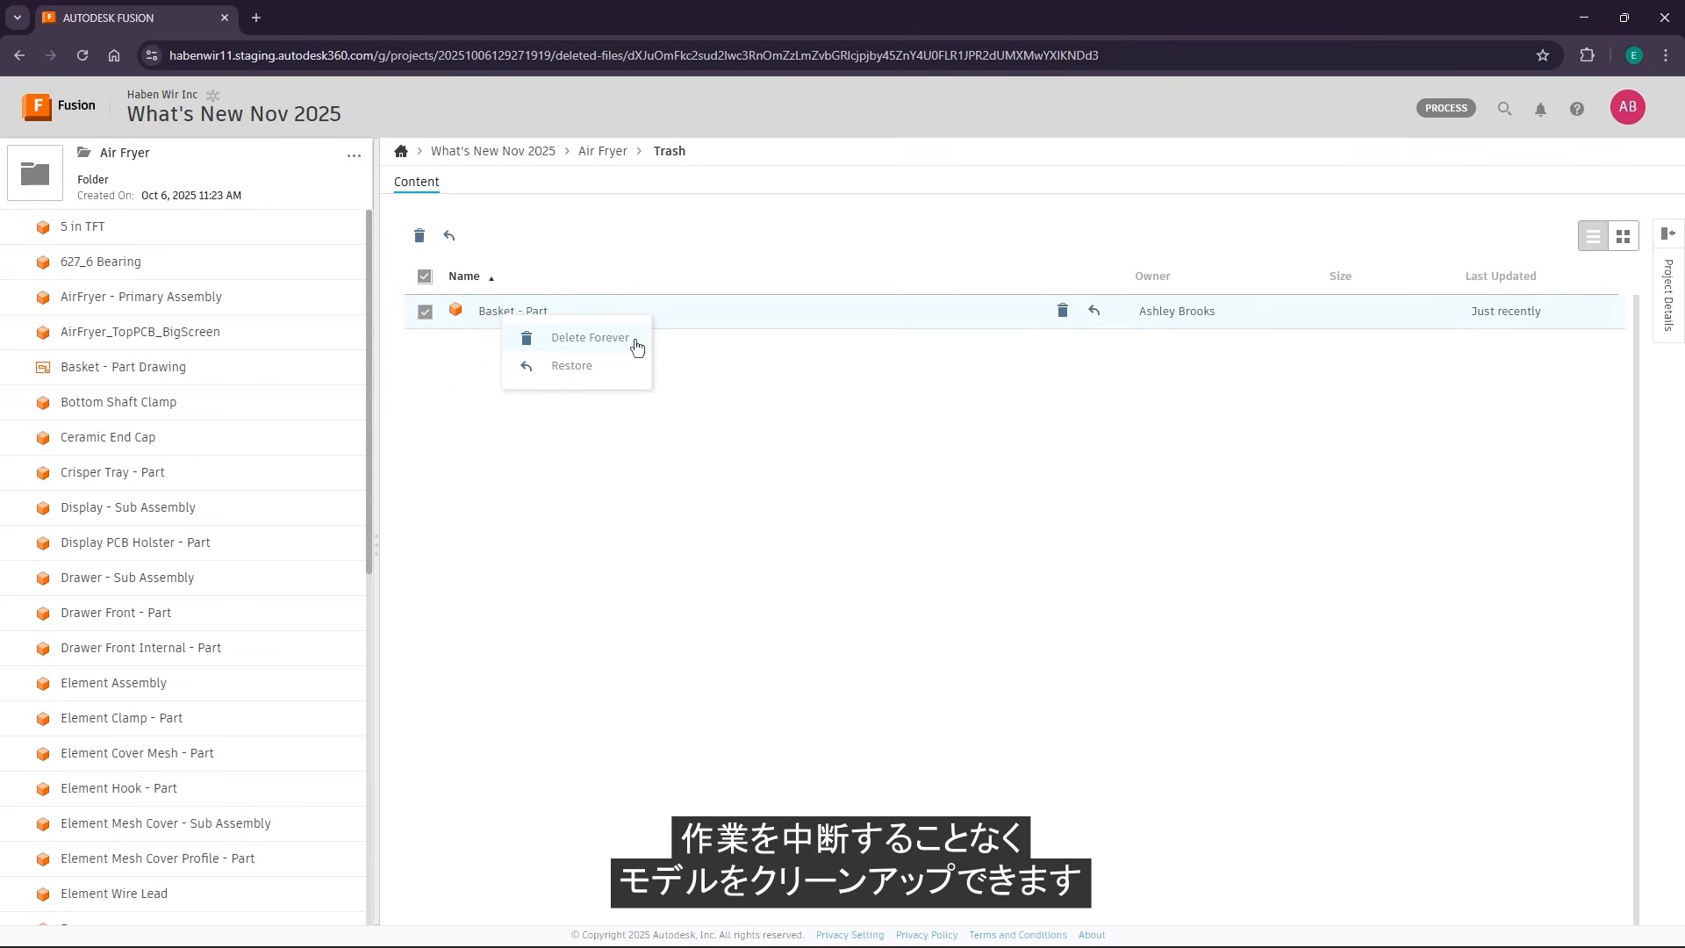
pyautogui.moveTo(655, 363)
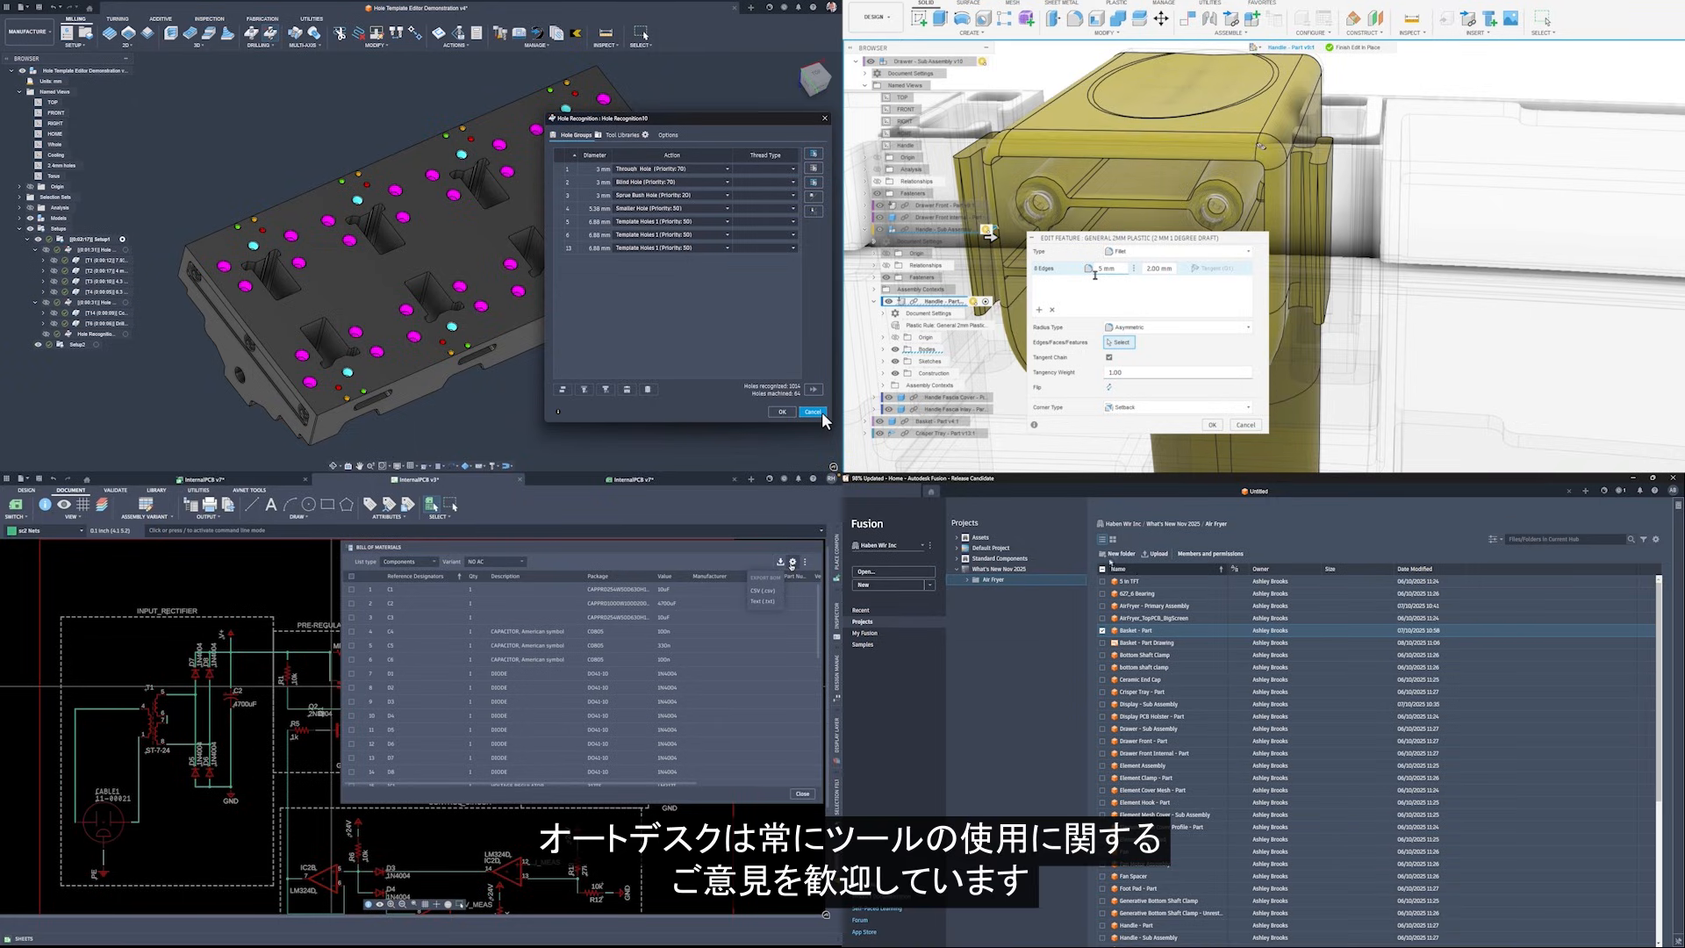
pyautogui.click(793, 561)
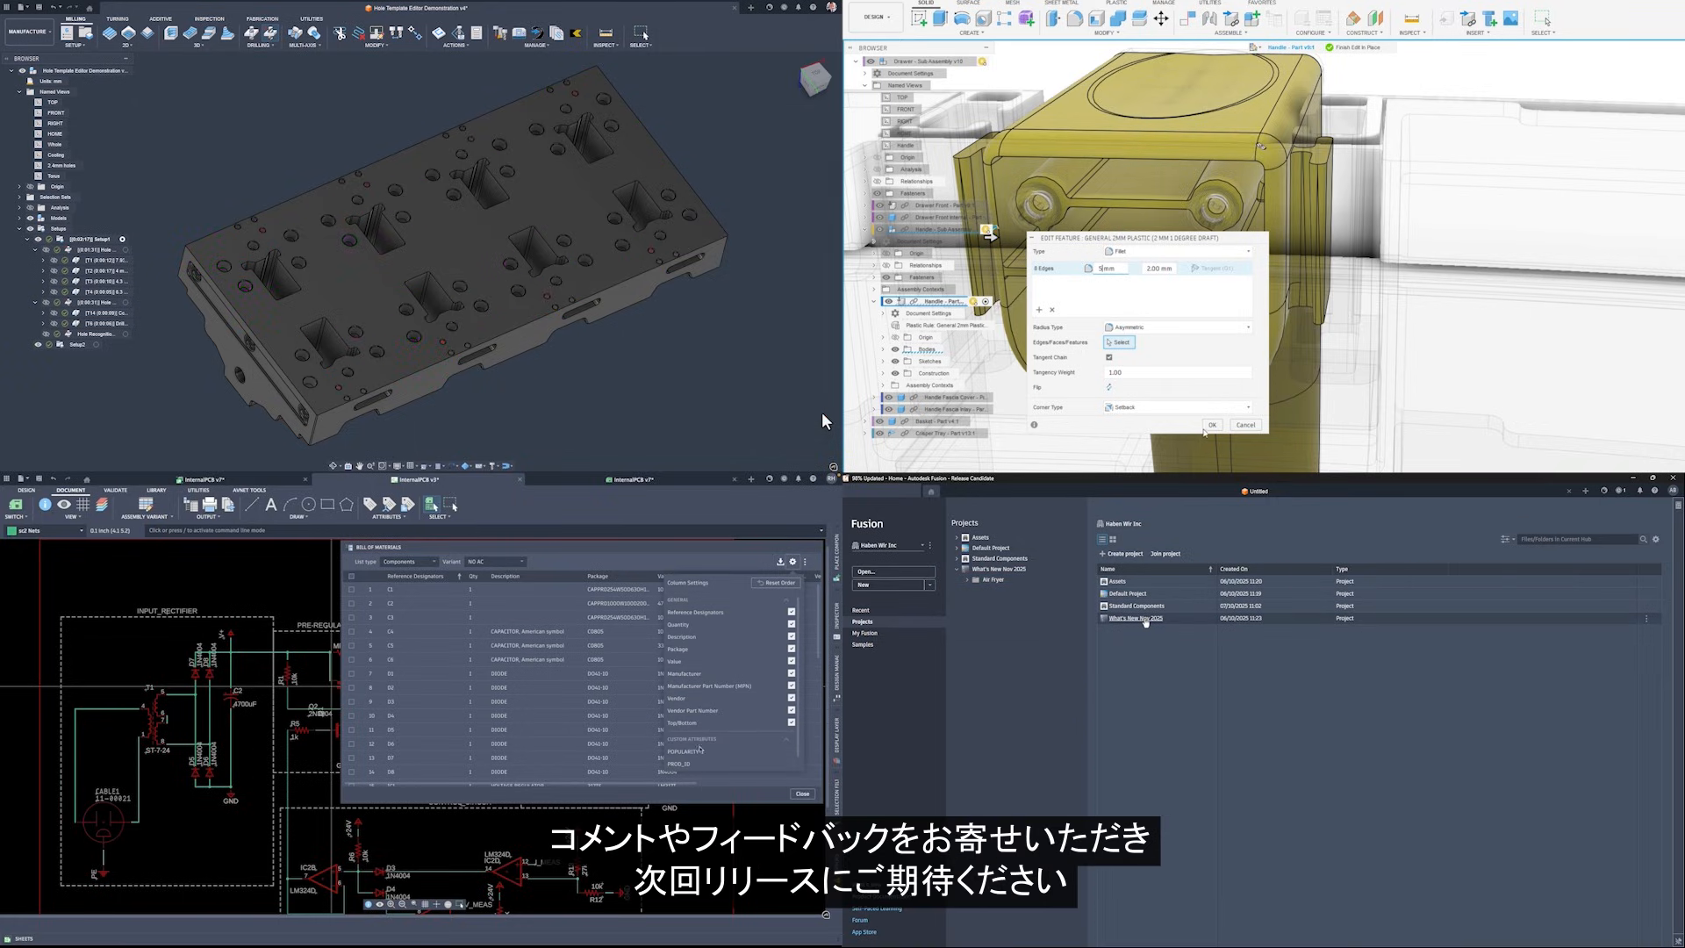
pyautogui.rightClick(1134, 618)
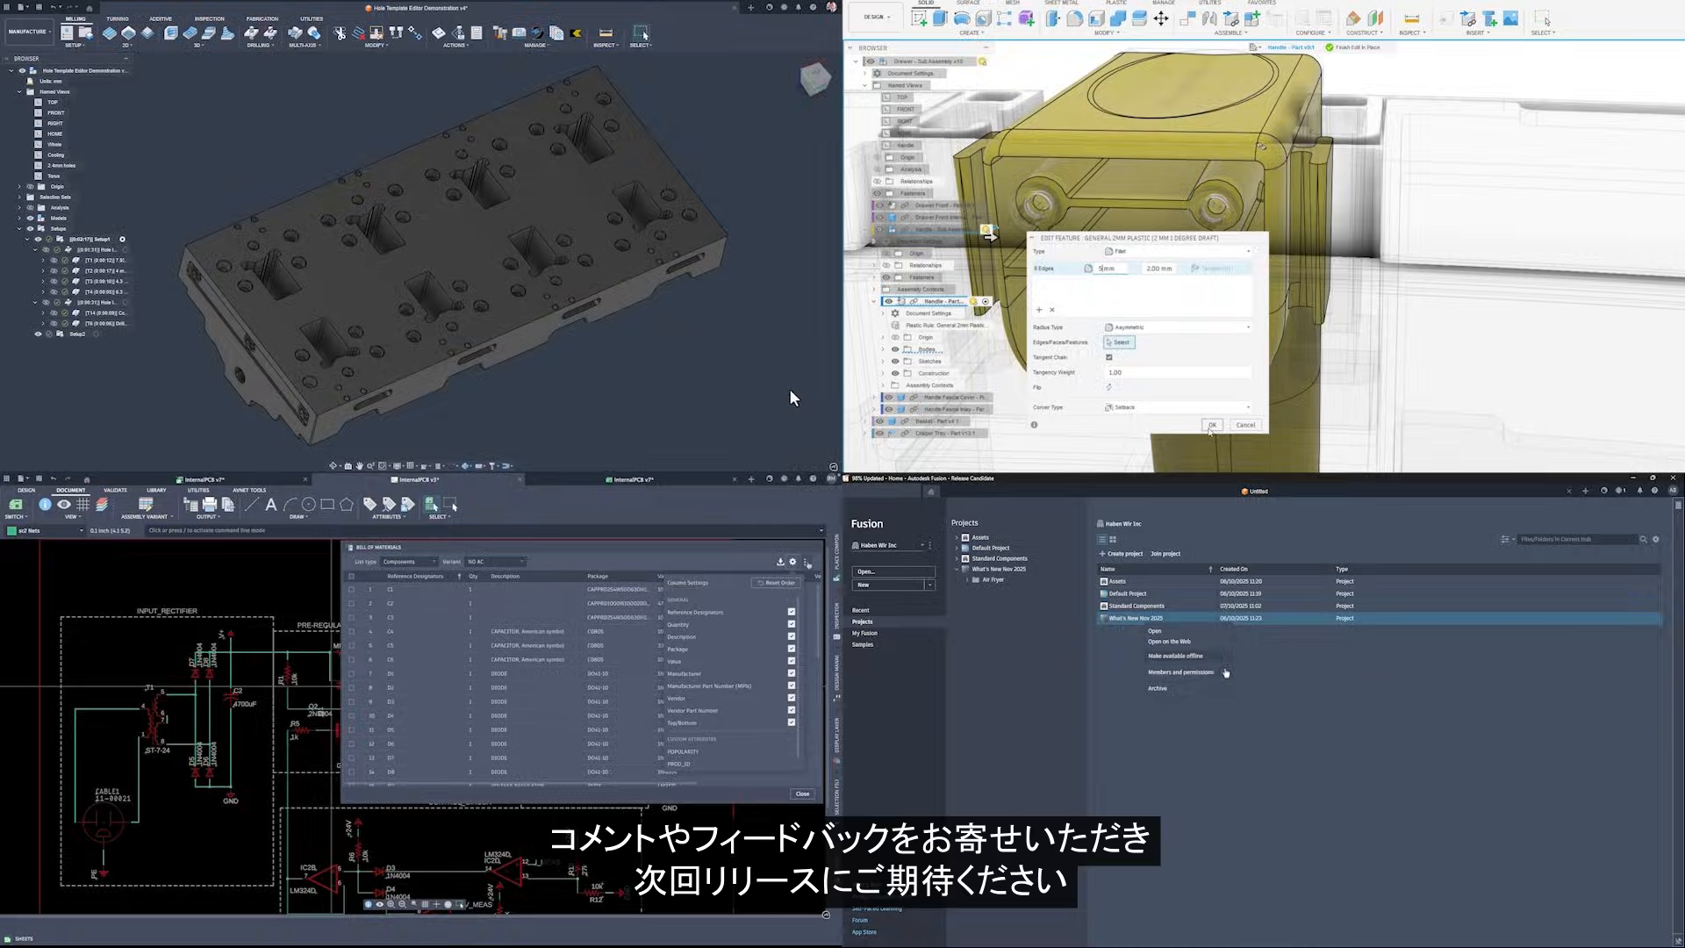